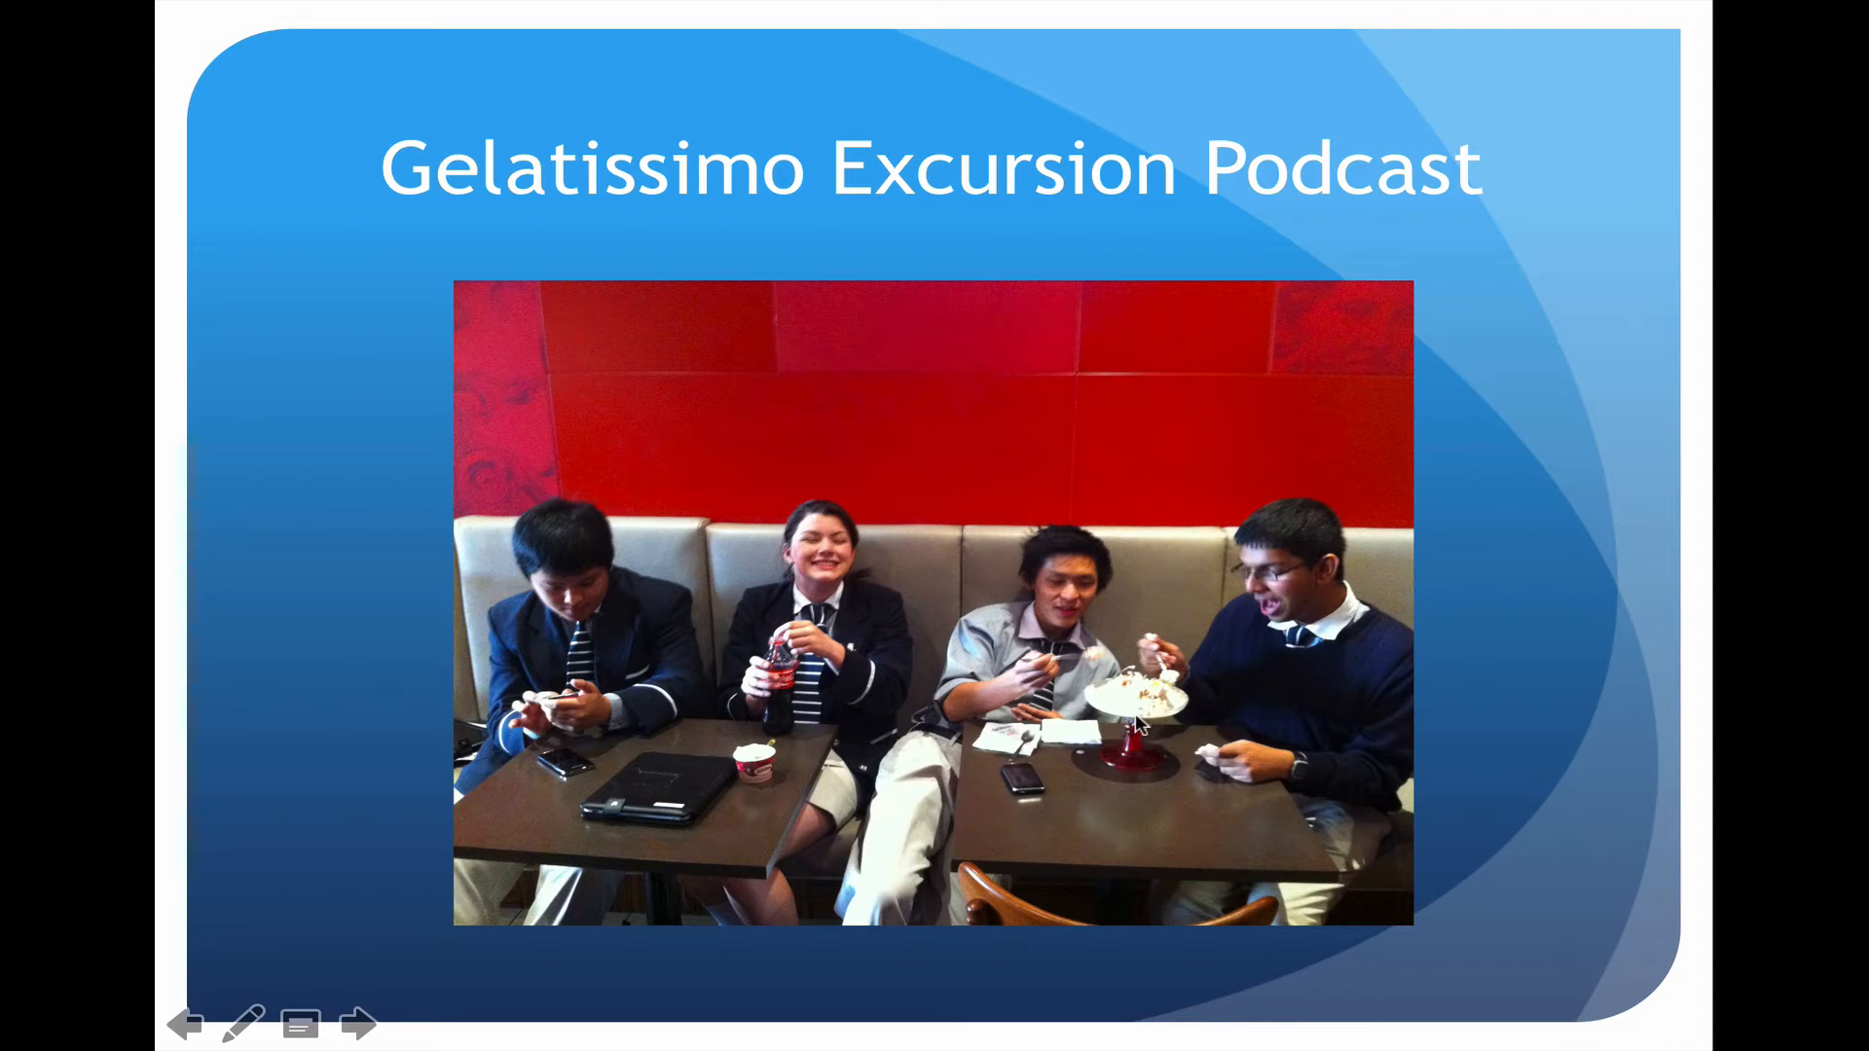
pyautogui.moveTo(976, 734)
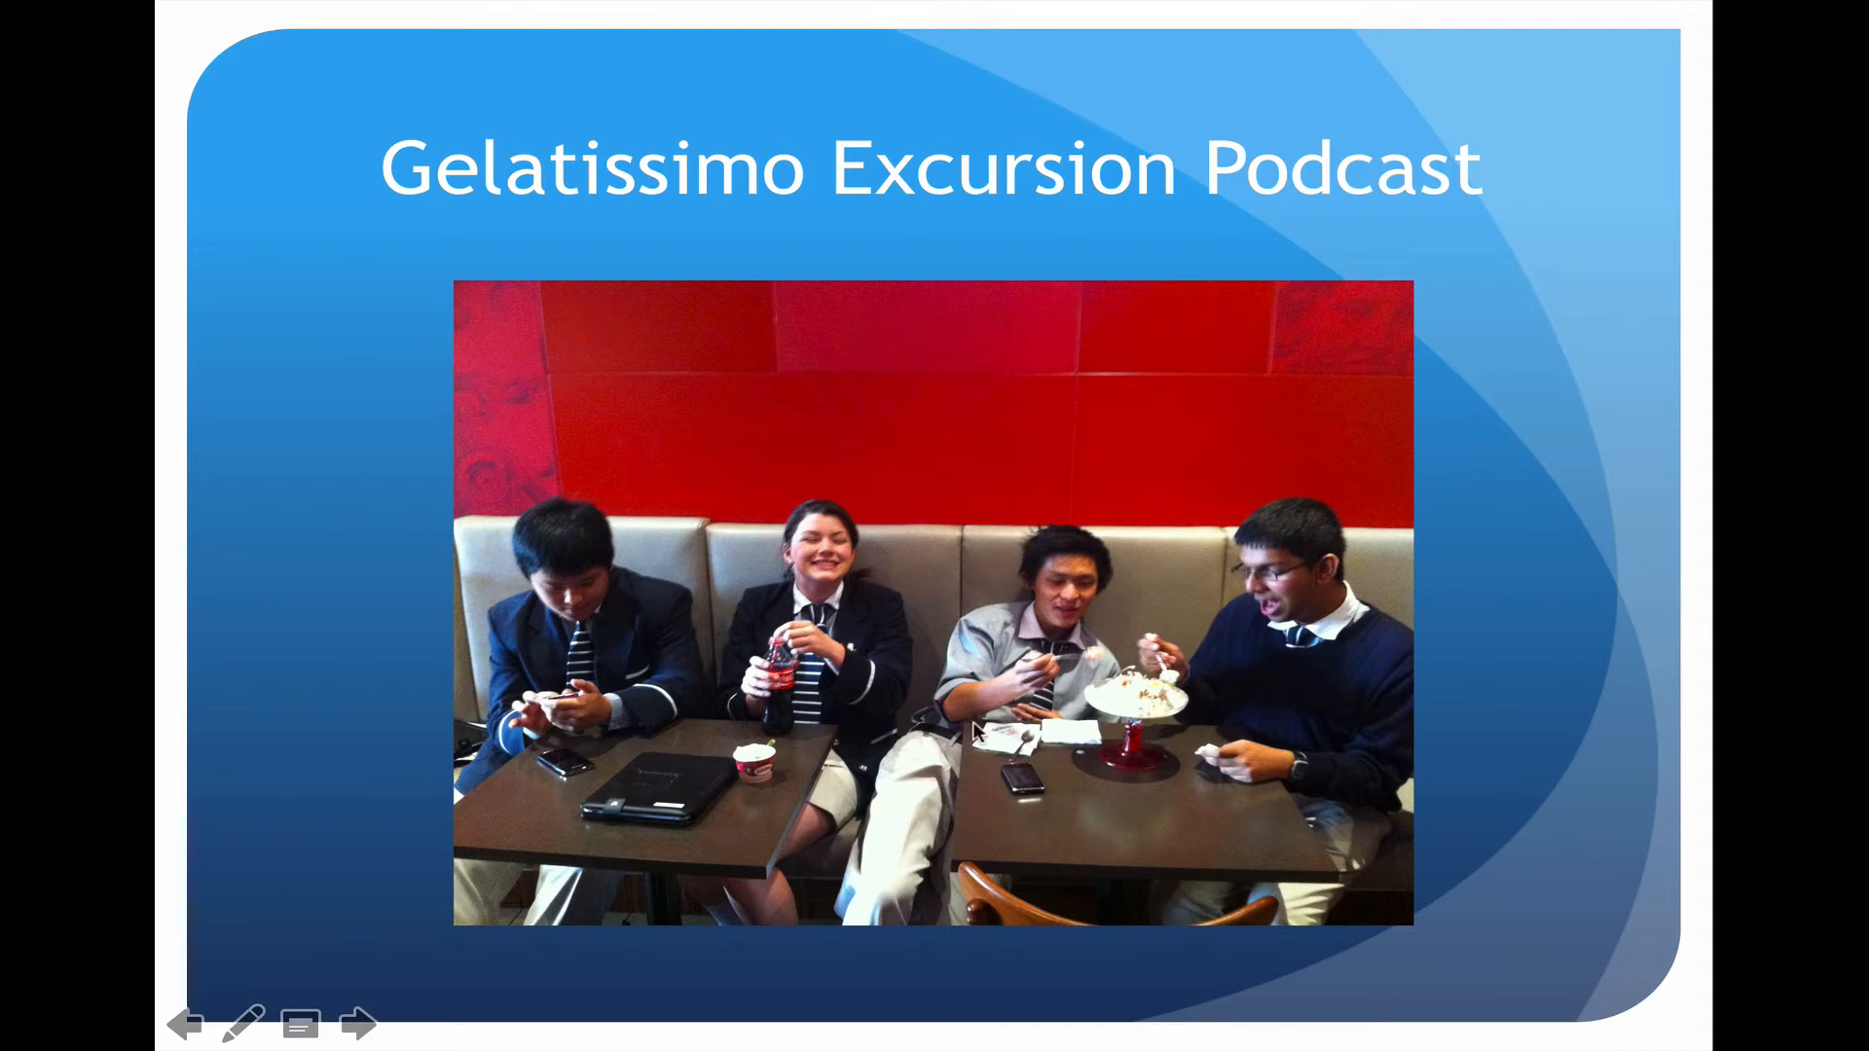
pyautogui.moveTo(554, 721)
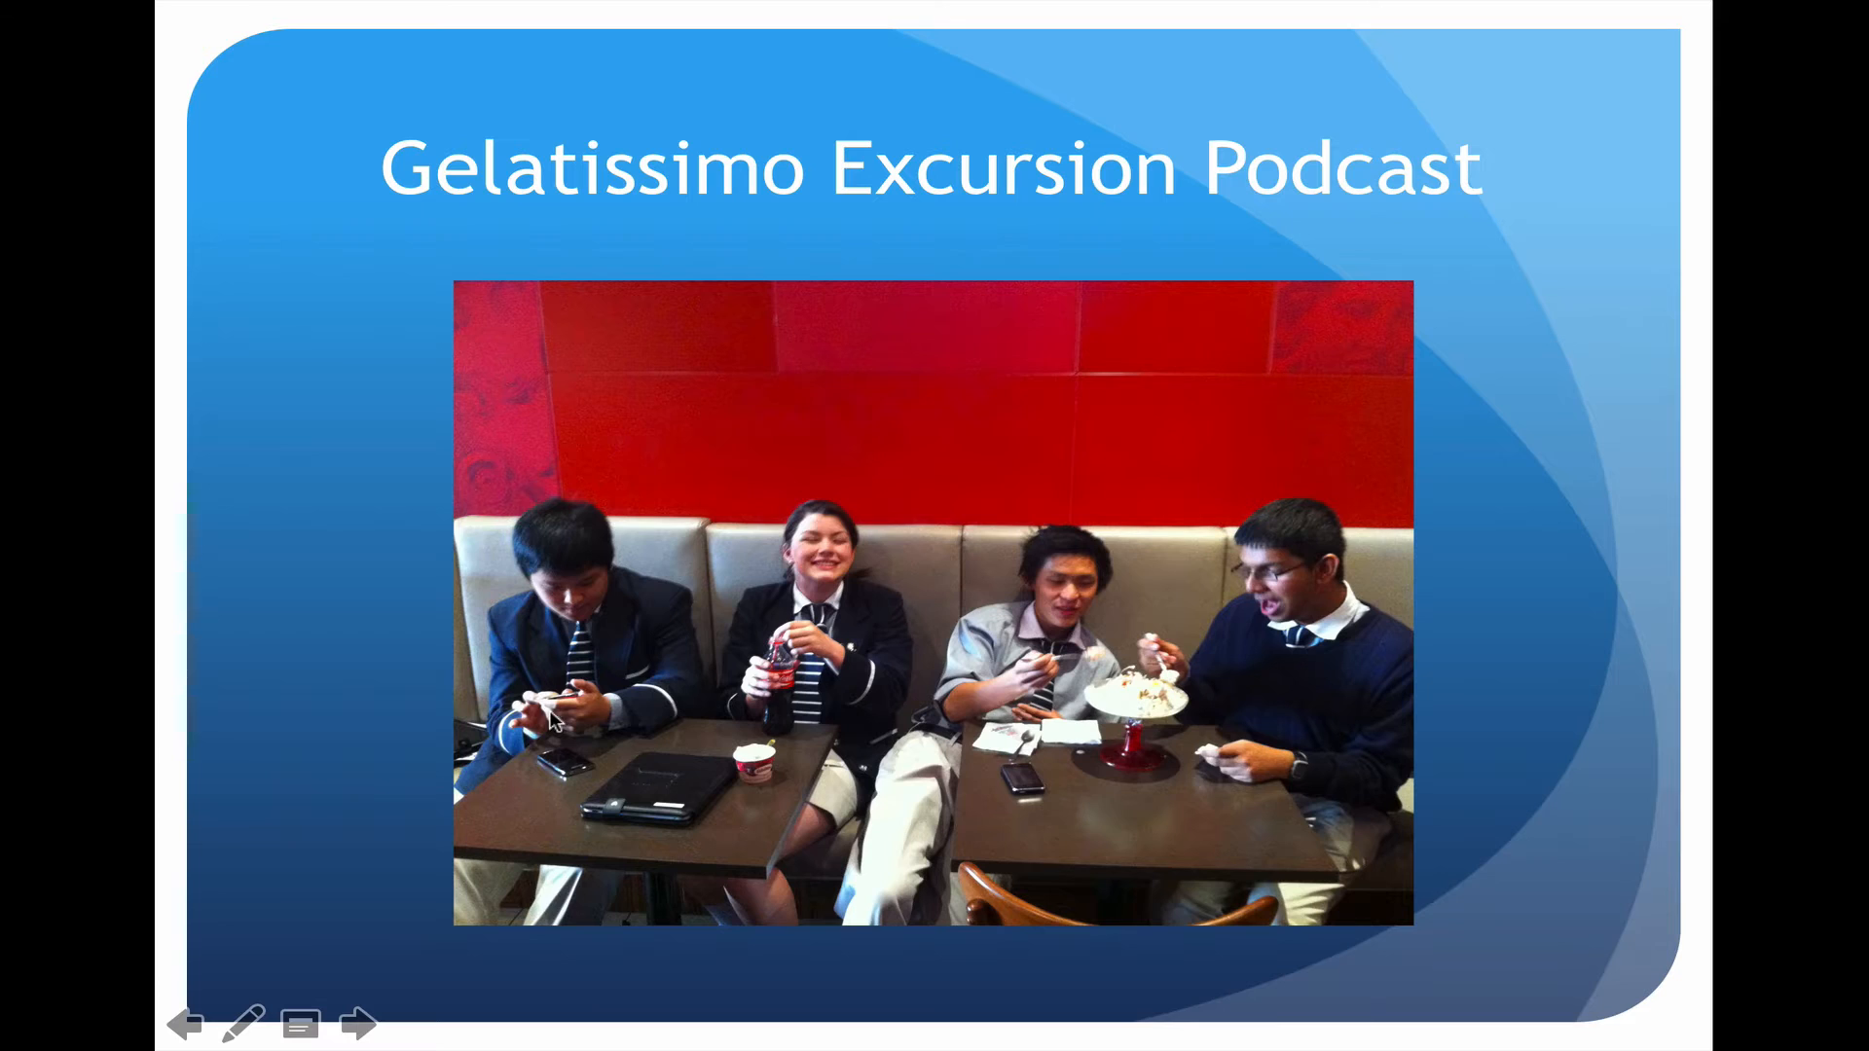
pyautogui.moveTo(918, 816)
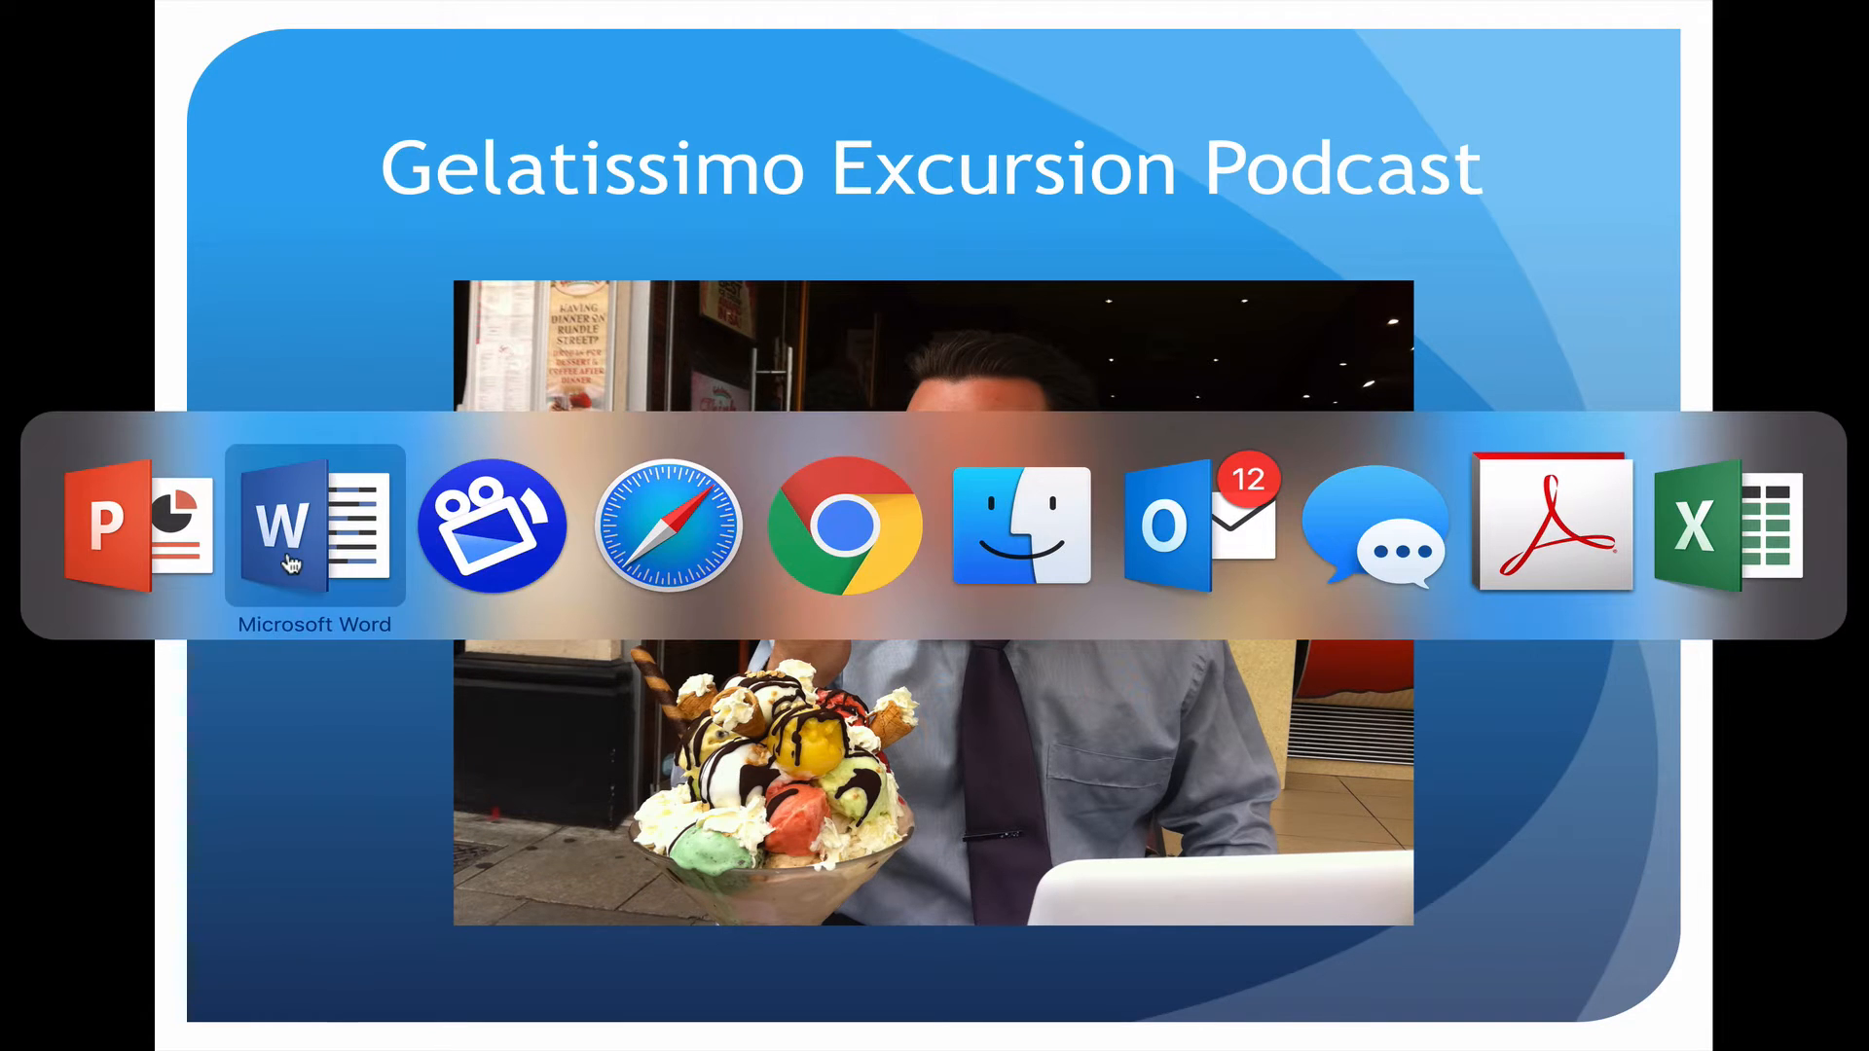
# Review the Year 10 Extension Science Gelatissimo task, presentation rules and marks table in Word
pyautogui.click(314, 526)
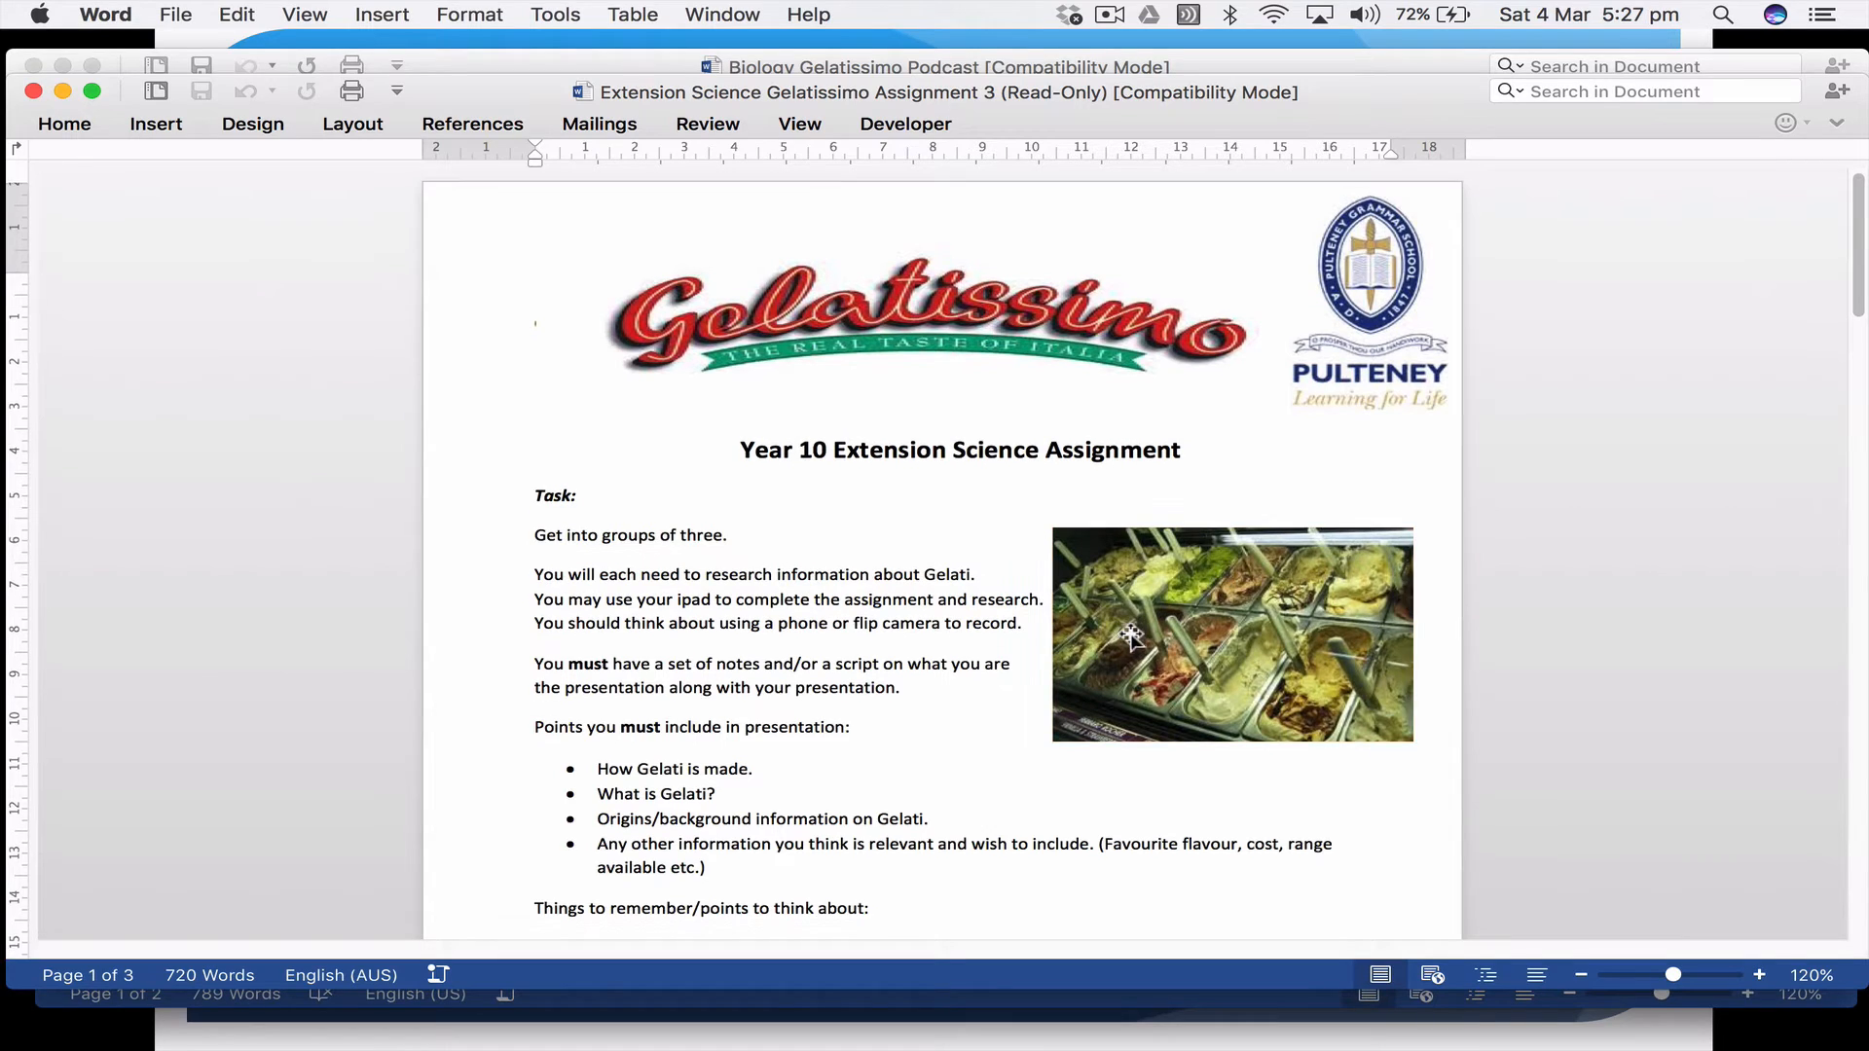
pyautogui.scroll(3)
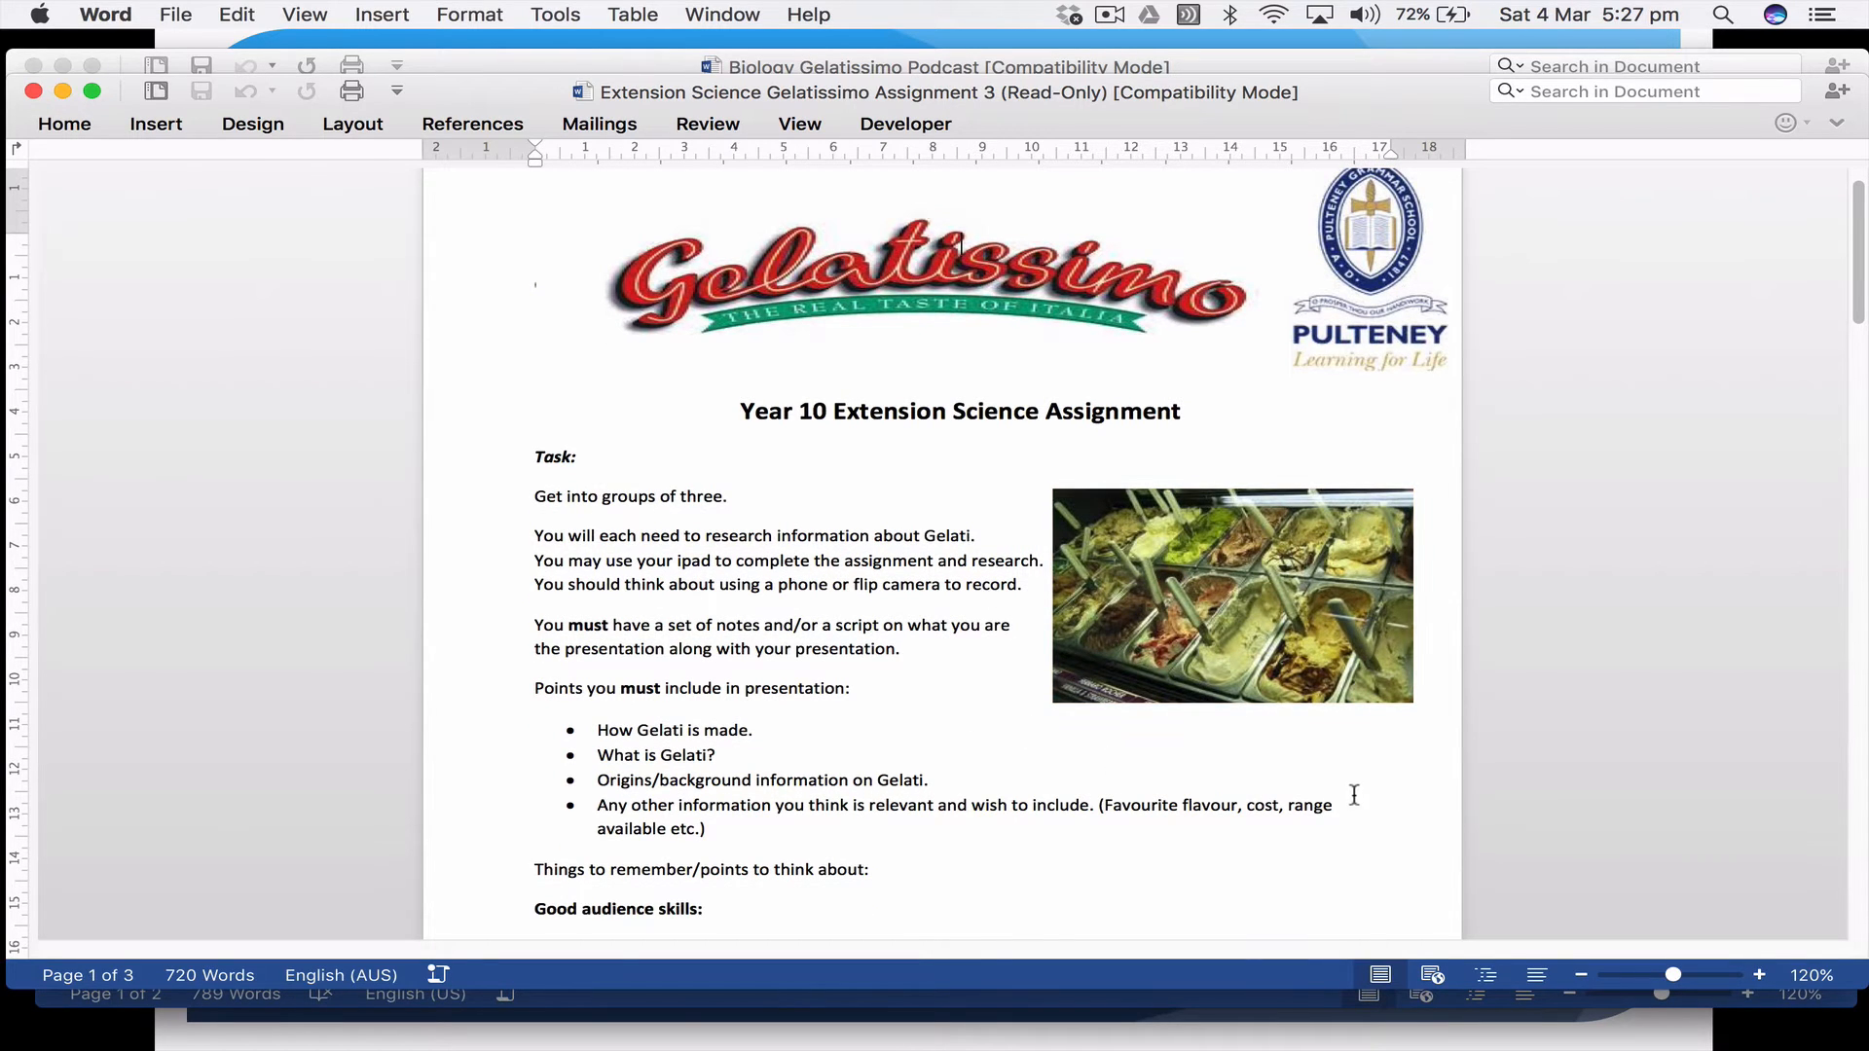
pyautogui.moveTo(1188, 744)
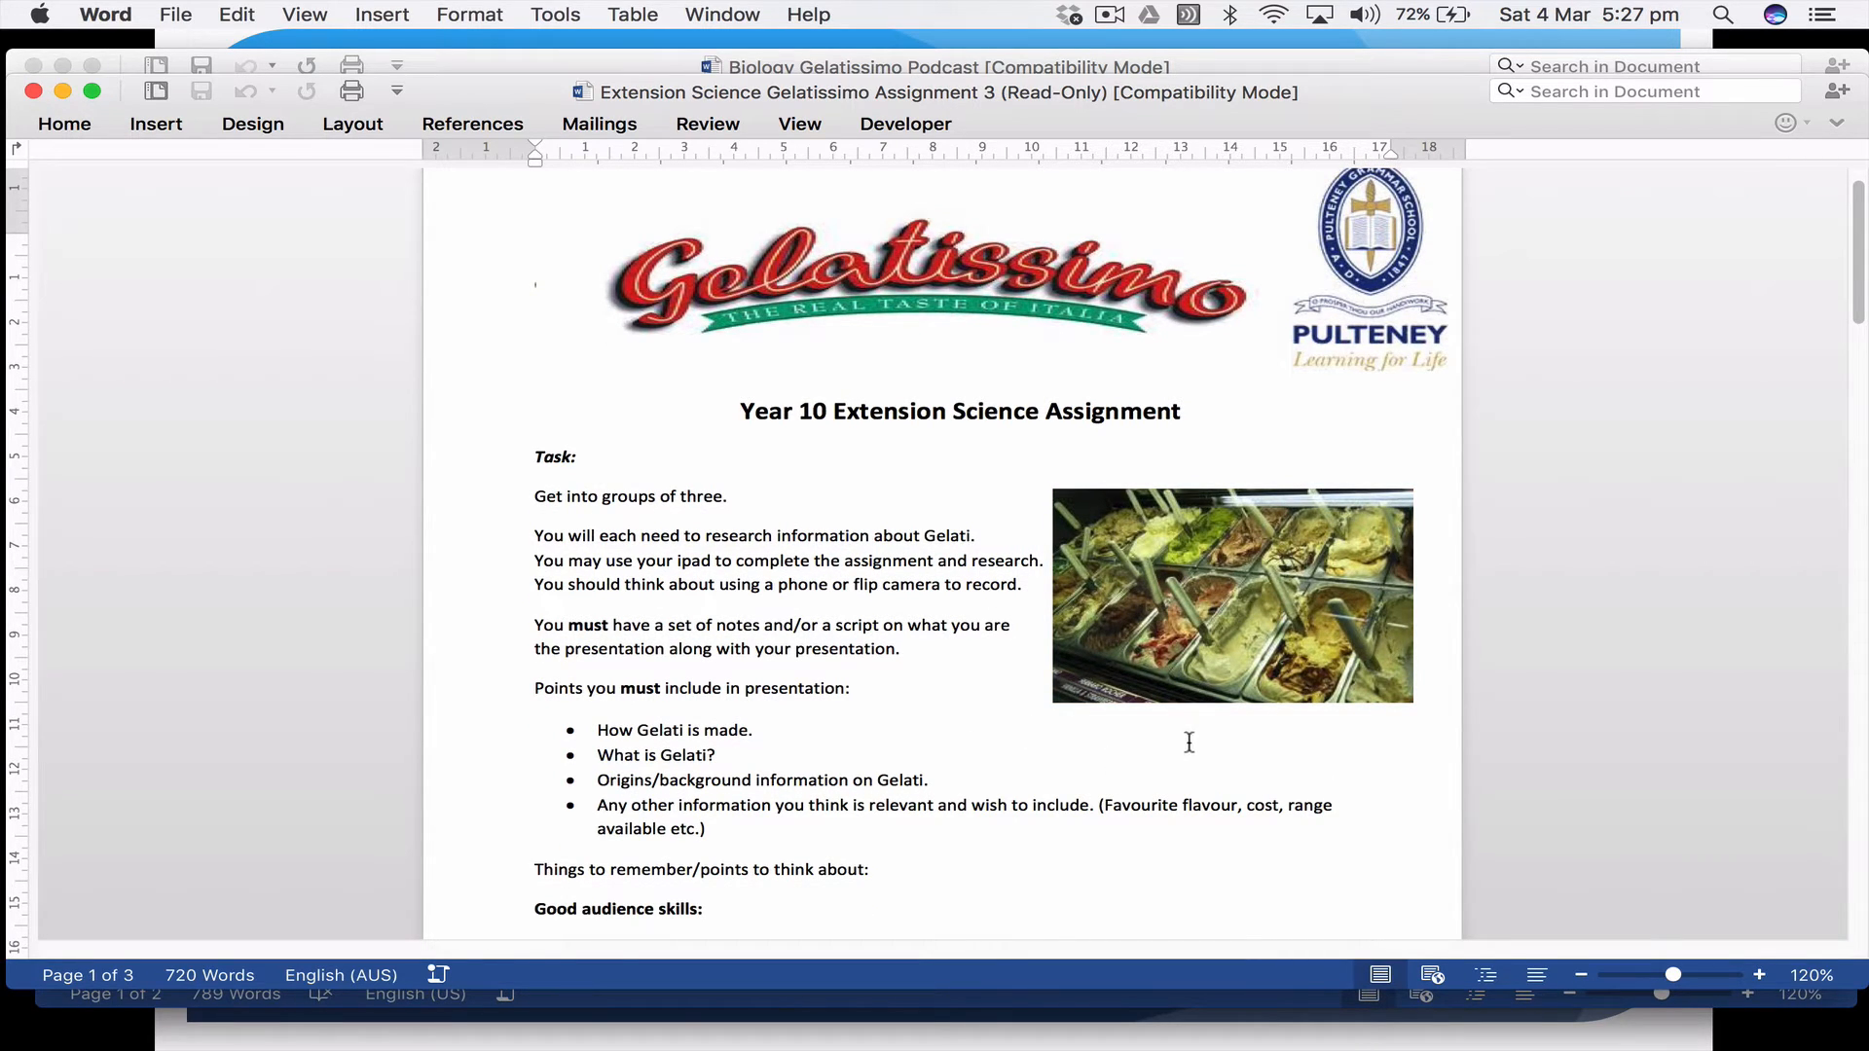
pyautogui.scroll(-3)
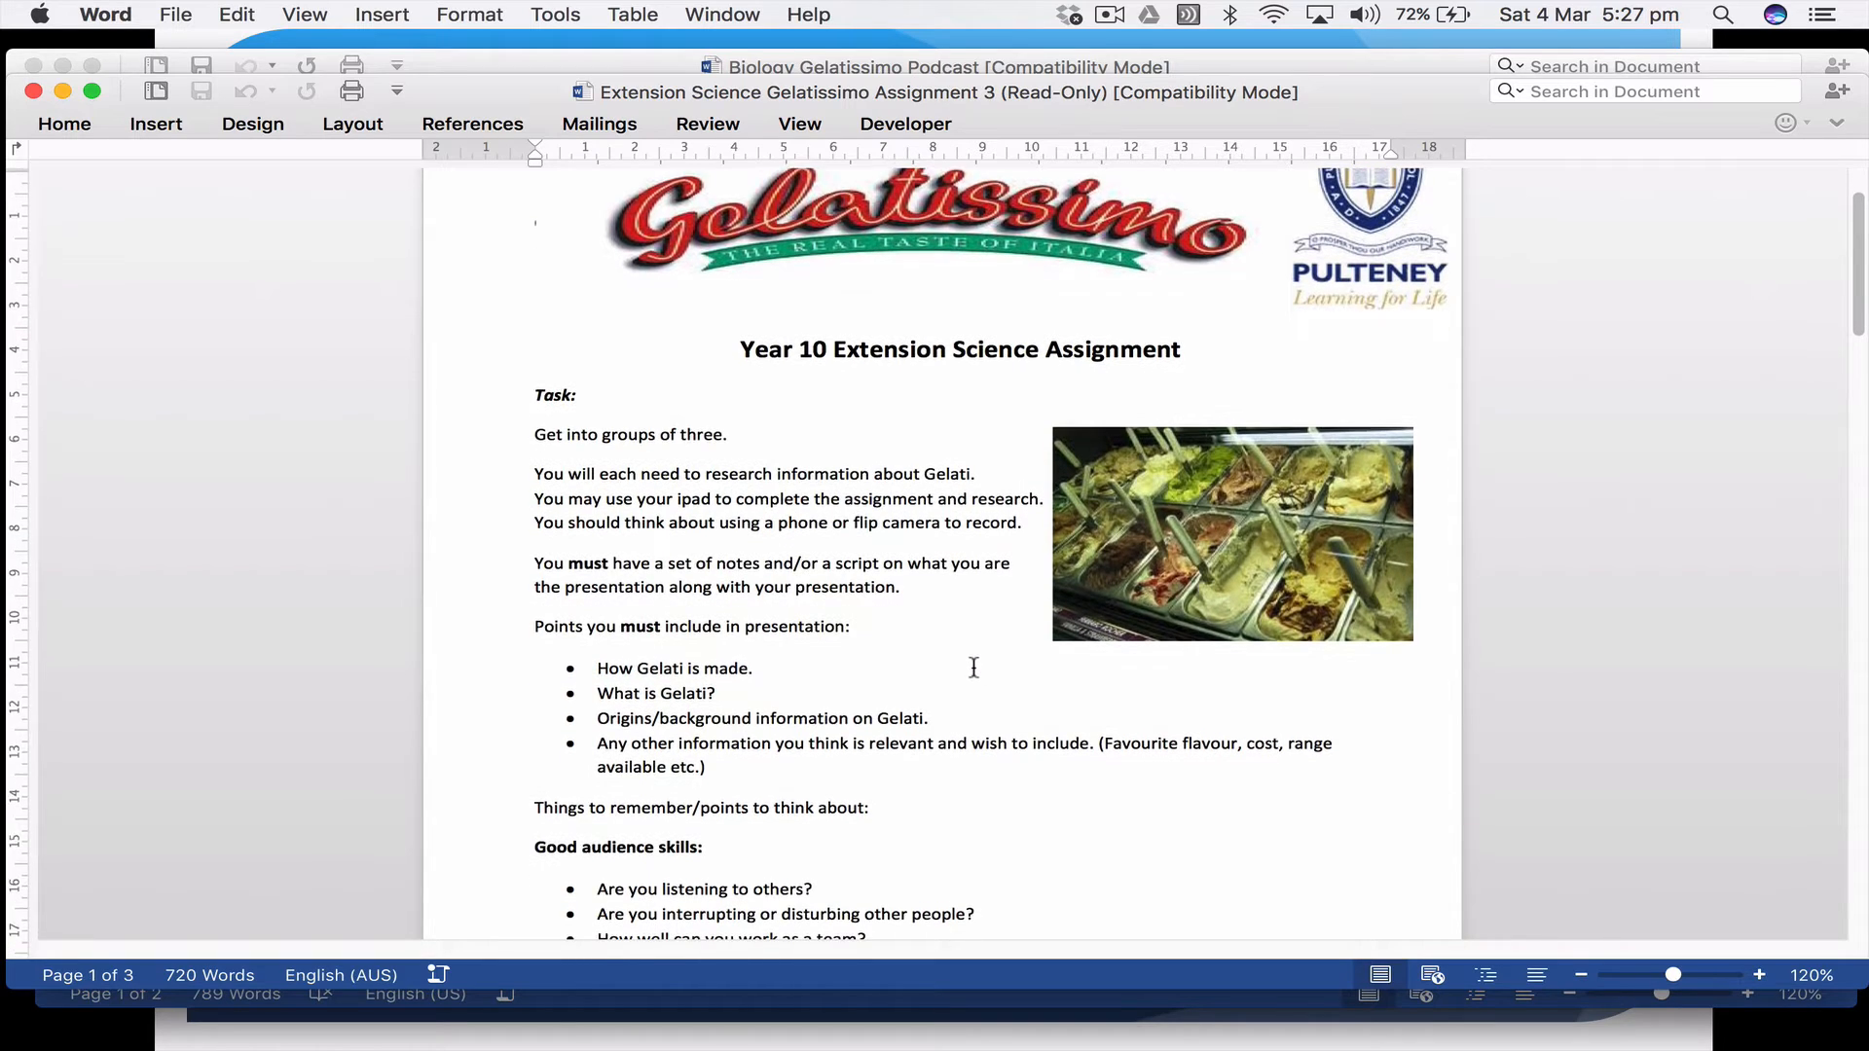
pyautogui.scroll(3)
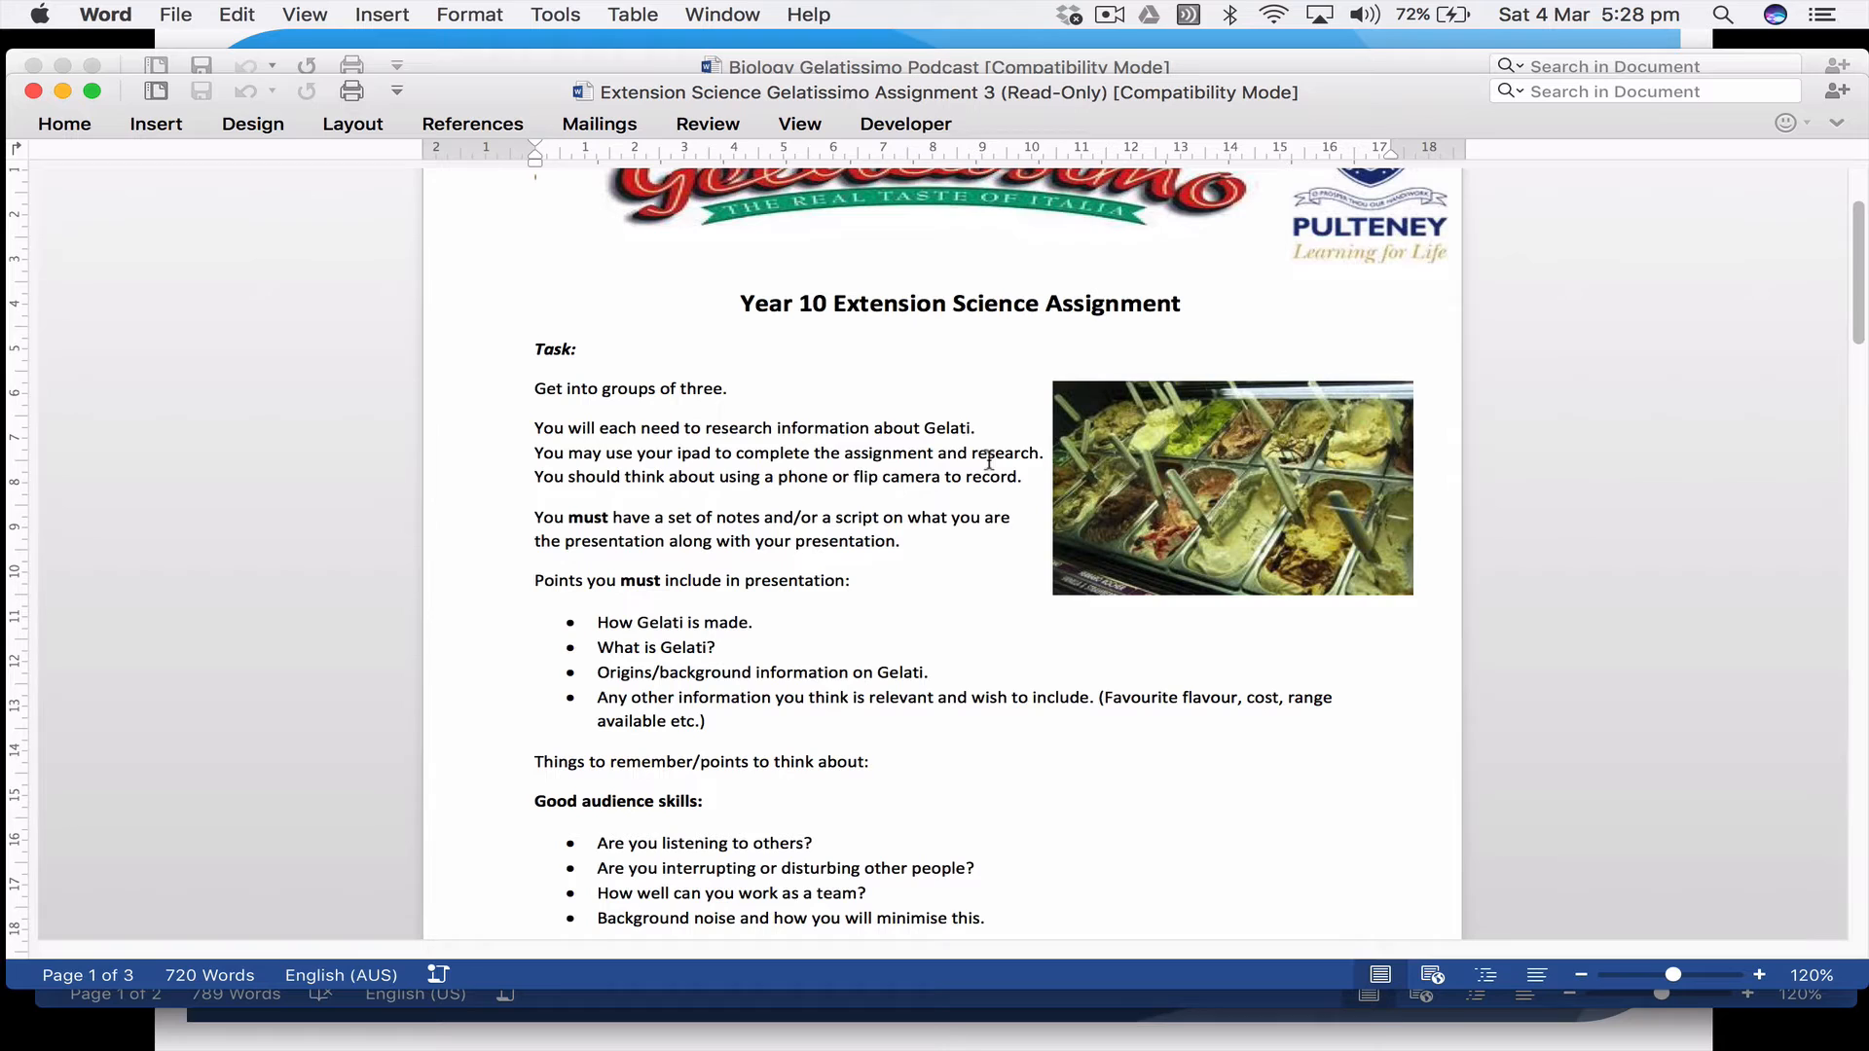
pyautogui.scroll(-3)
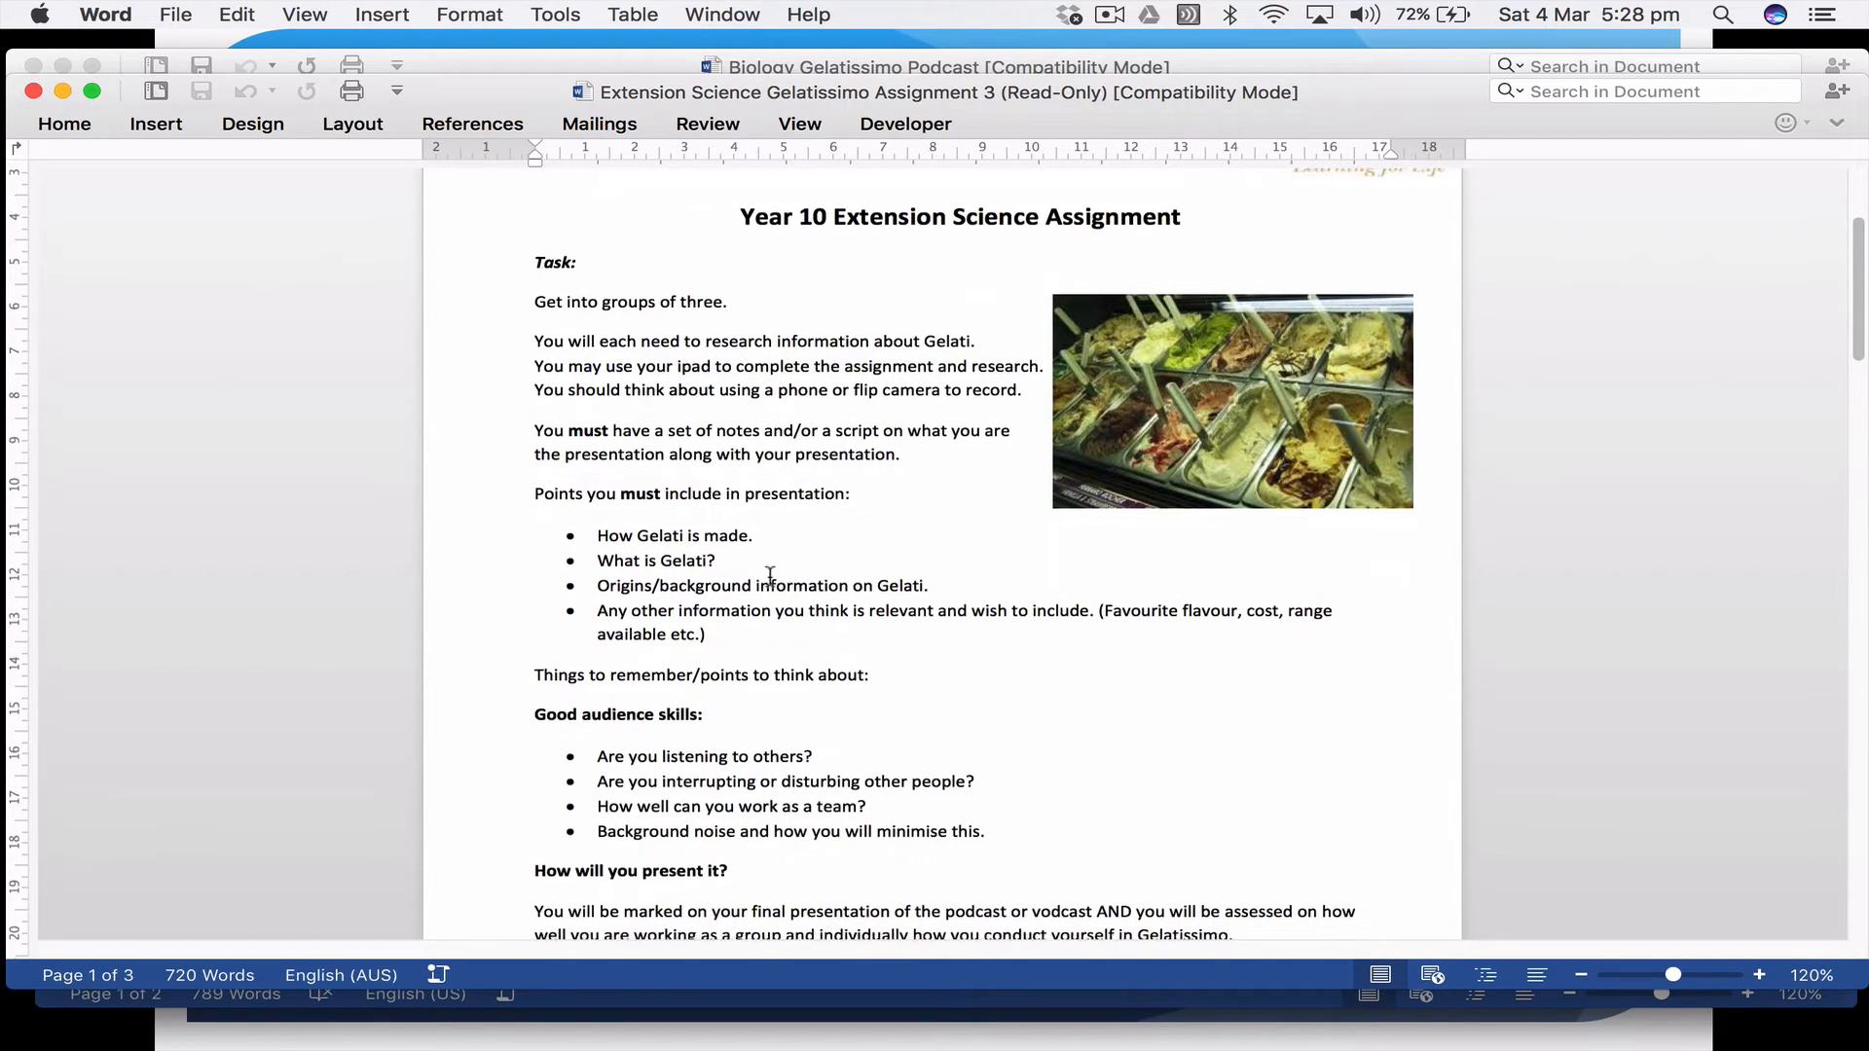
pyautogui.scroll(-3)
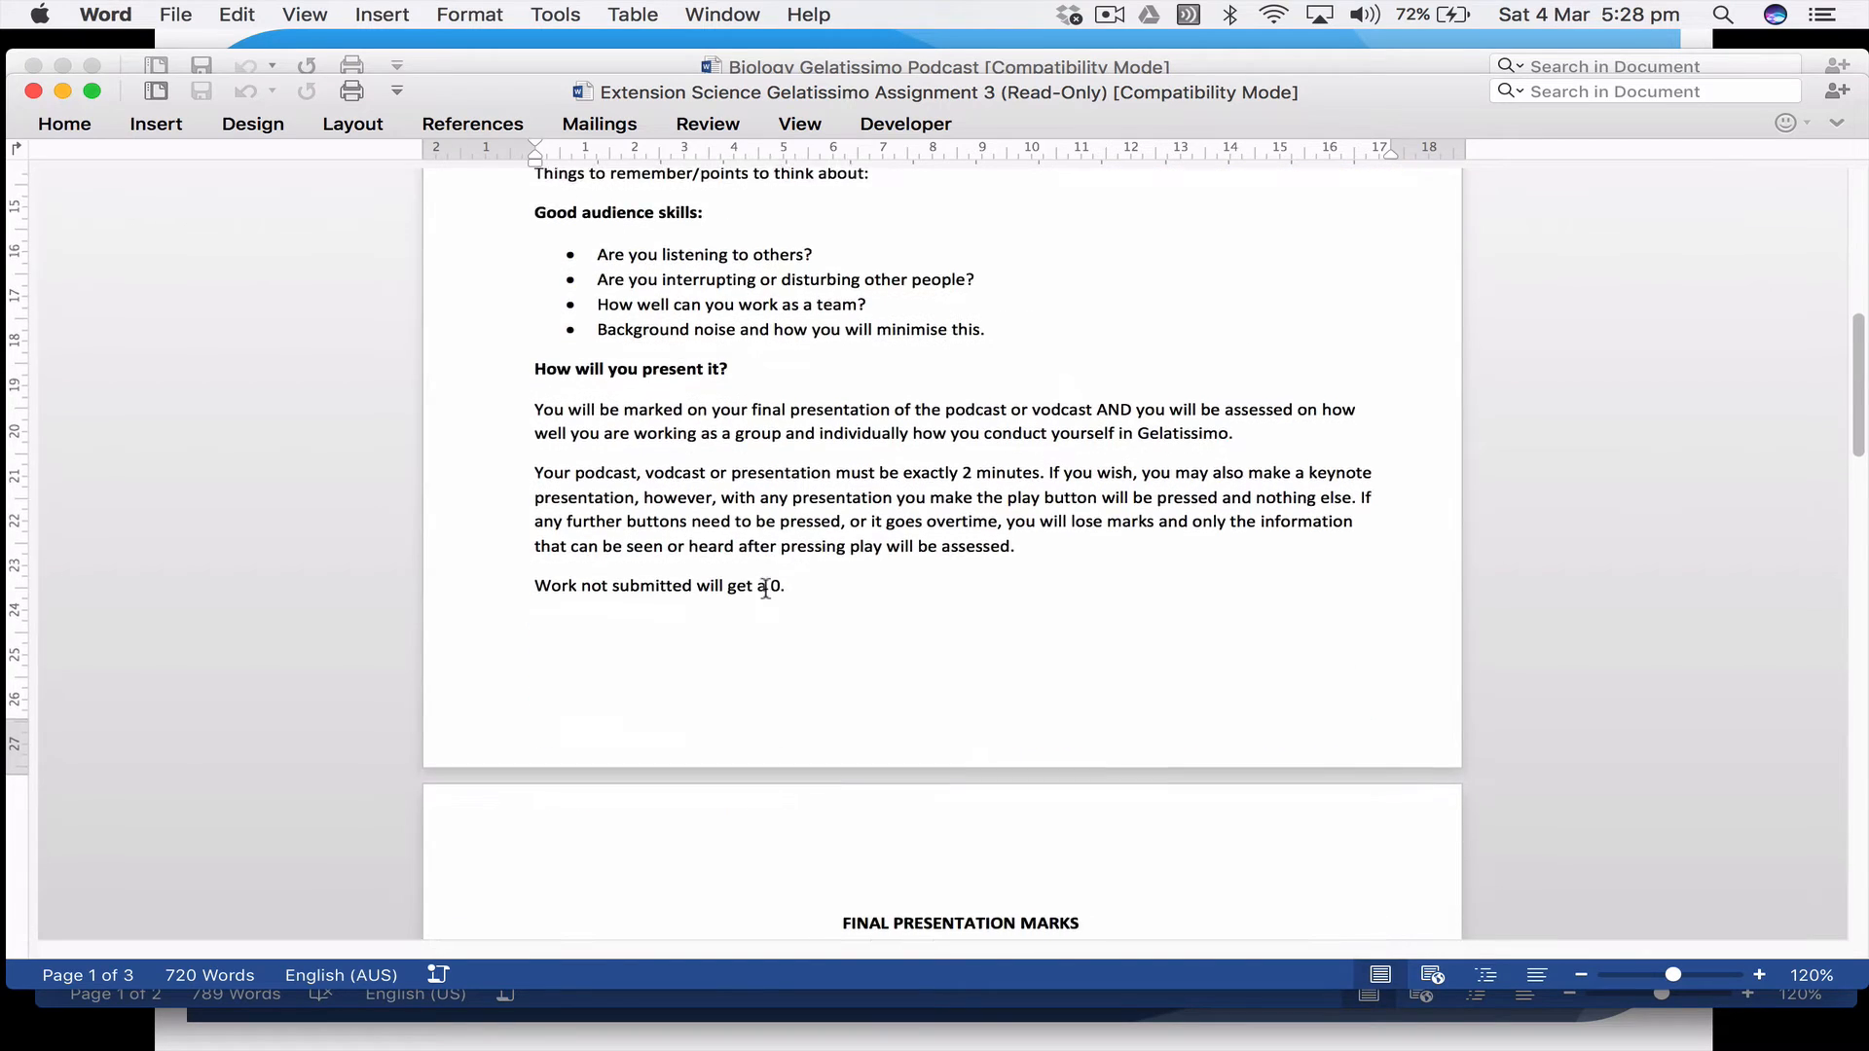
pyautogui.scroll(-3)
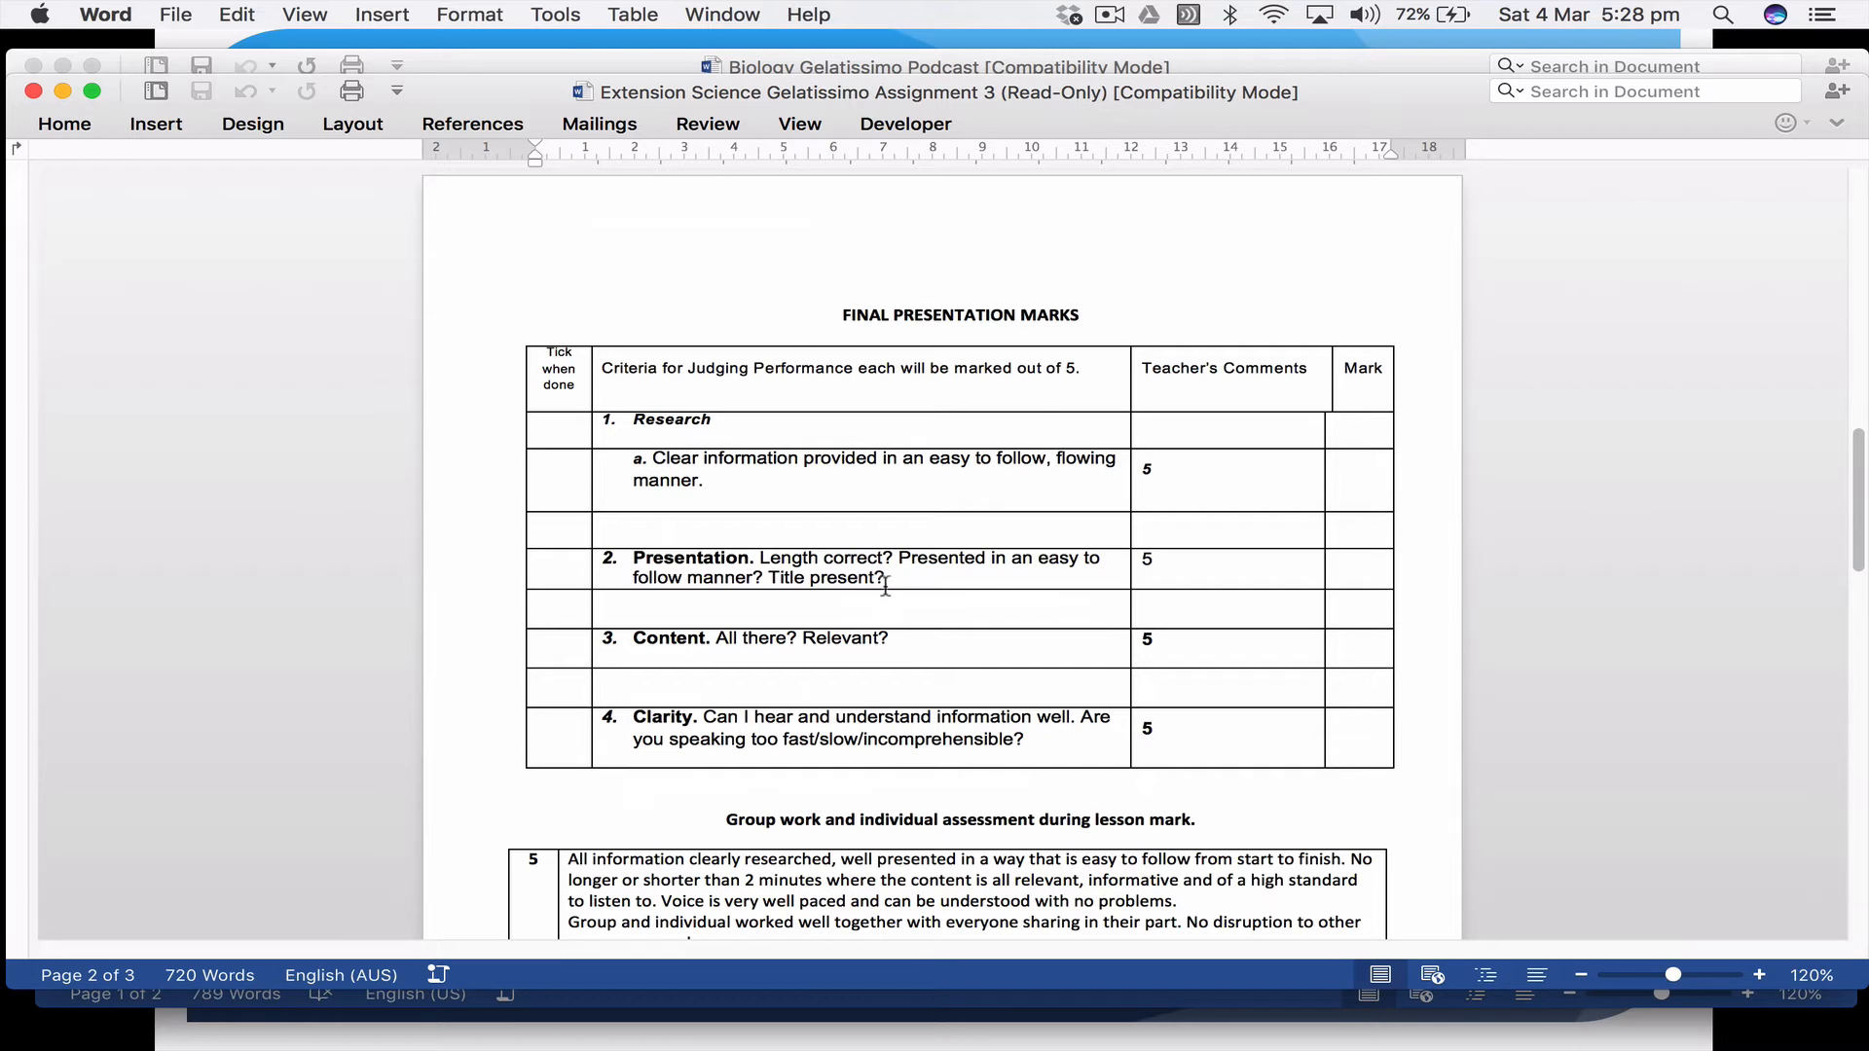
pyautogui.scroll(-3)
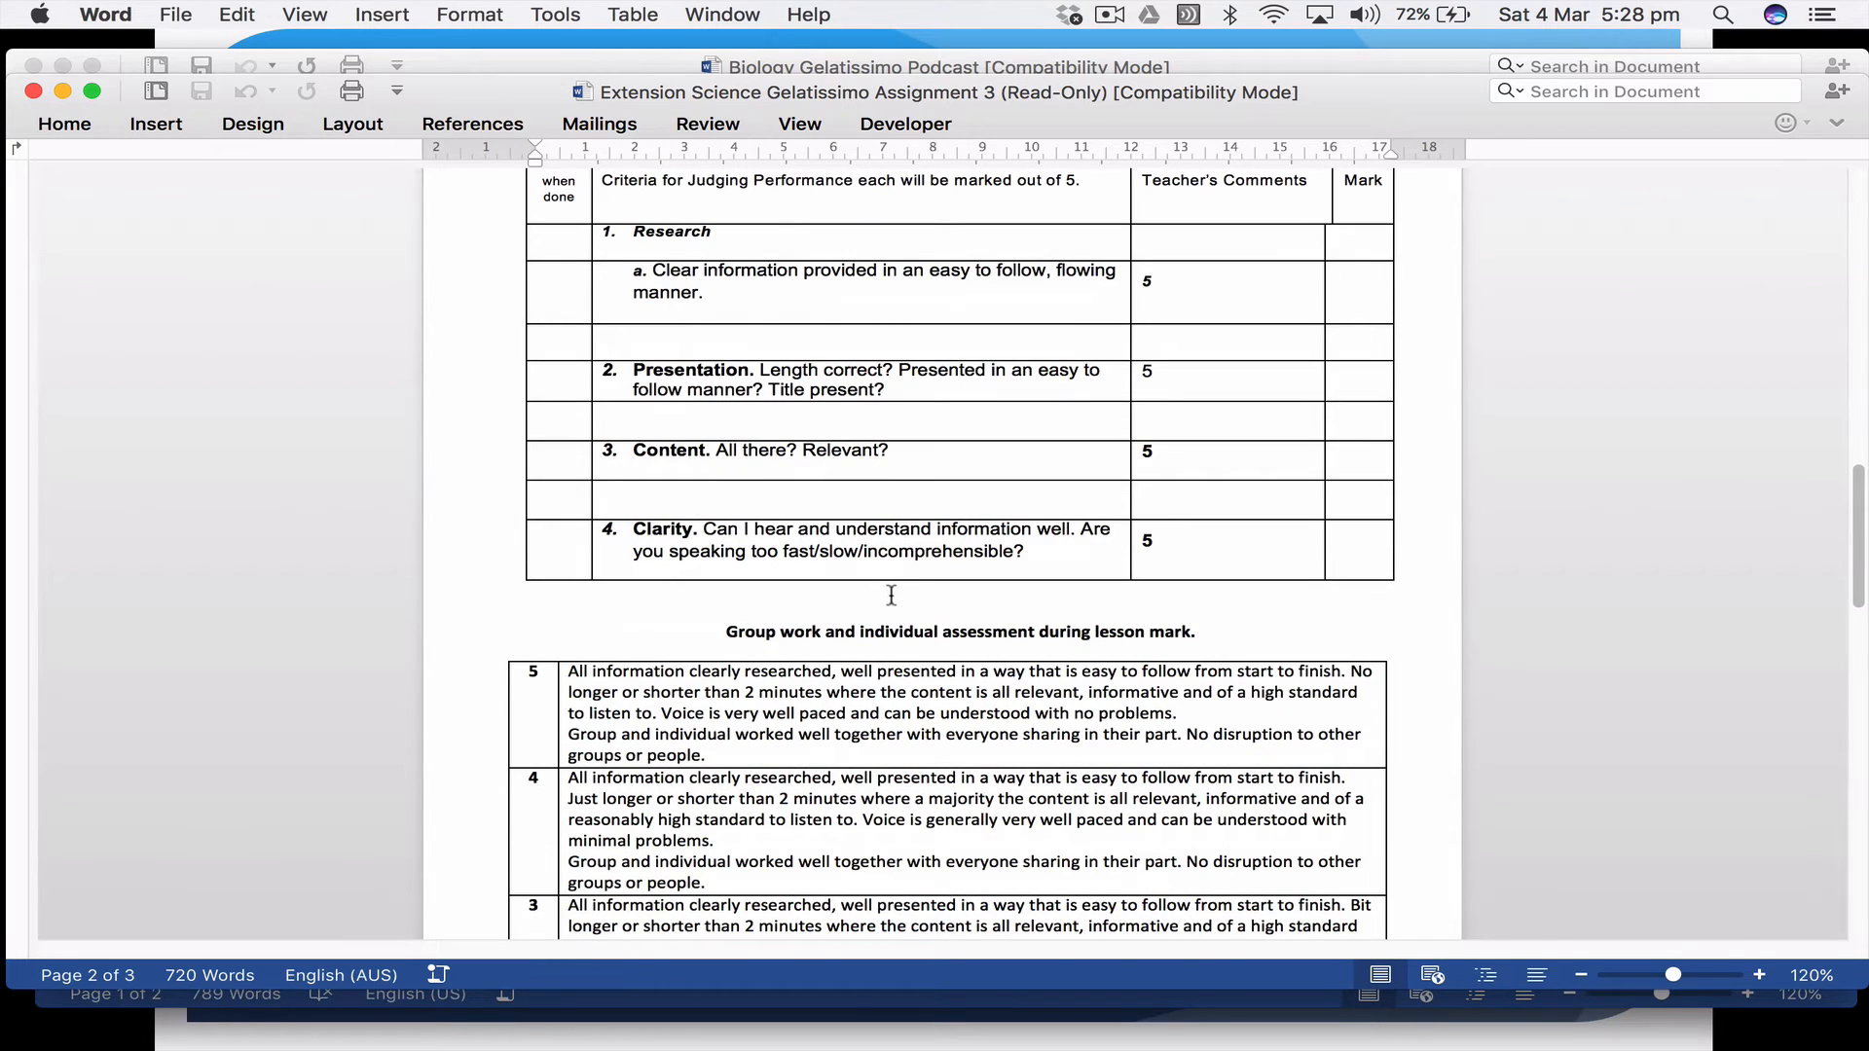
pyautogui.scroll(-3)
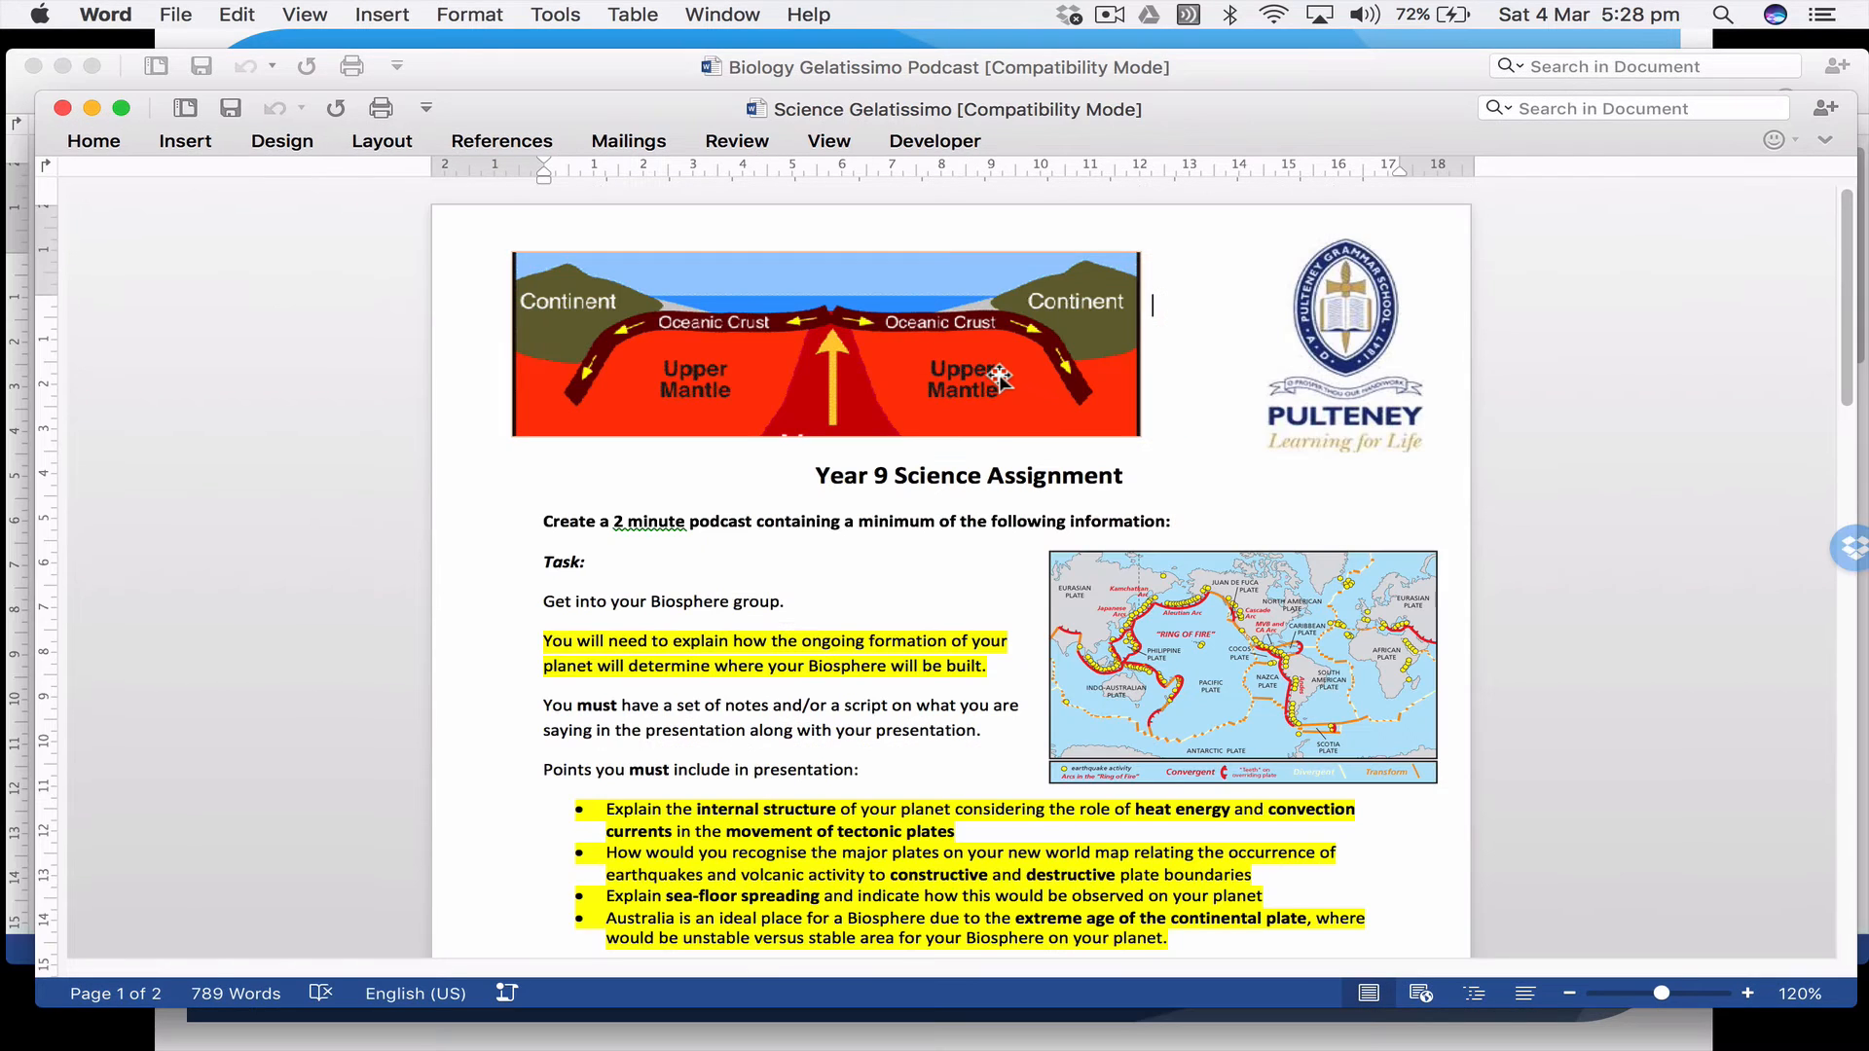
pyautogui.moveTo(1275, 580)
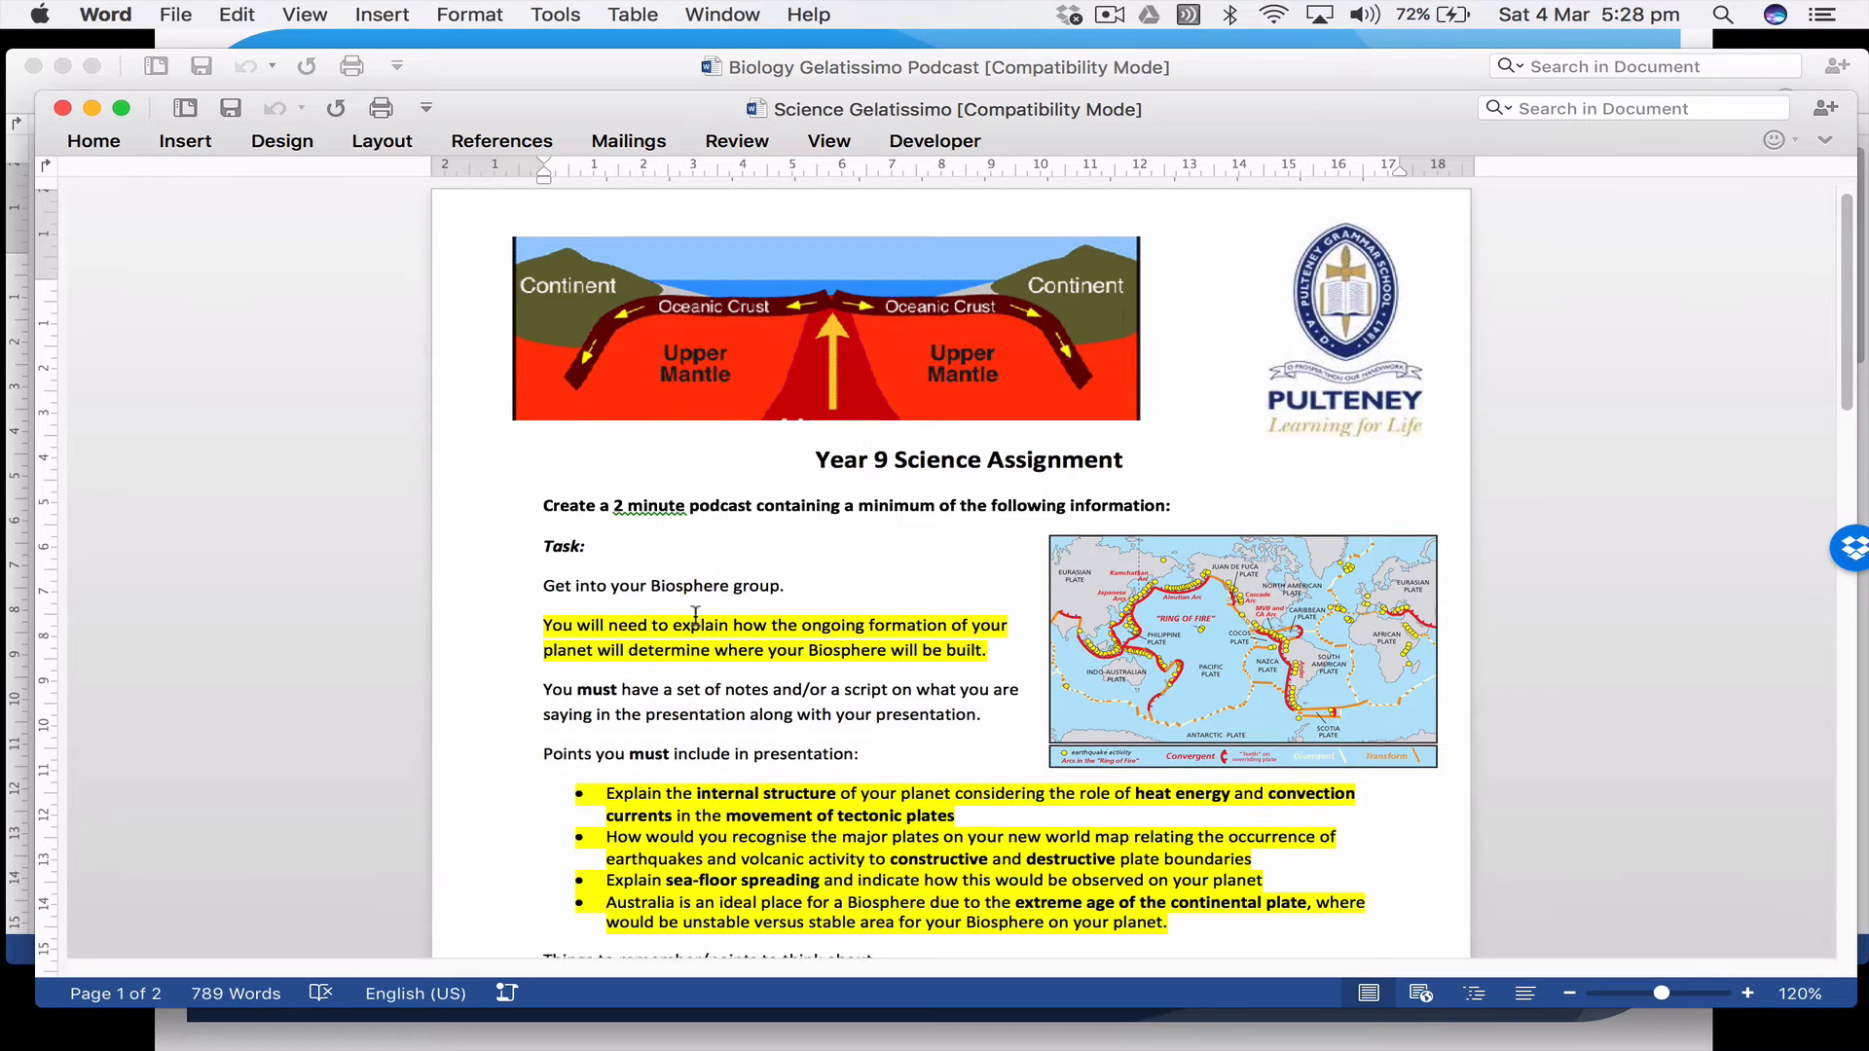
pyautogui.scroll(-3)
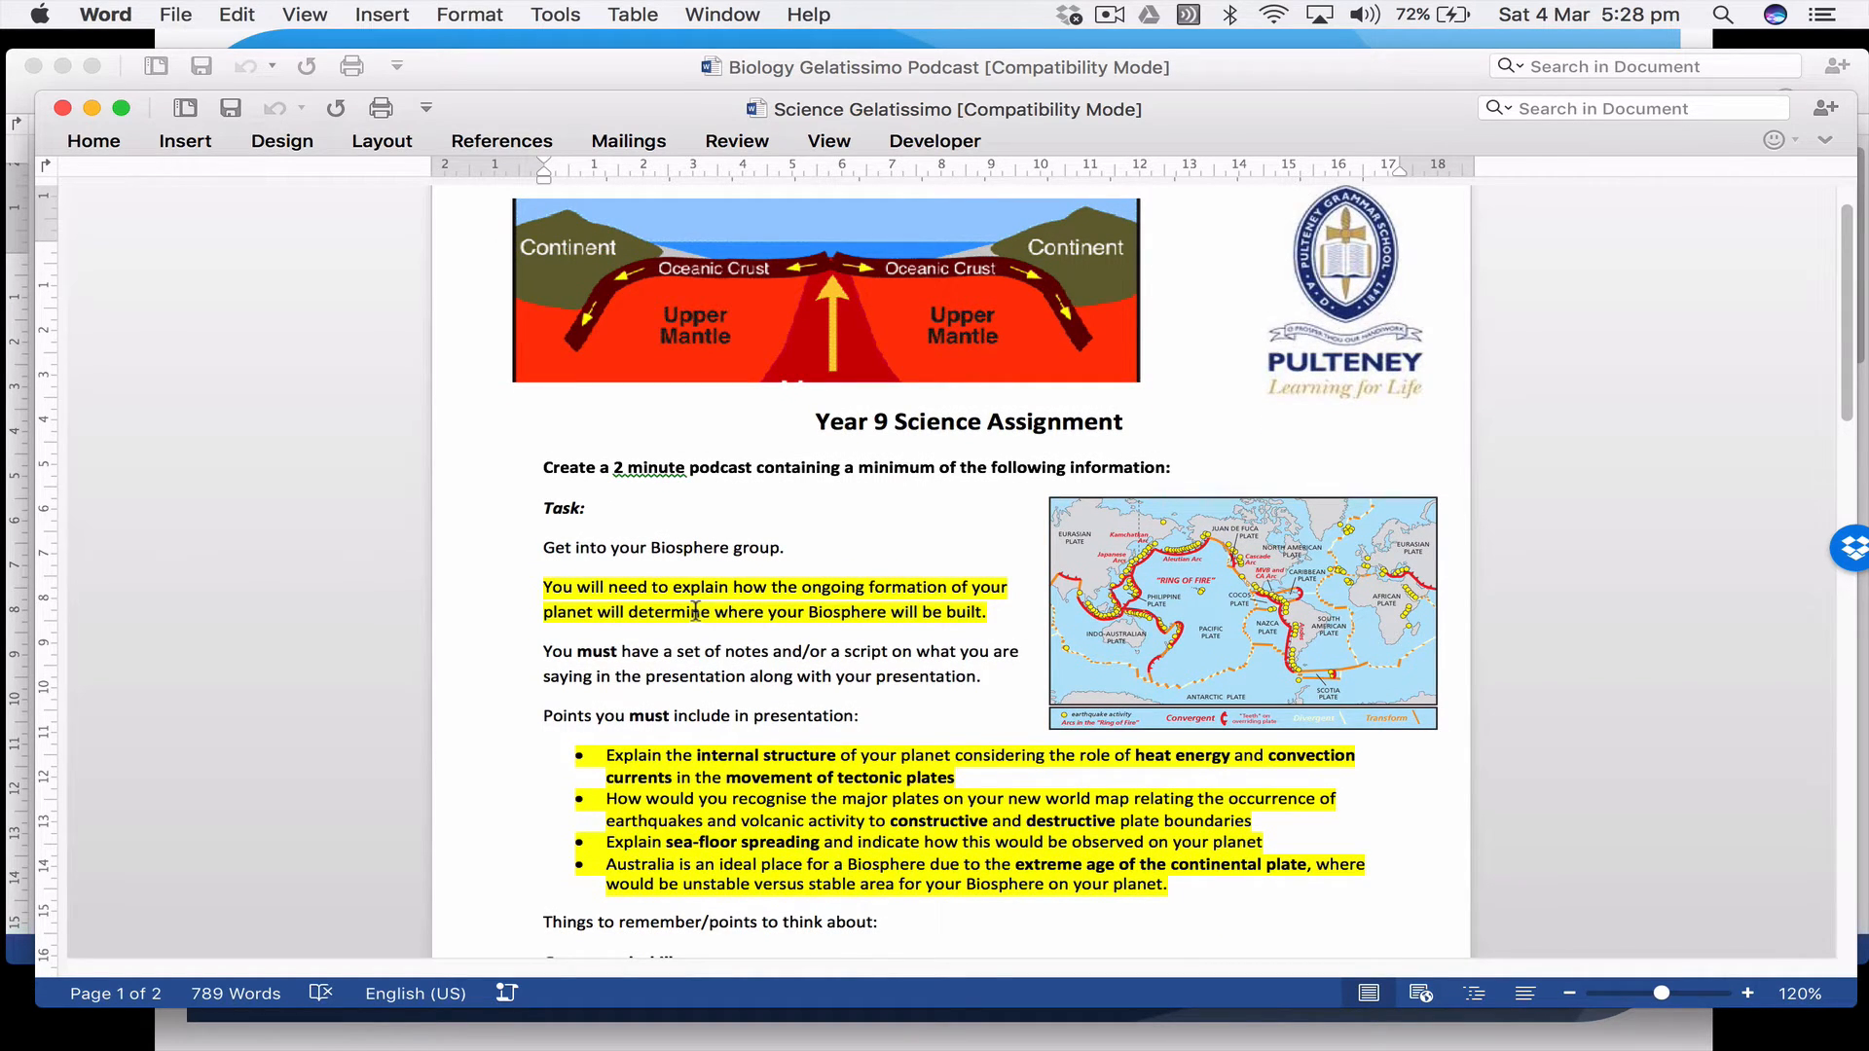
pyautogui.scroll(-3)
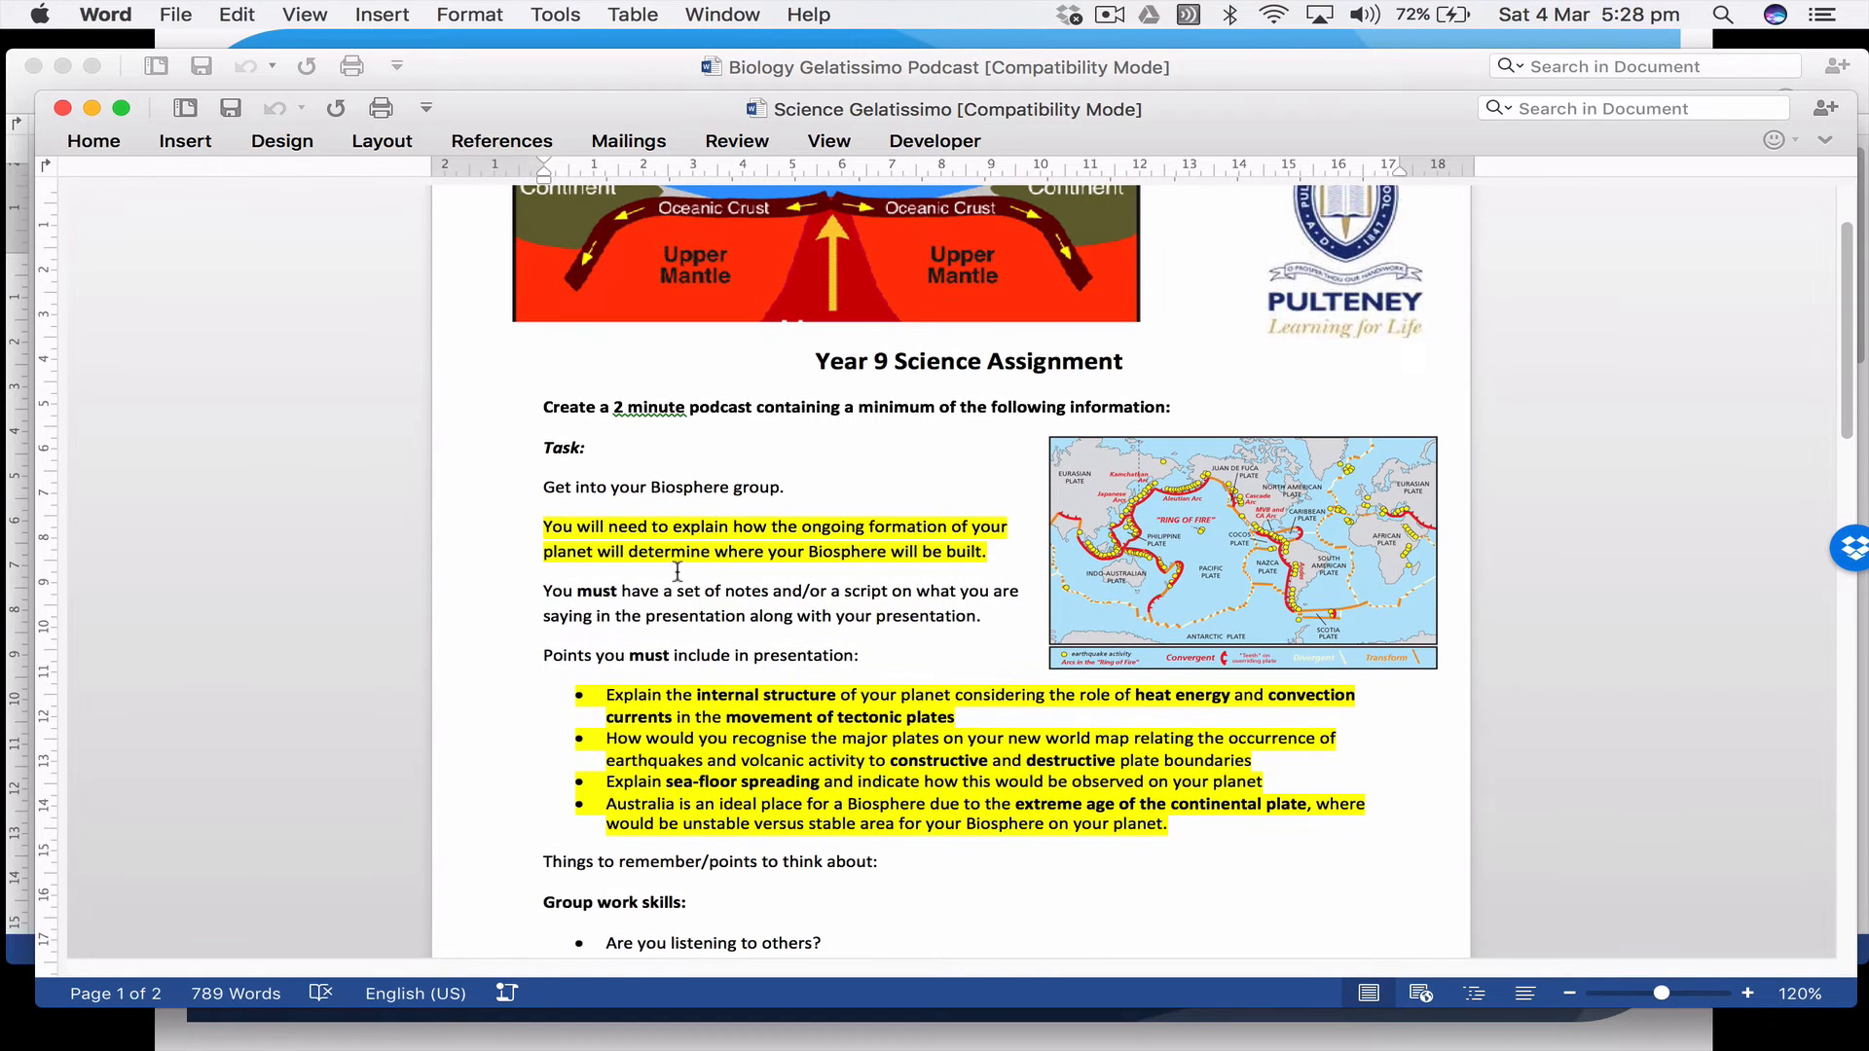
pyautogui.scroll(3)
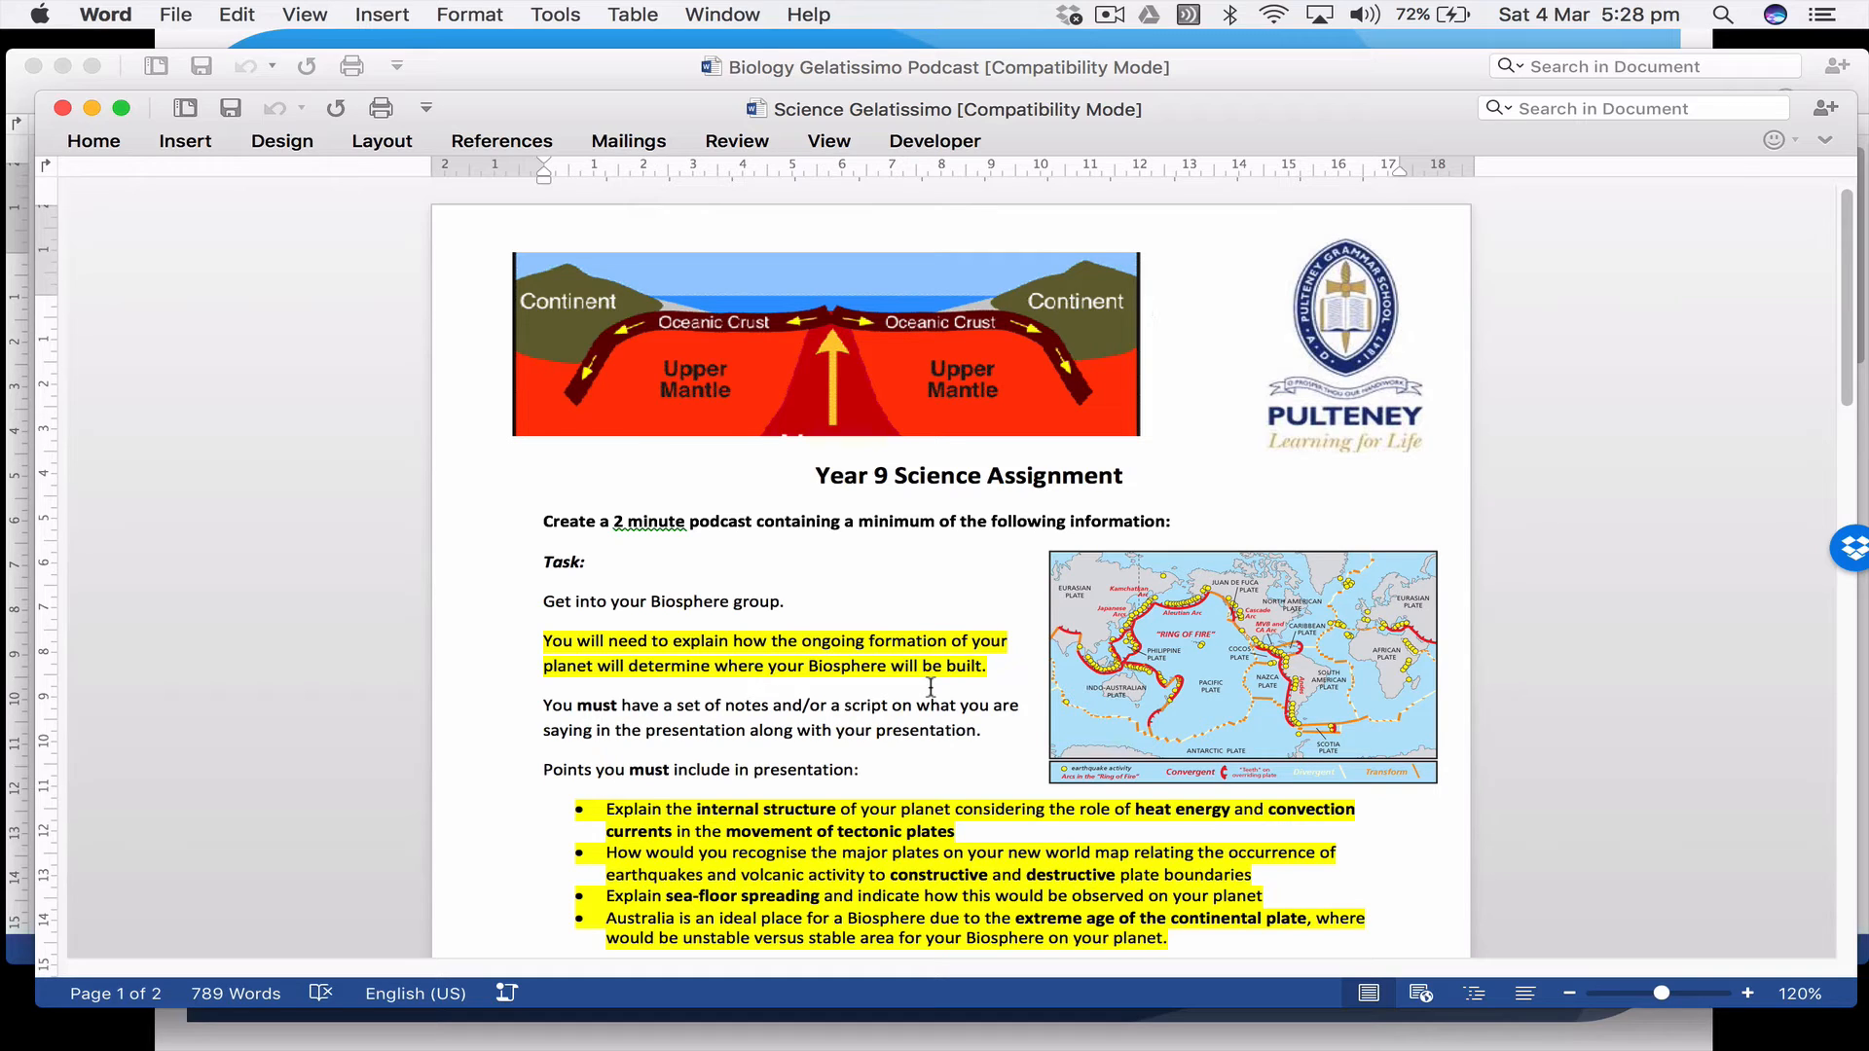
pyautogui.click(1150, 304)
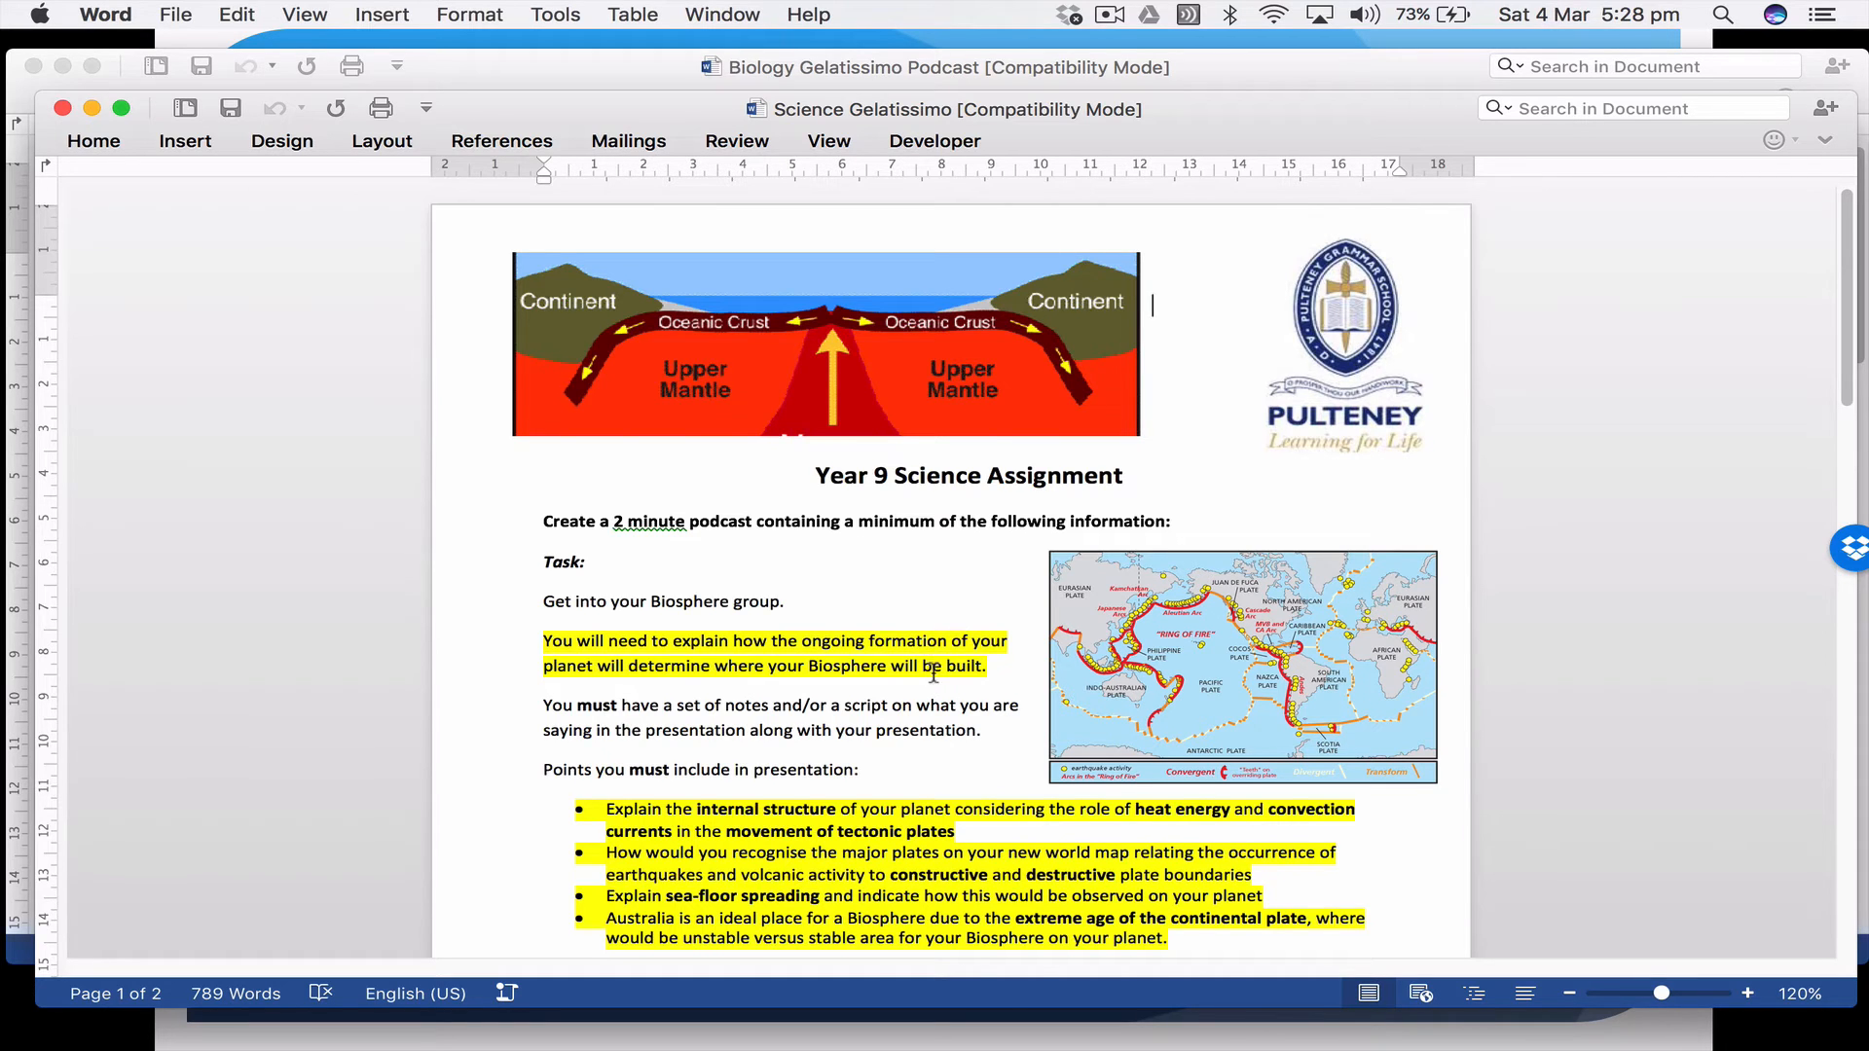
pyautogui.scroll(-3)
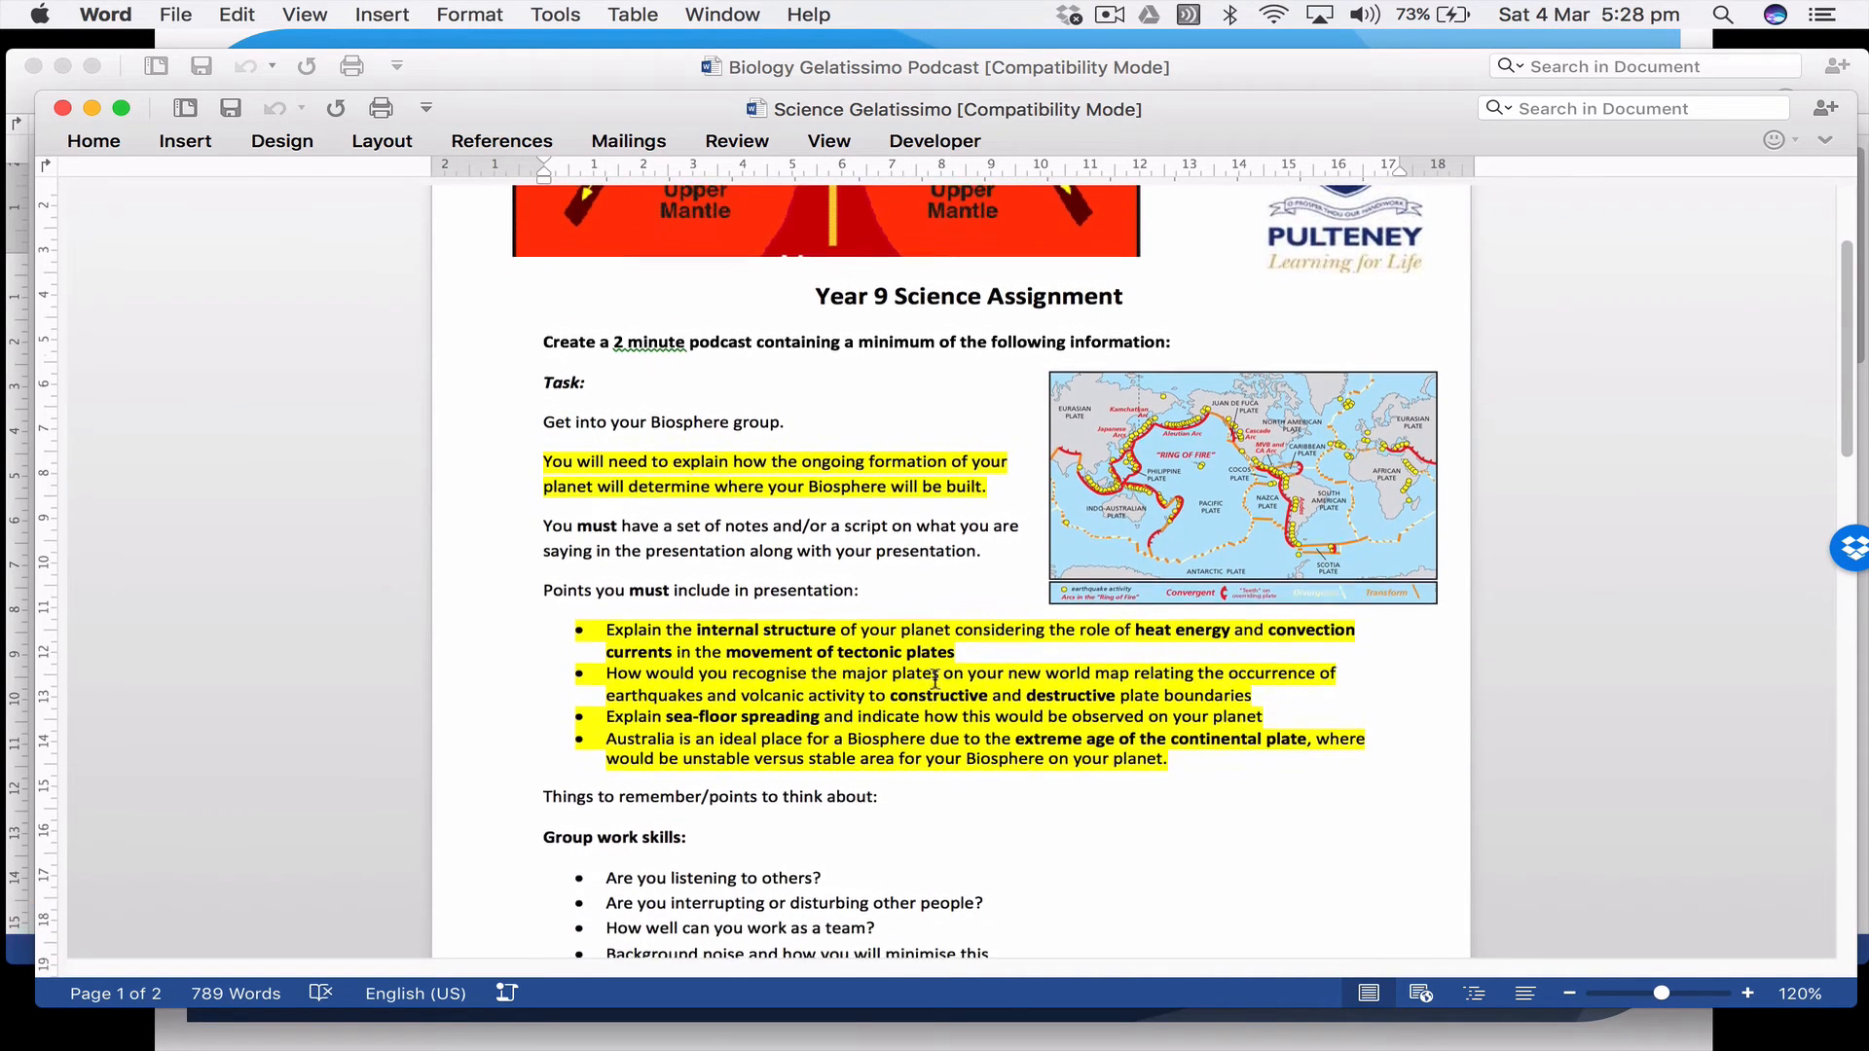
pyautogui.scroll(-3)
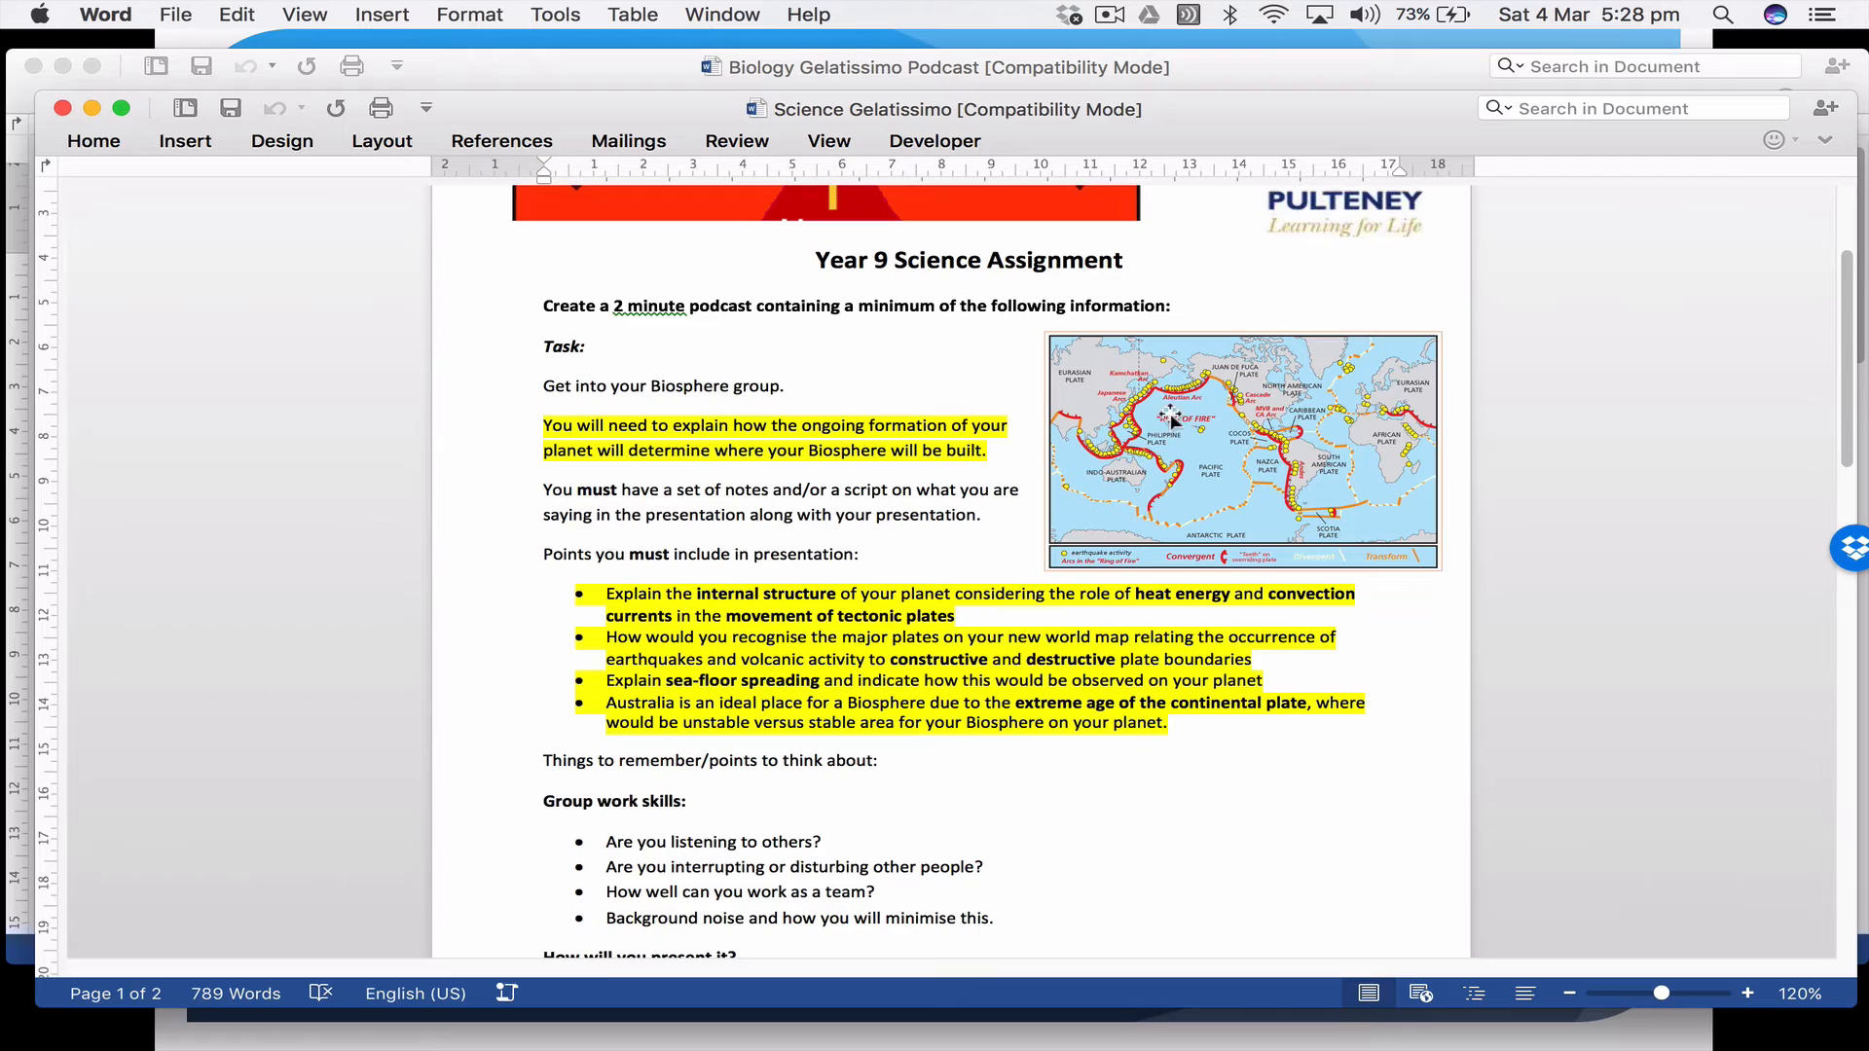
pyautogui.moveTo(1243, 457)
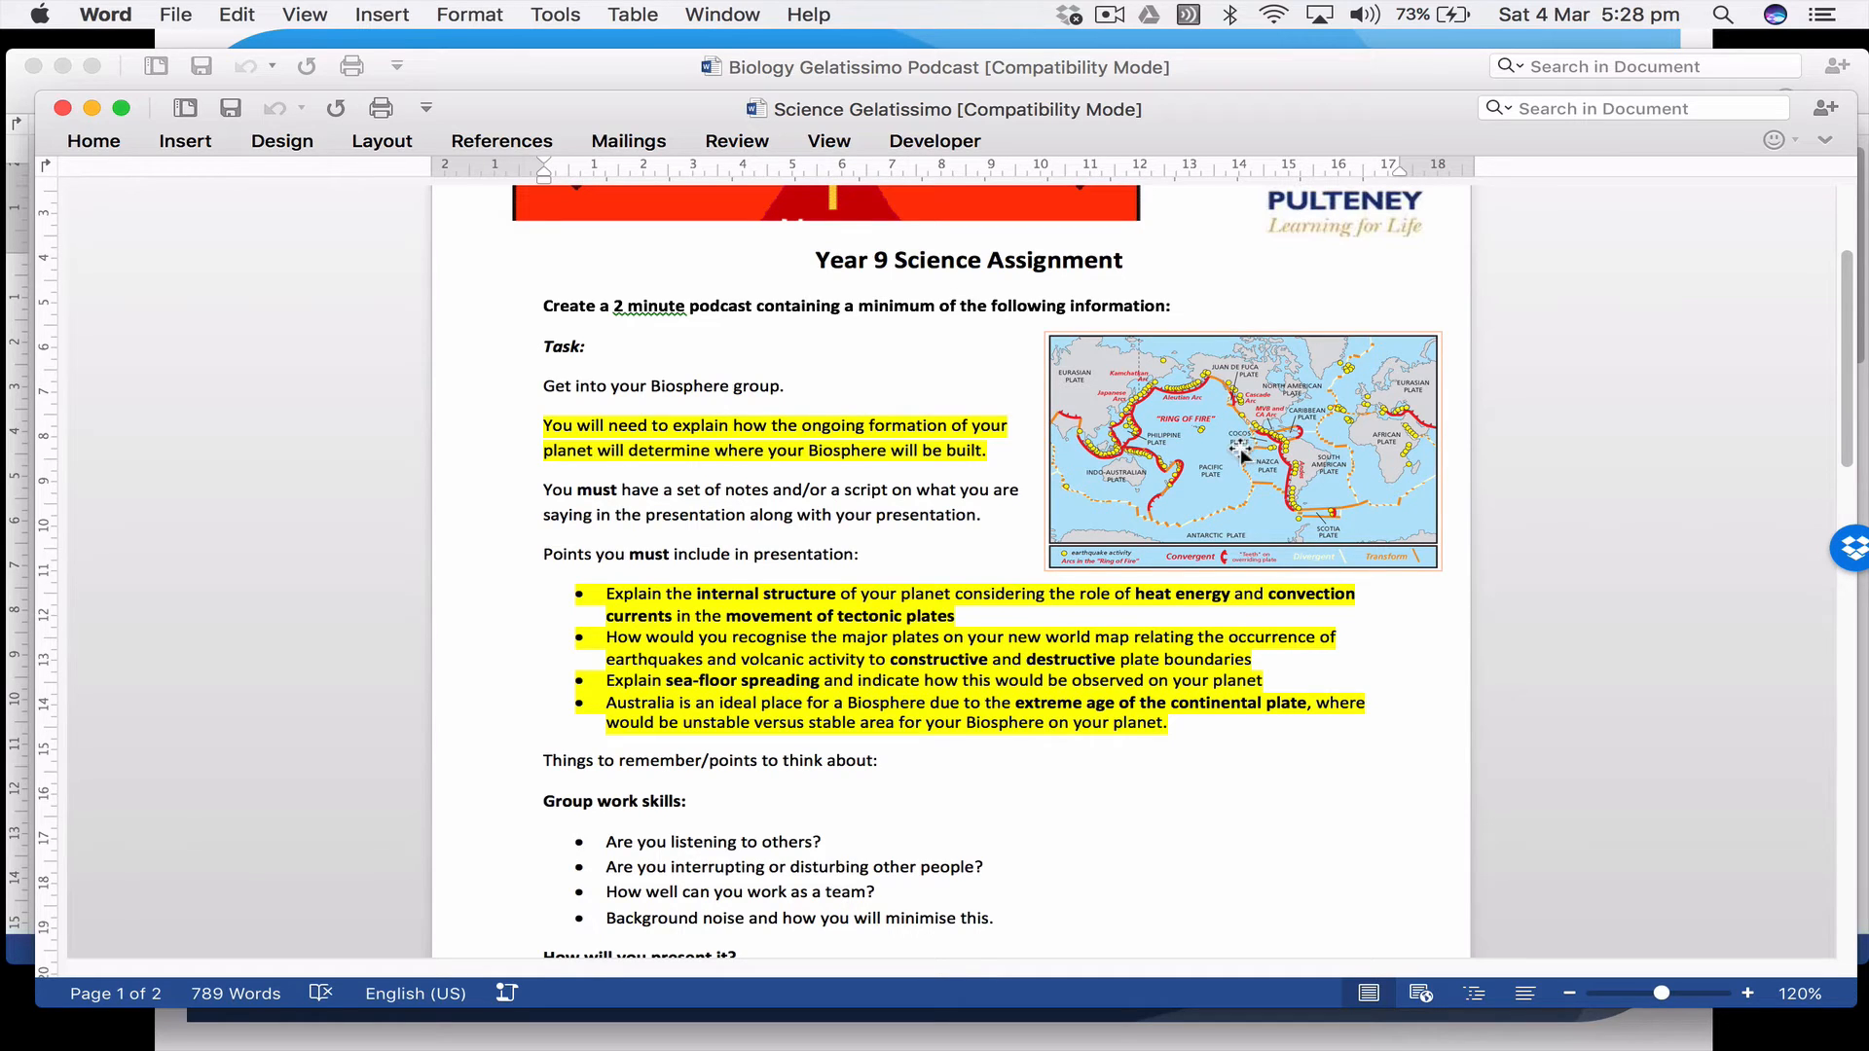
pyautogui.moveTo(1070, 584)
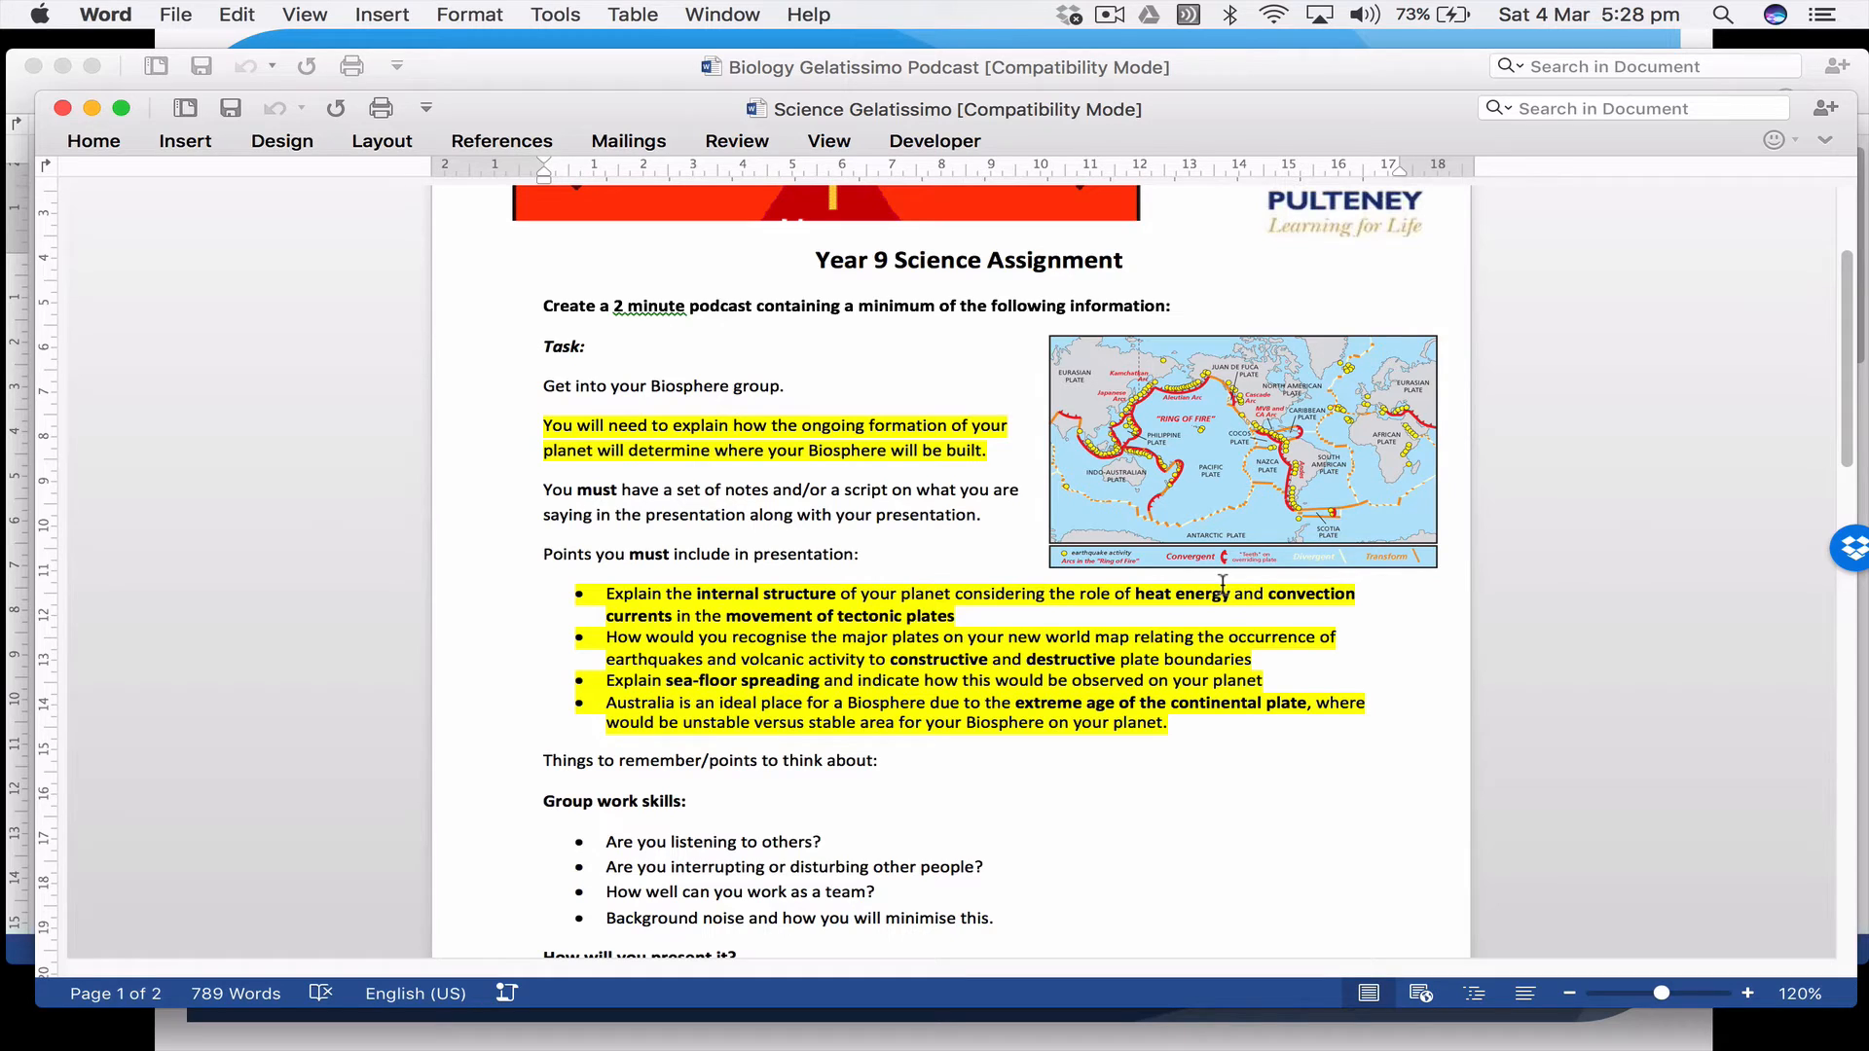
pyautogui.scroll(-3)
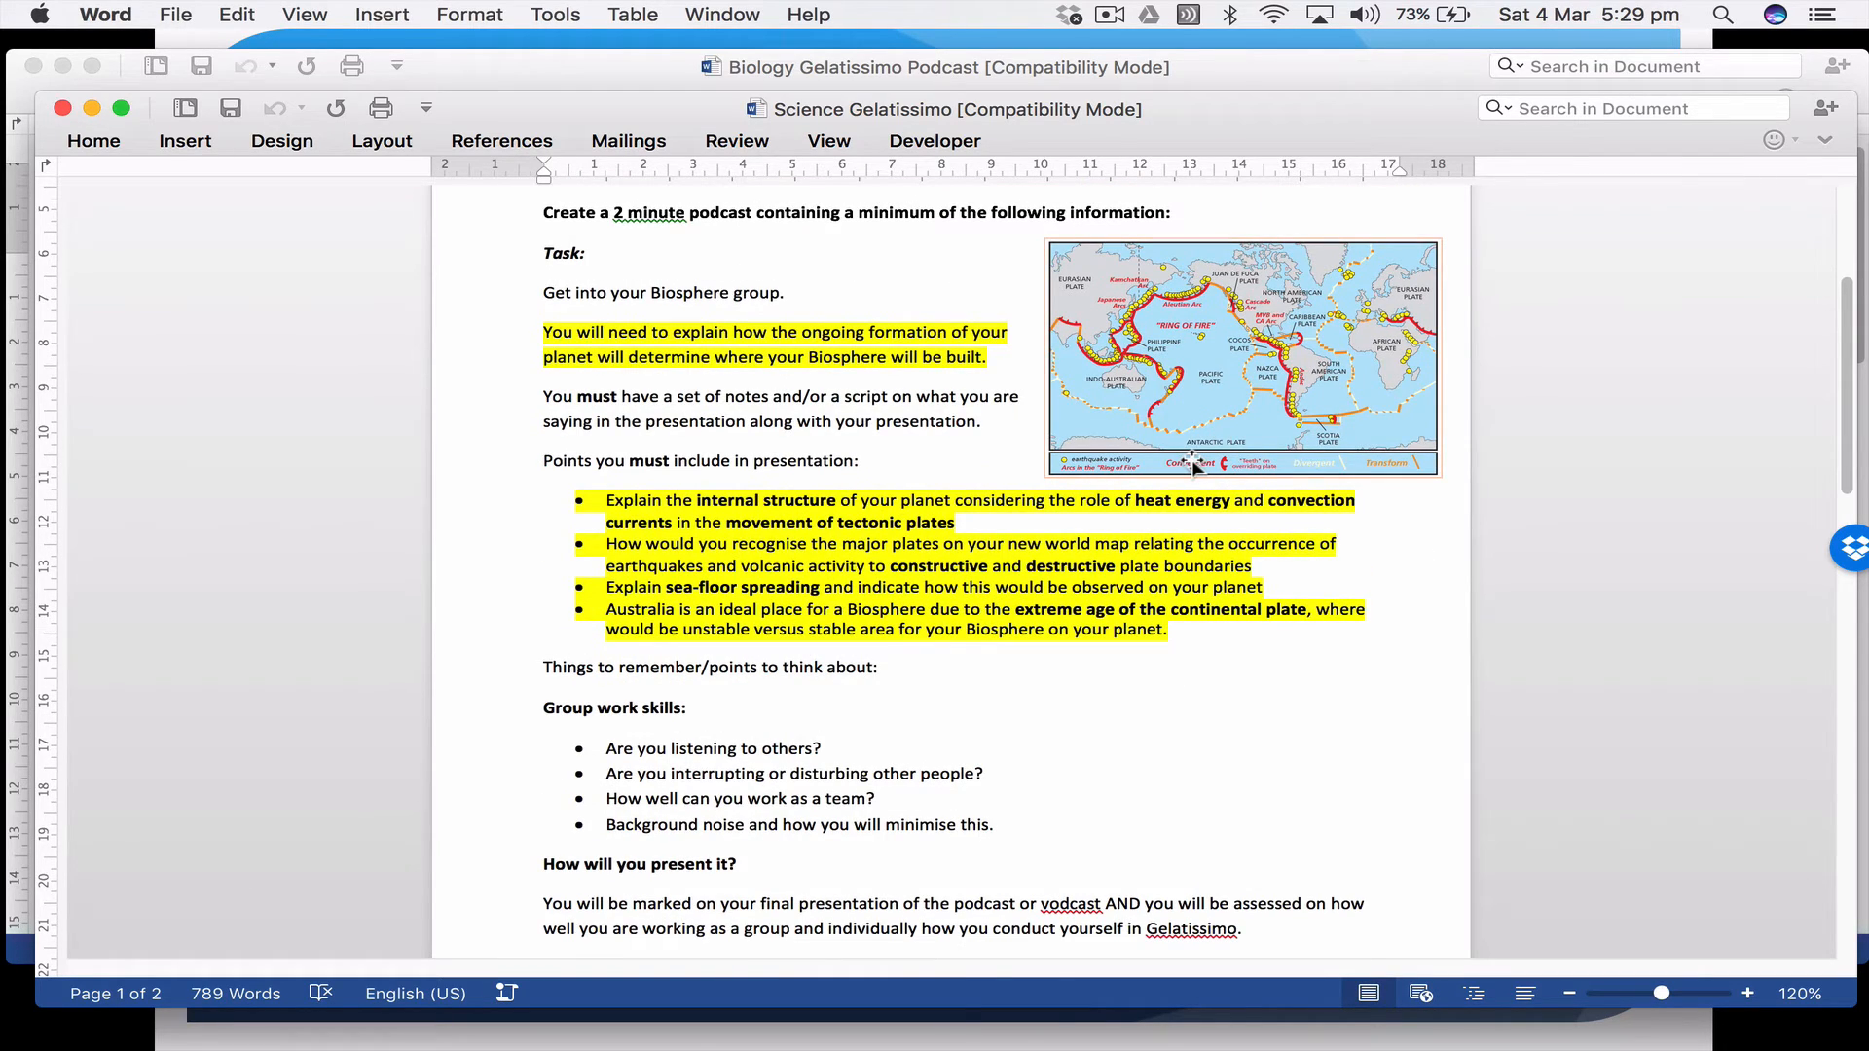
pyautogui.moveTo(1190, 458)
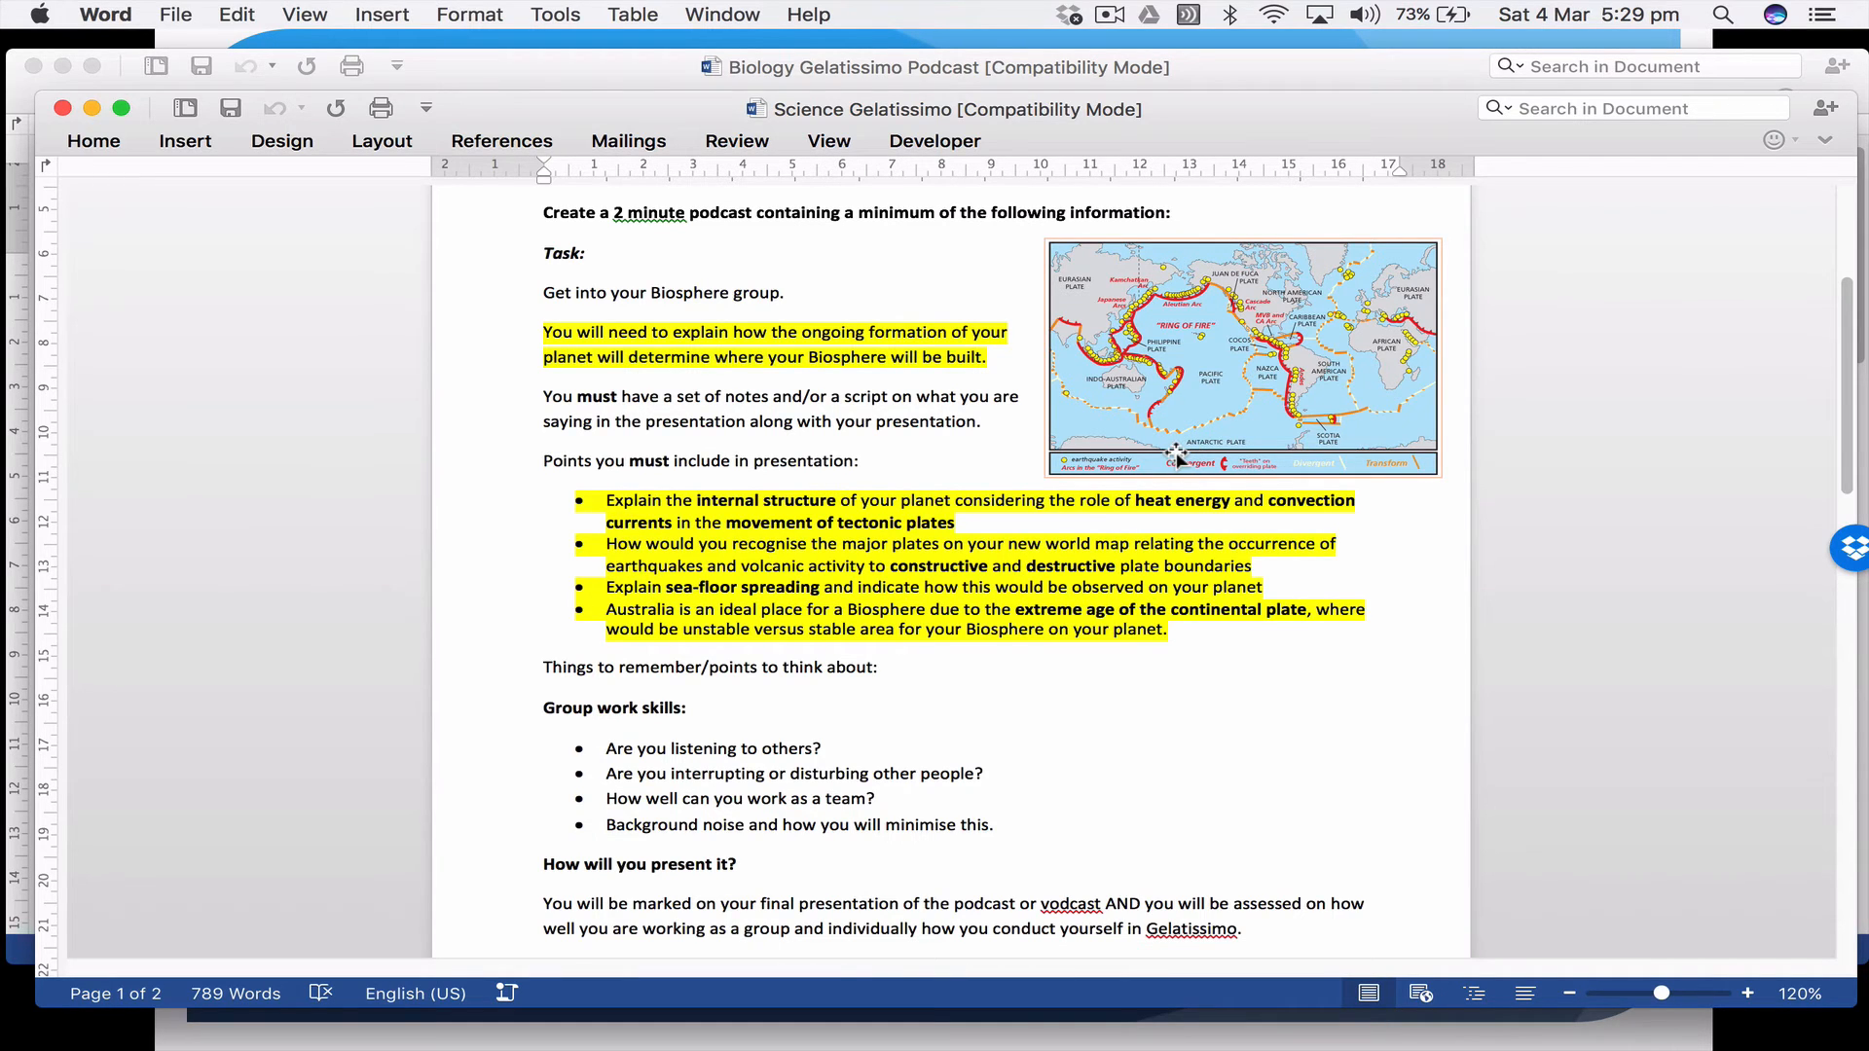
pyautogui.scroll(-3)
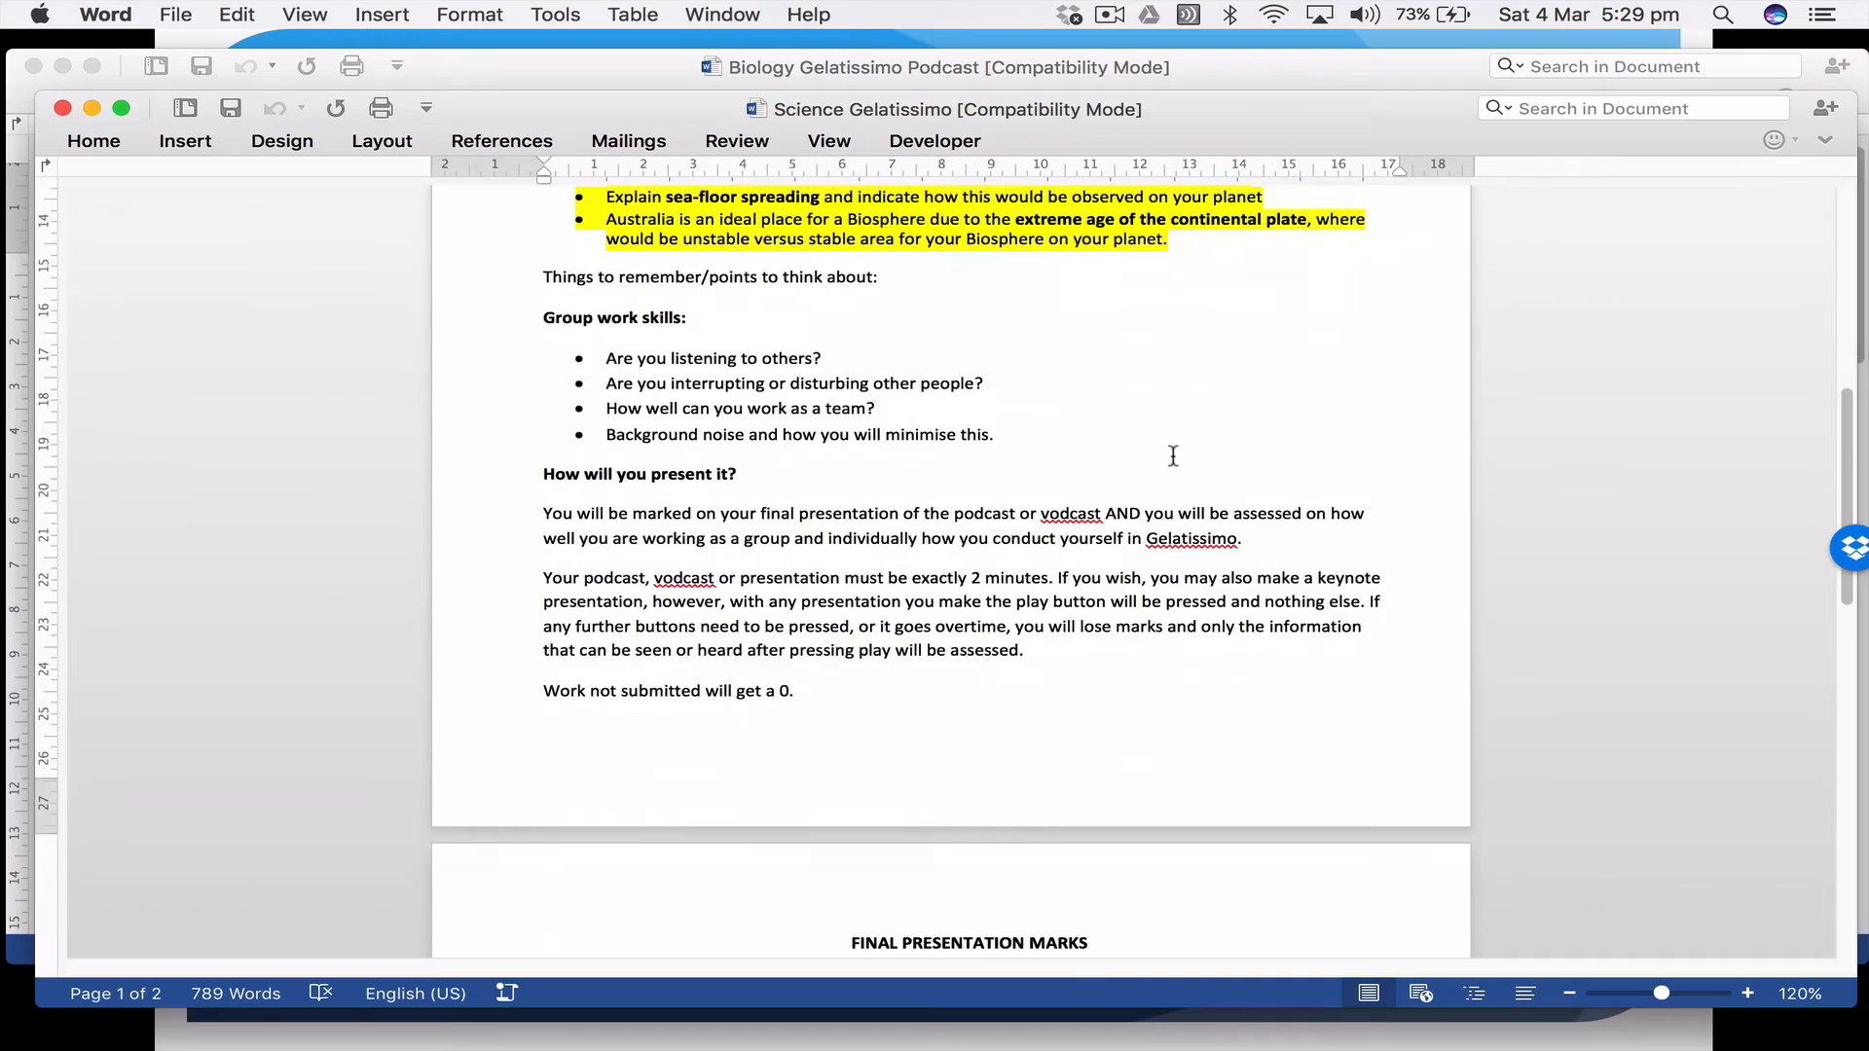
# Scroll through the Science sheet's full marks rubric and group-work assessment table
pyautogui.scroll(-3)
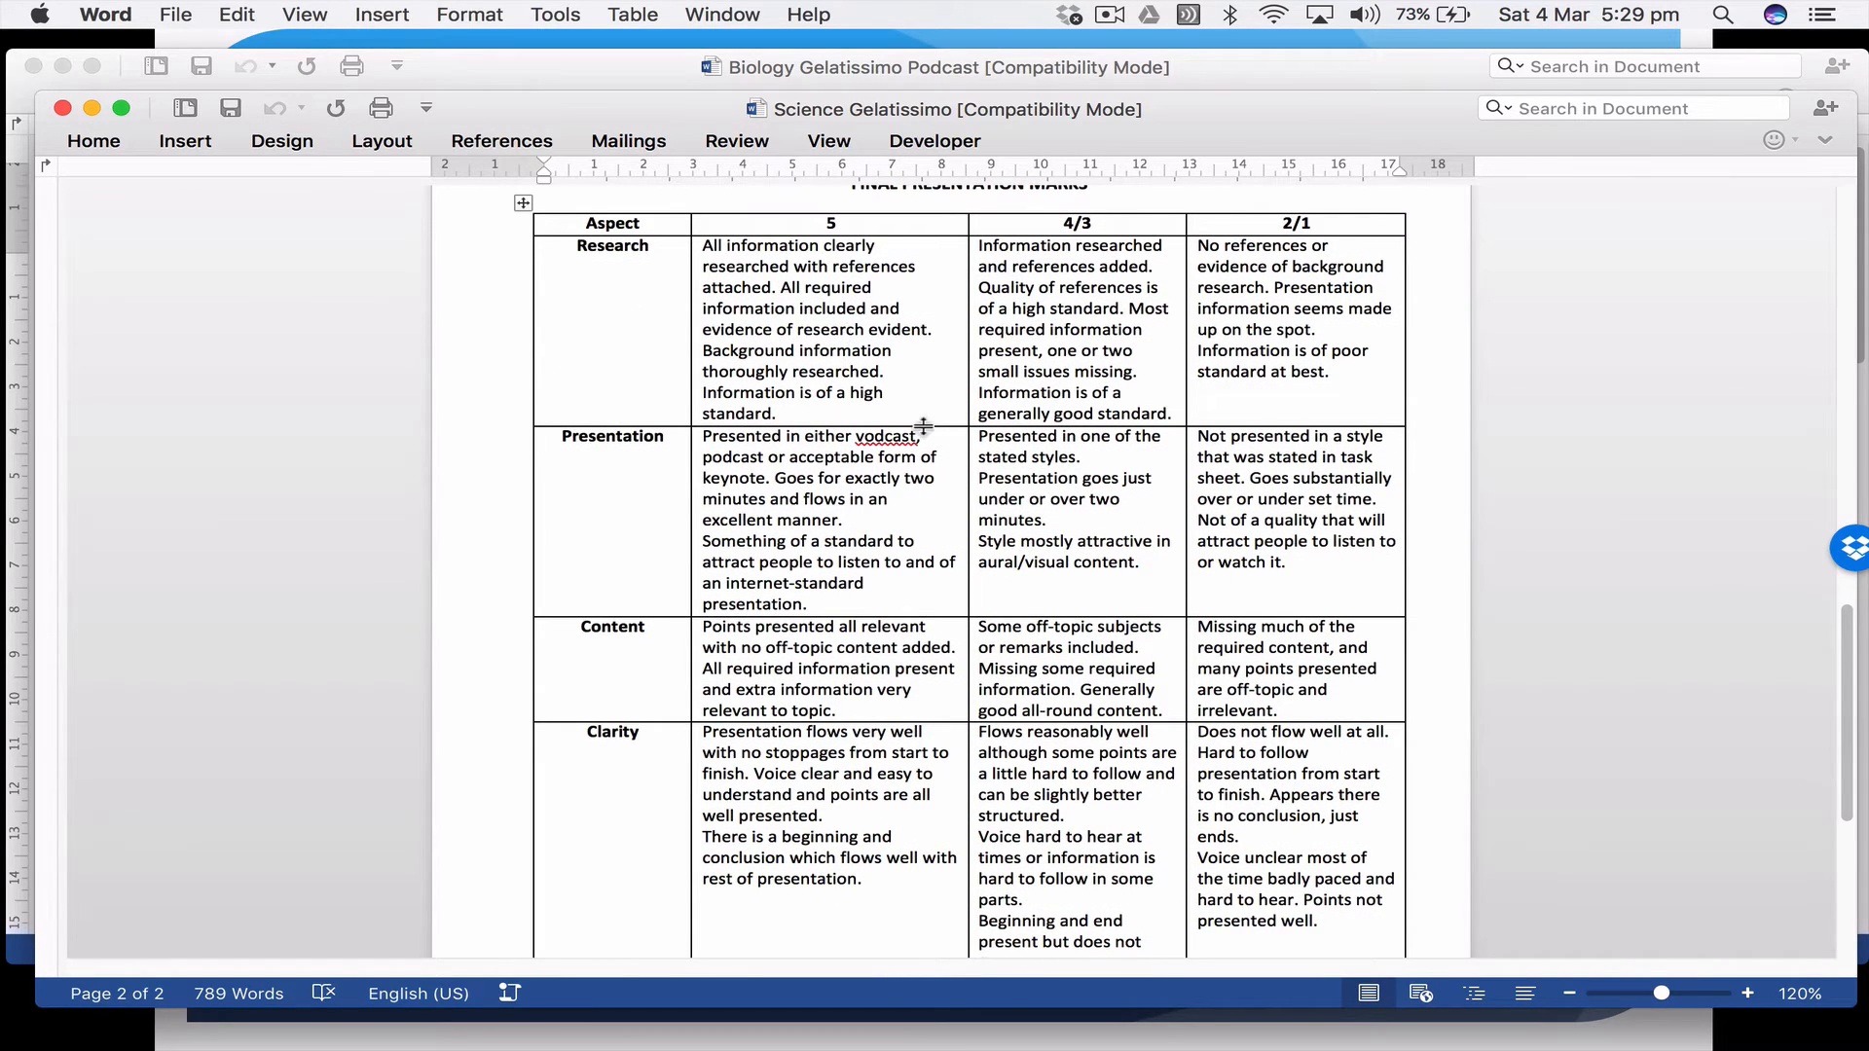
pyautogui.scroll(-3)
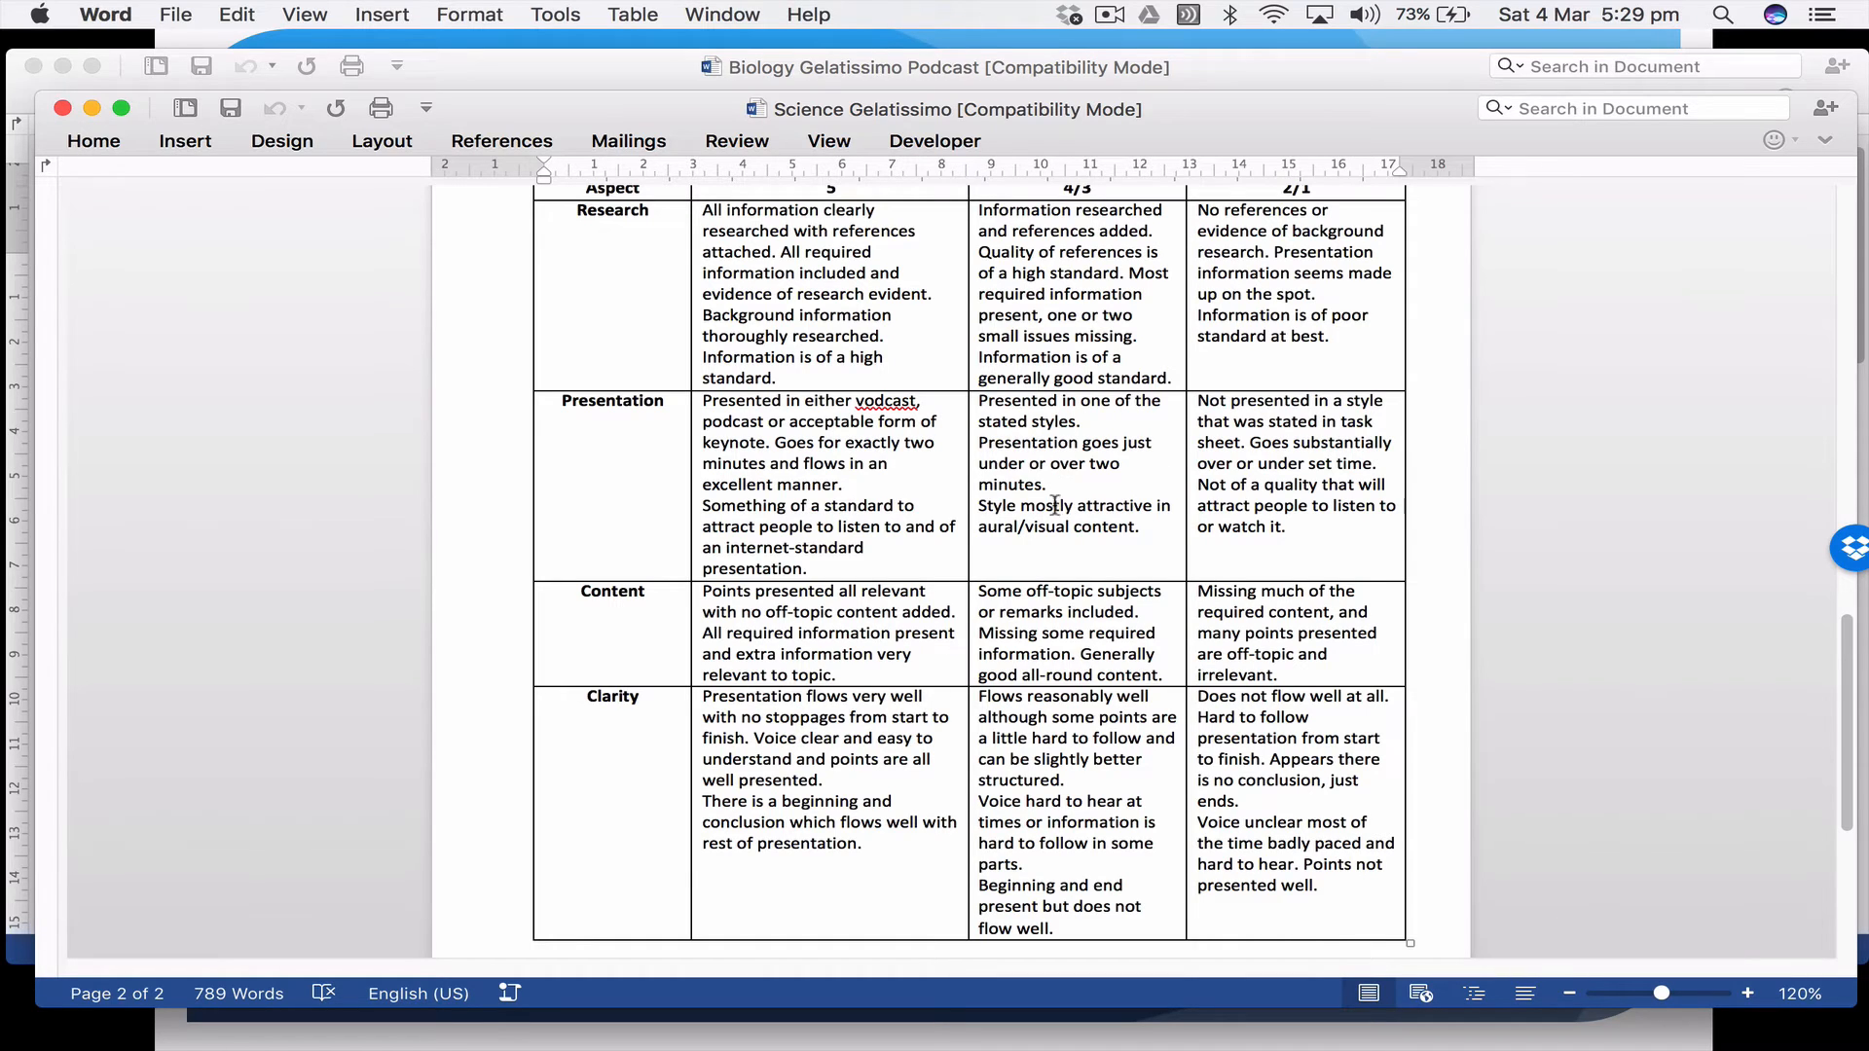
pyautogui.scroll(-3)
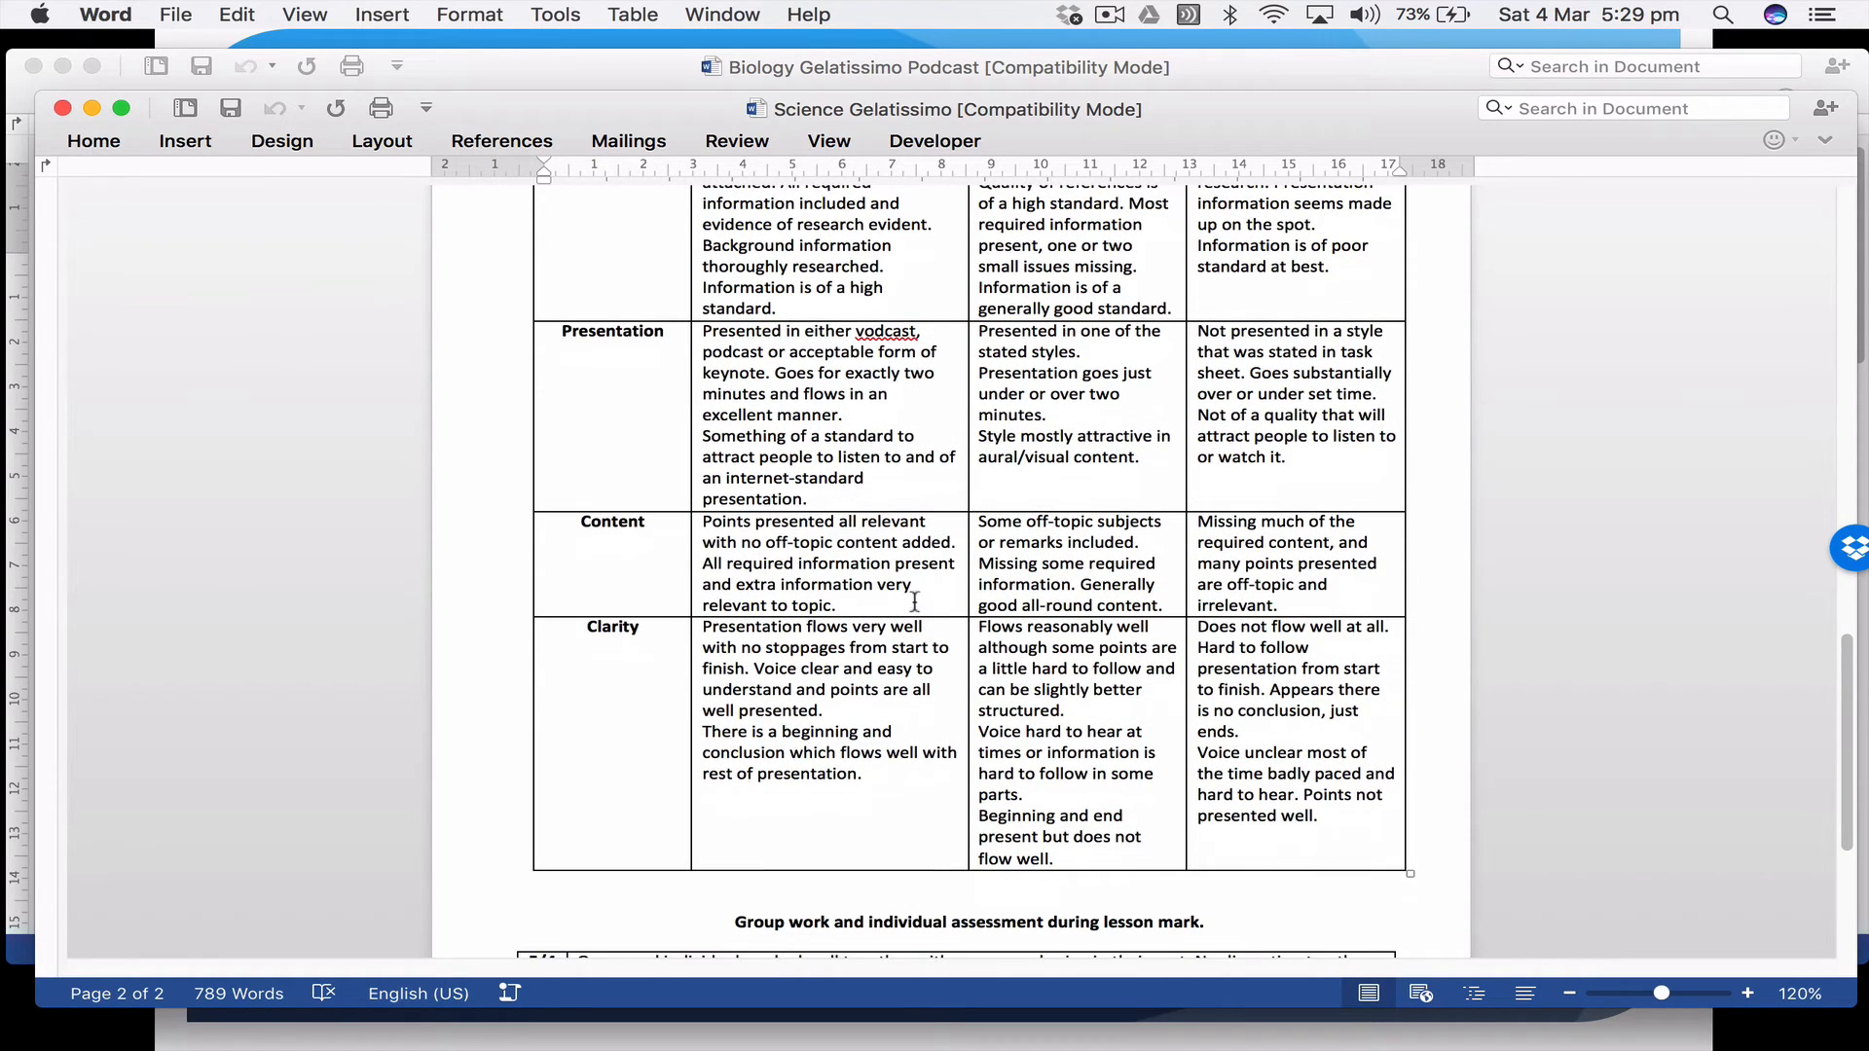
pyautogui.scroll(-3)
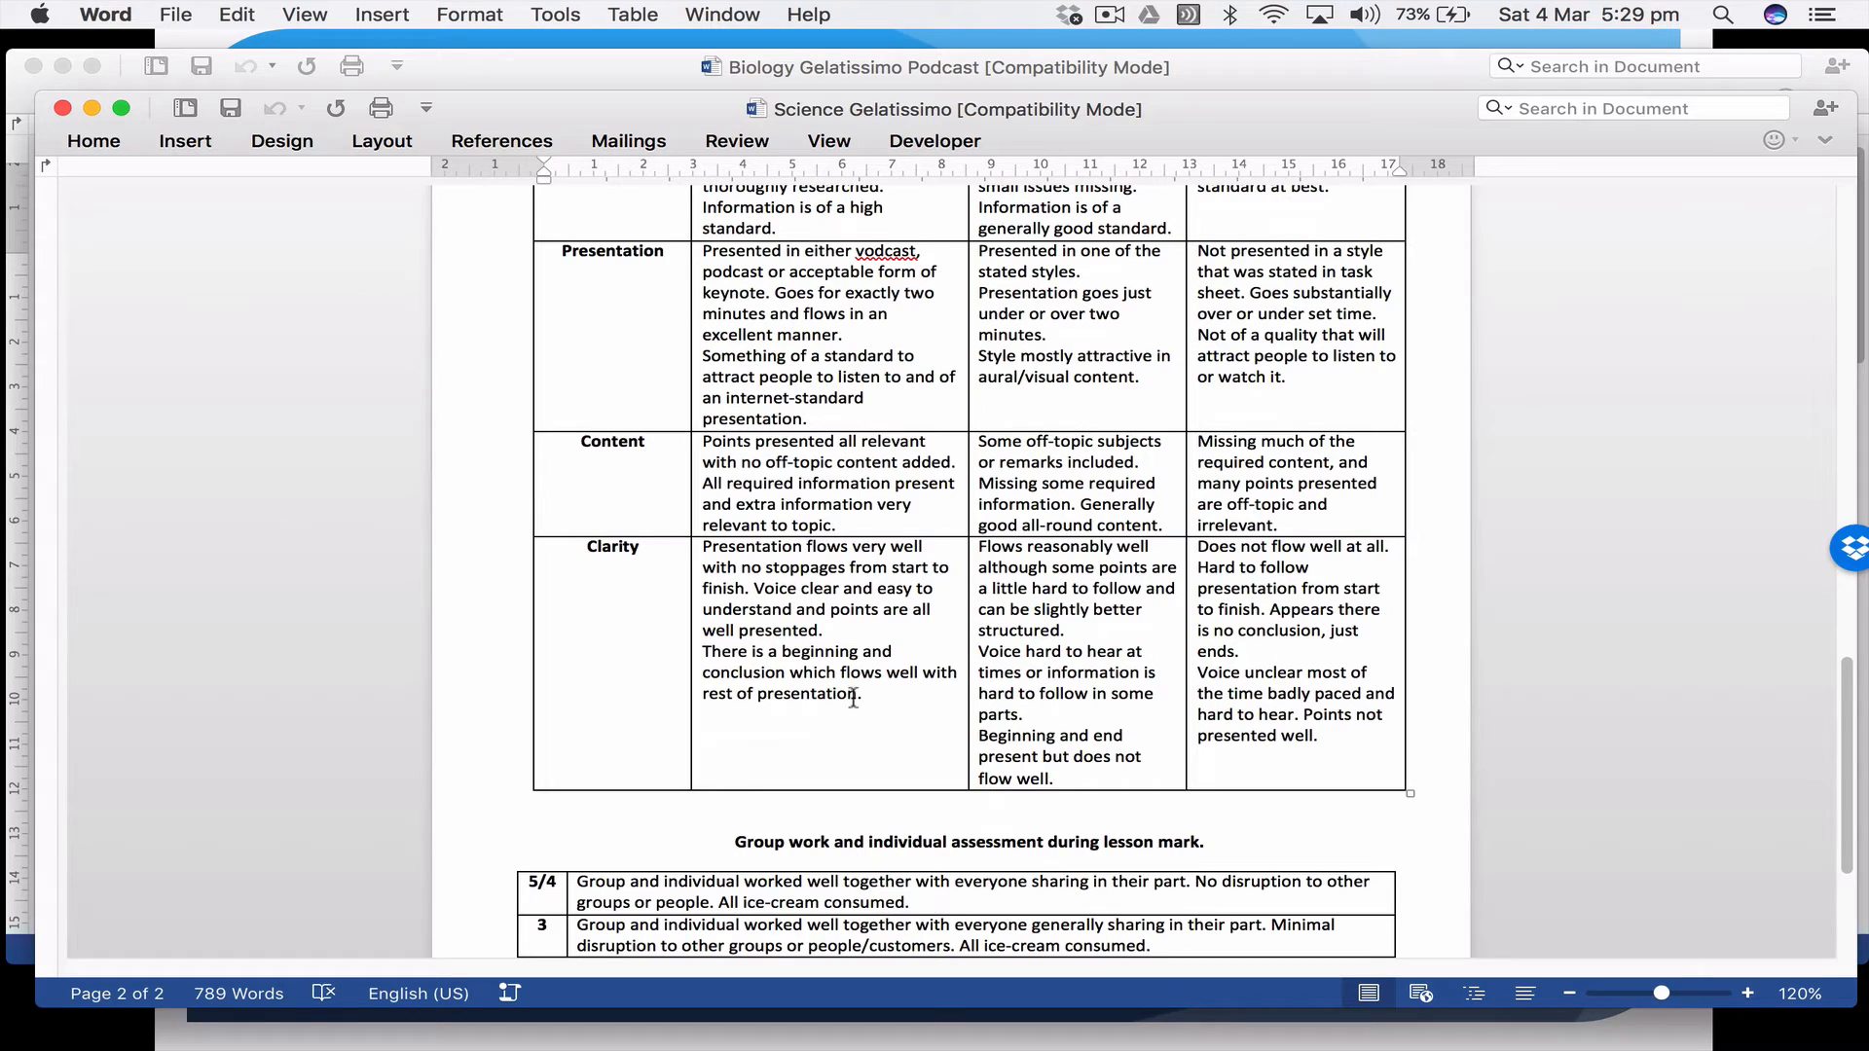
pyautogui.scroll(-3)
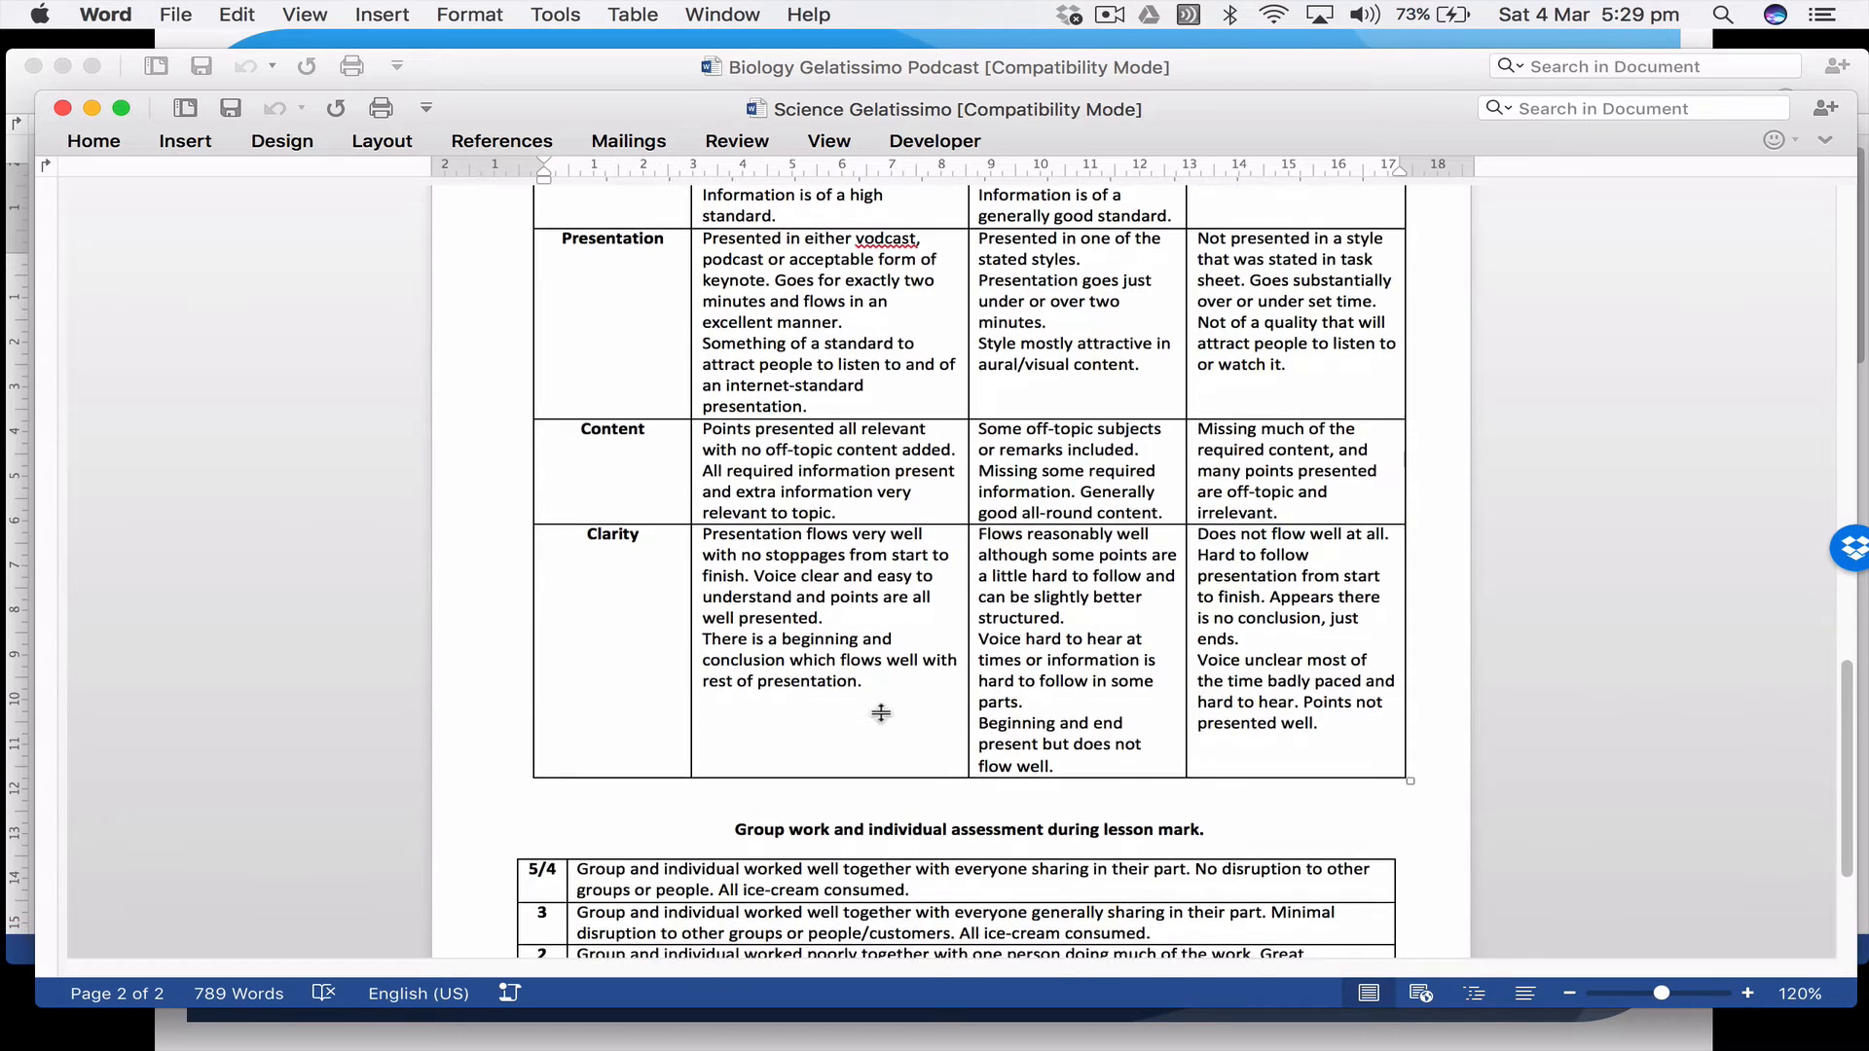
pyautogui.scroll(-3)
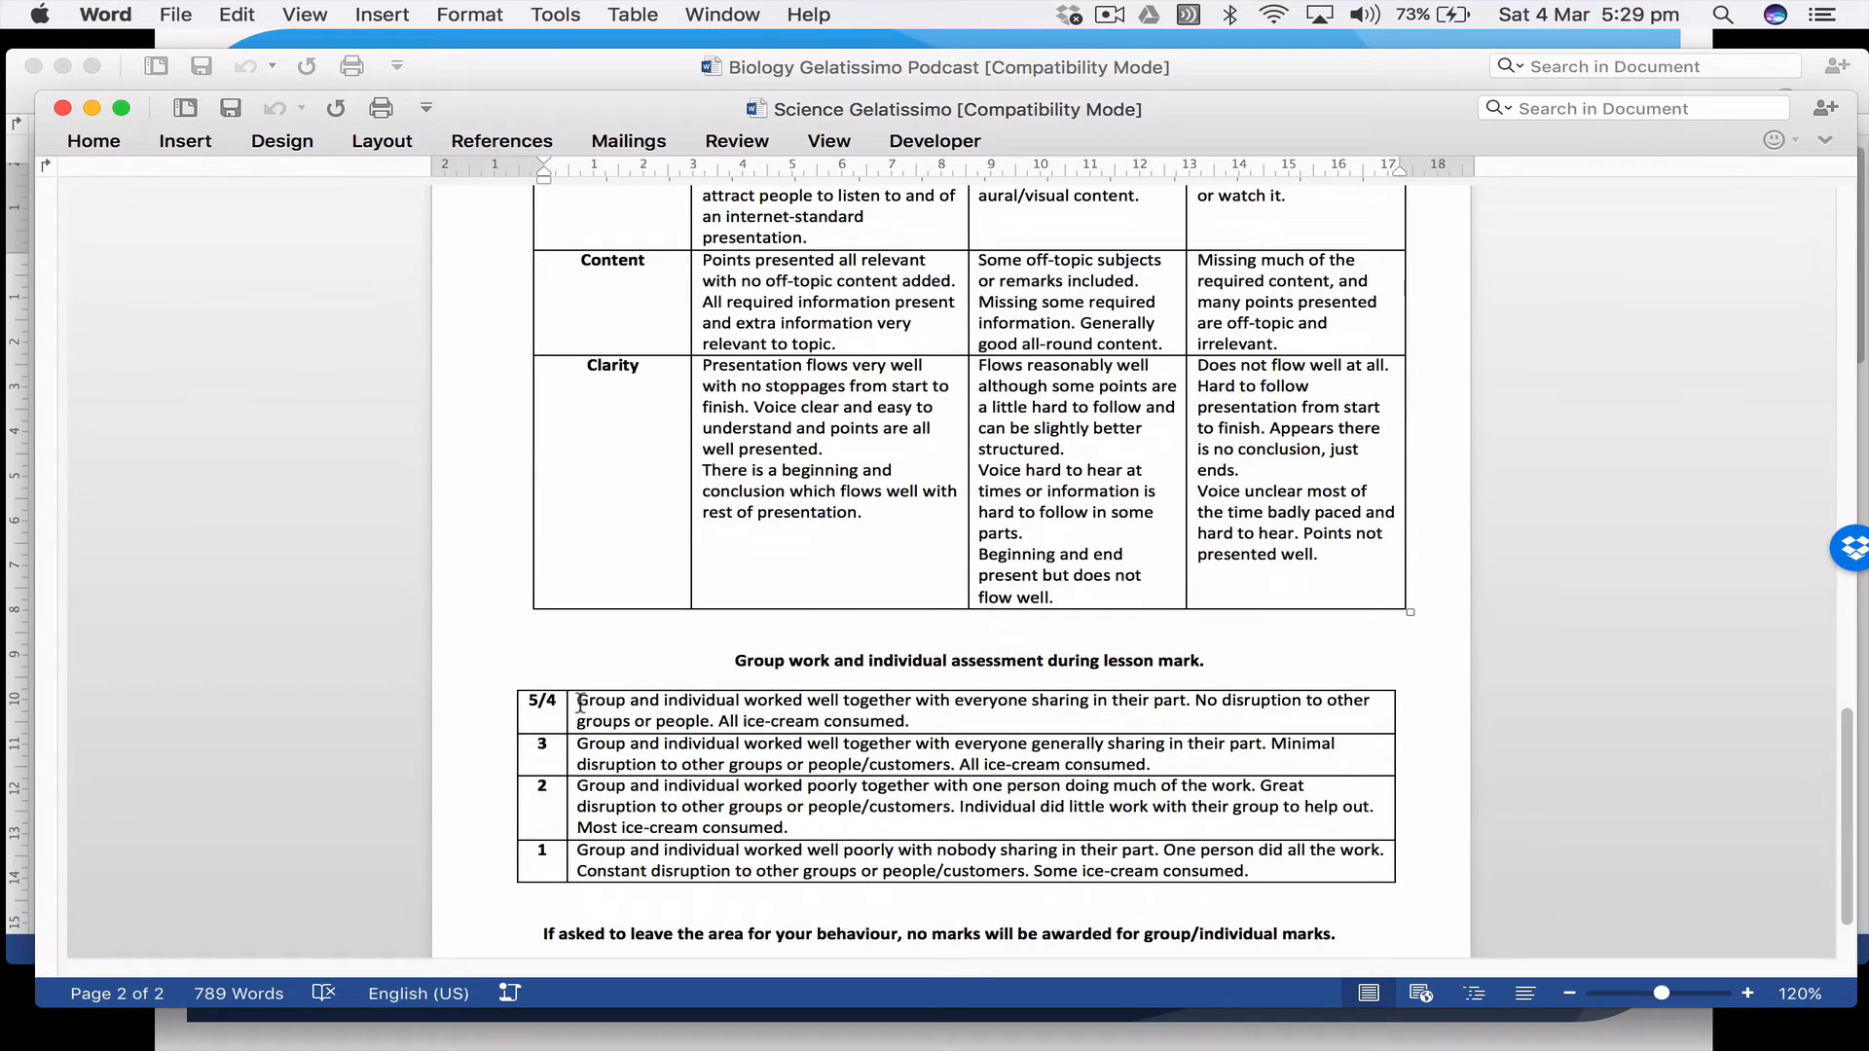
pyautogui.moveTo(926, 722)
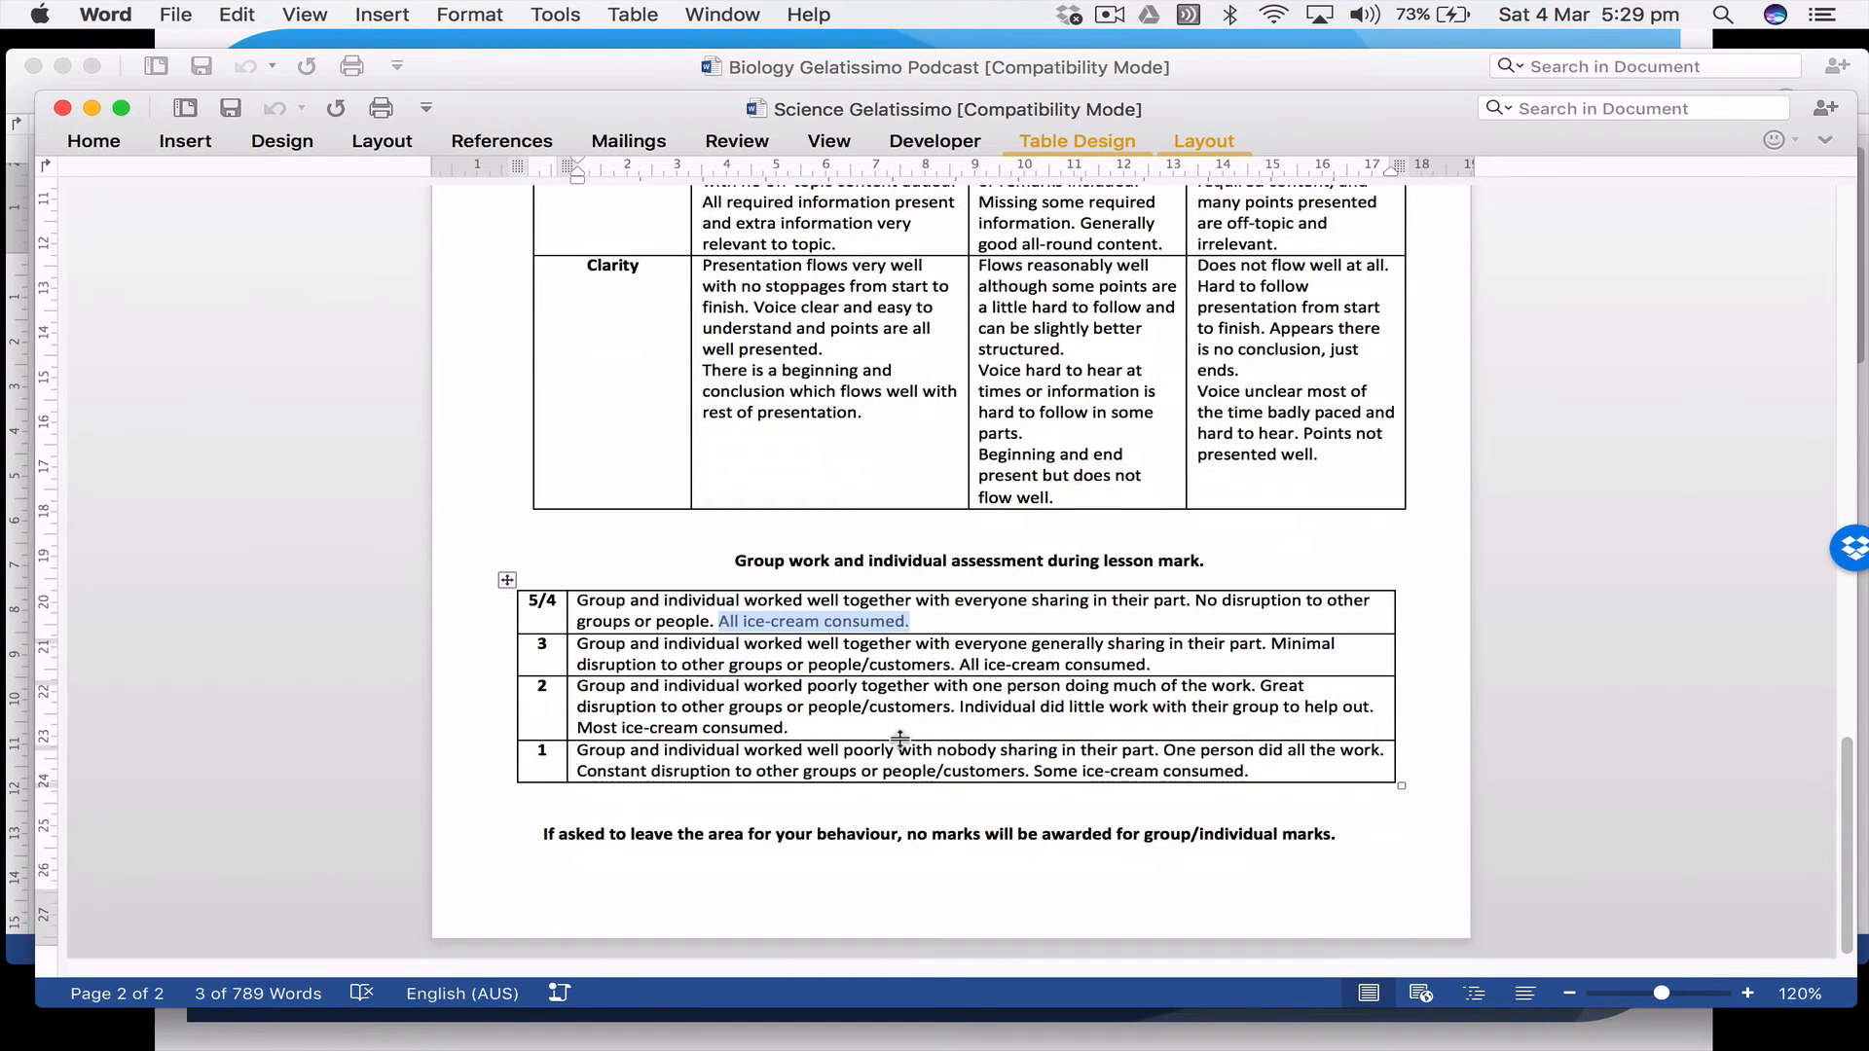
pyautogui.scroll(3)
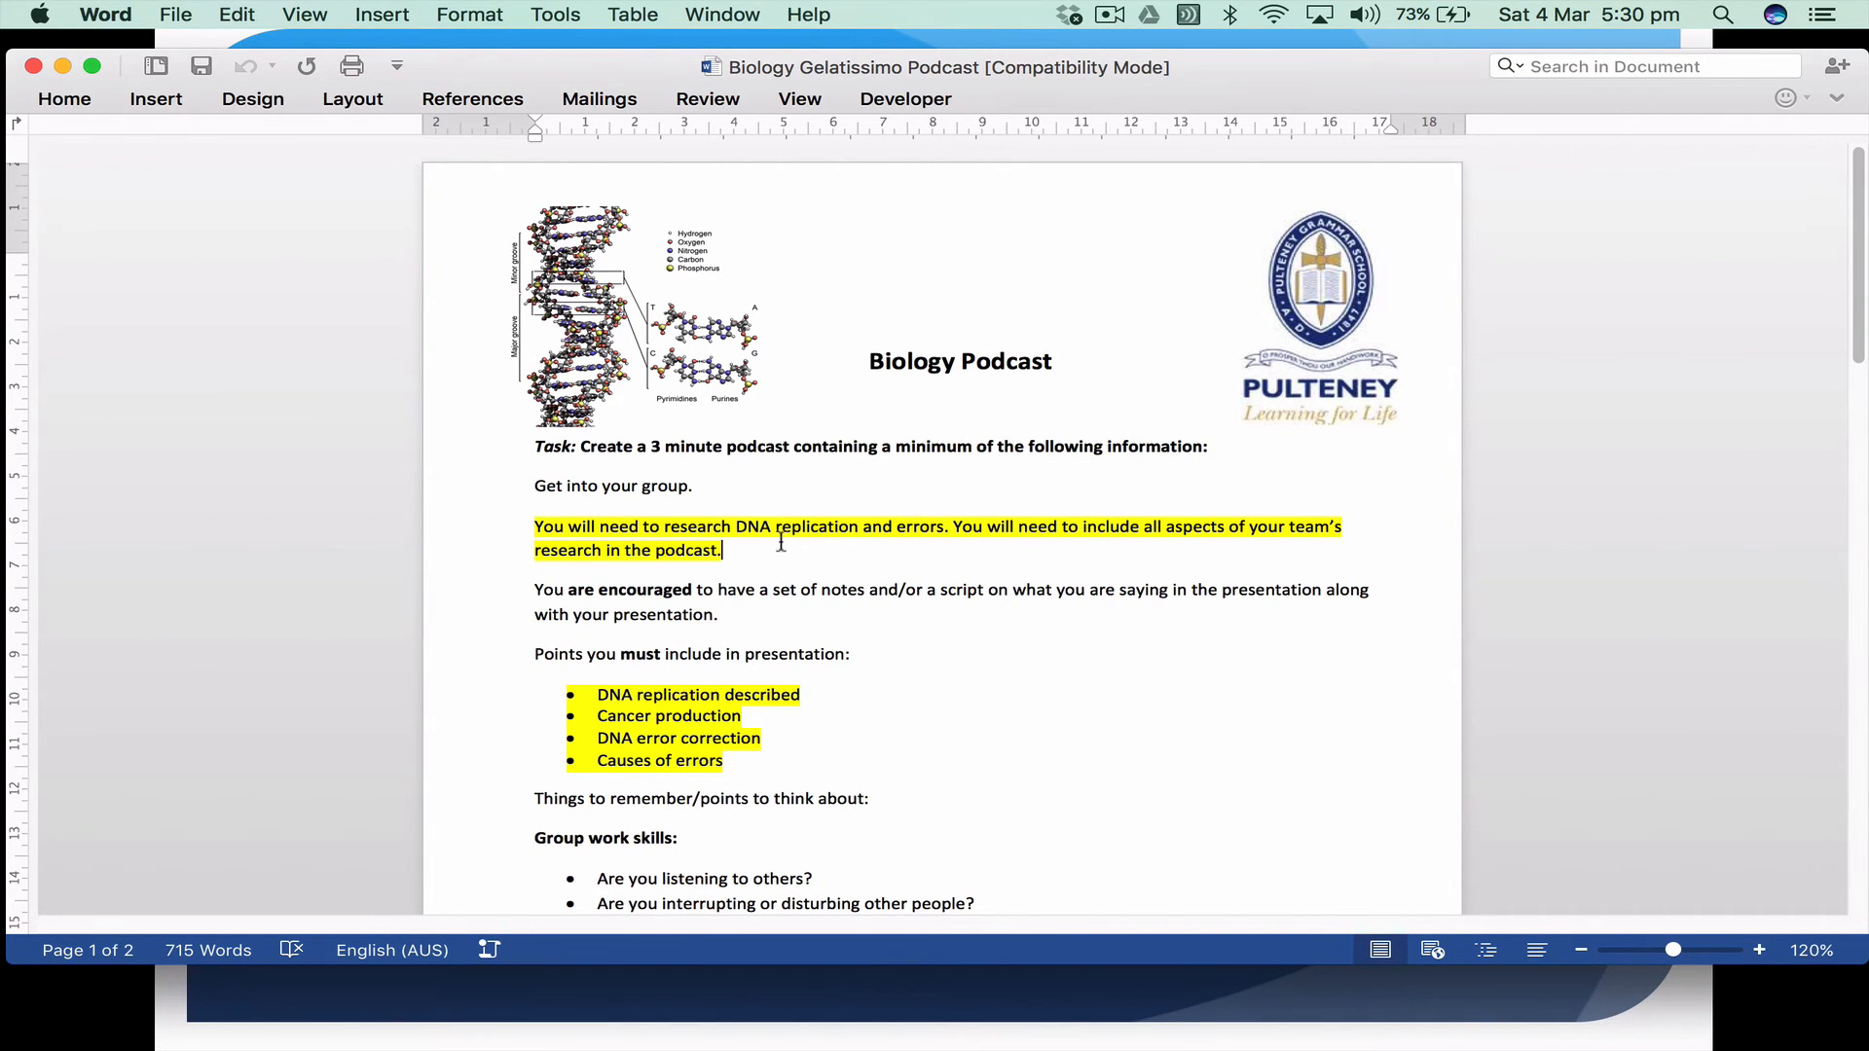
pyautogui.scroll(-3)
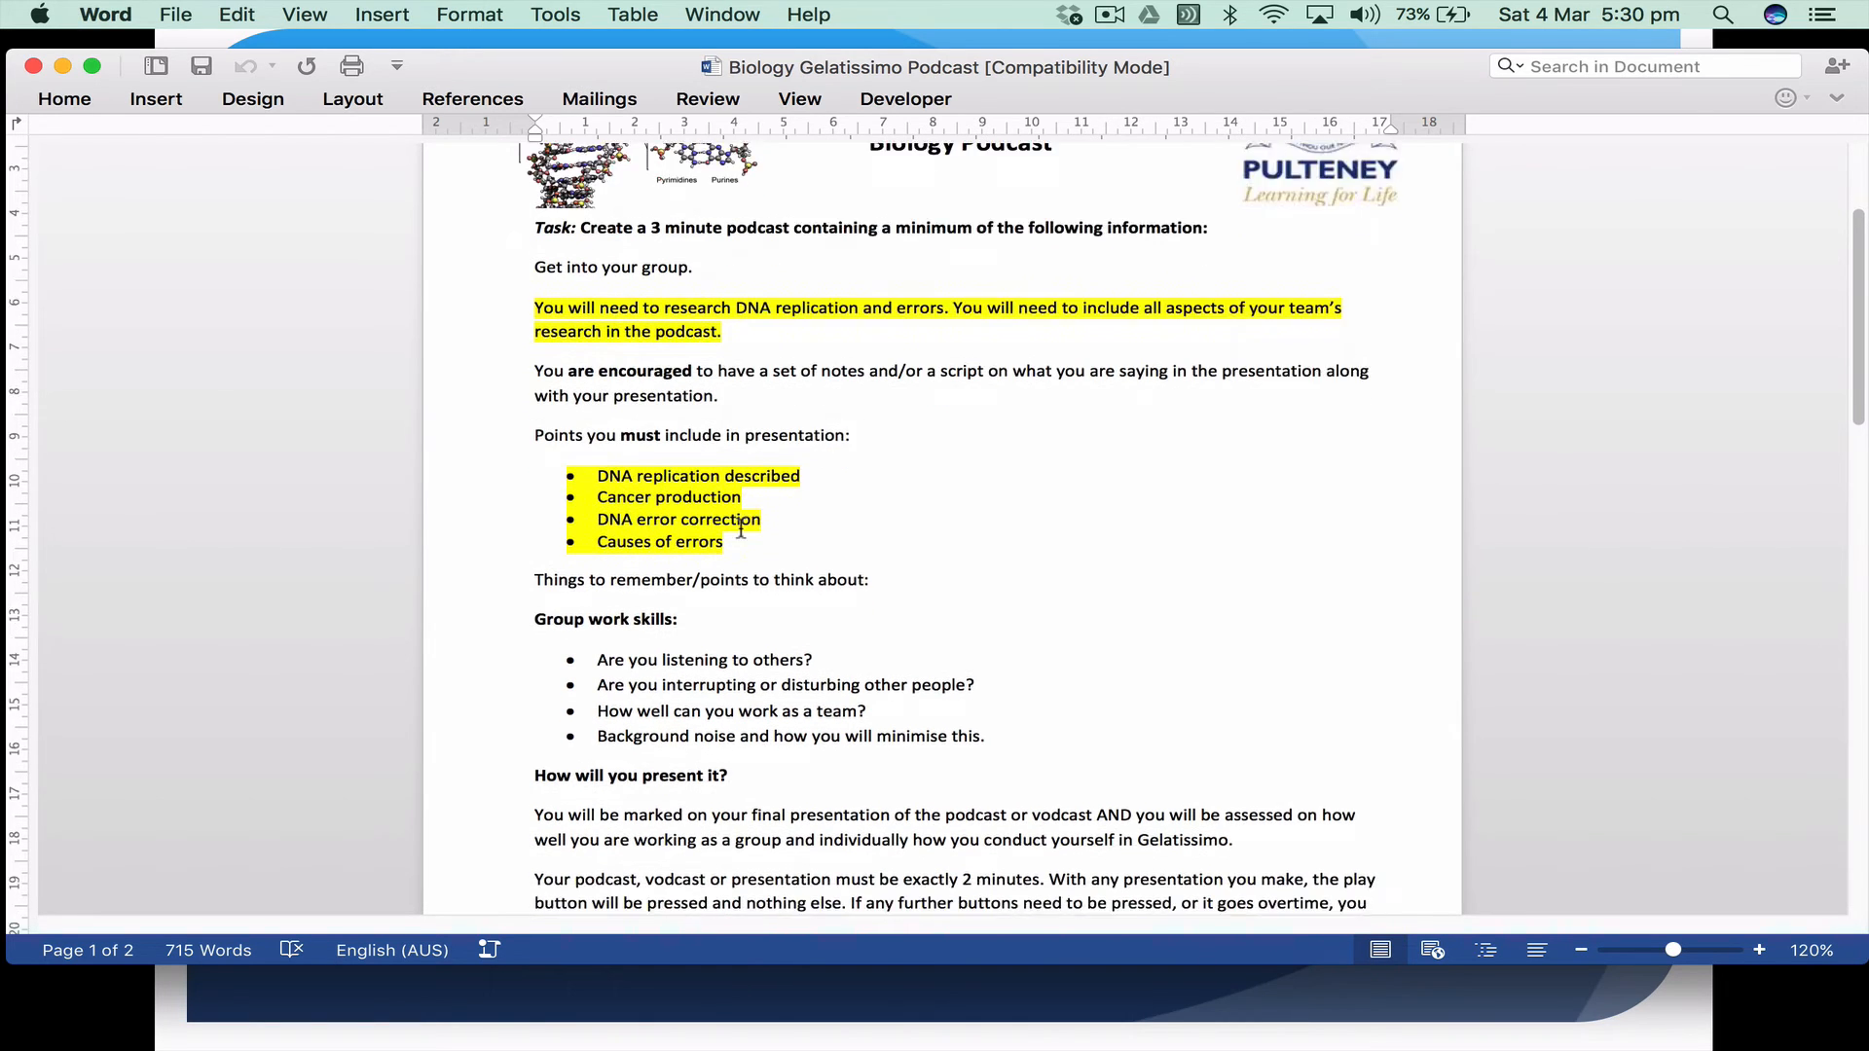
pyautogui.scroll(-3)
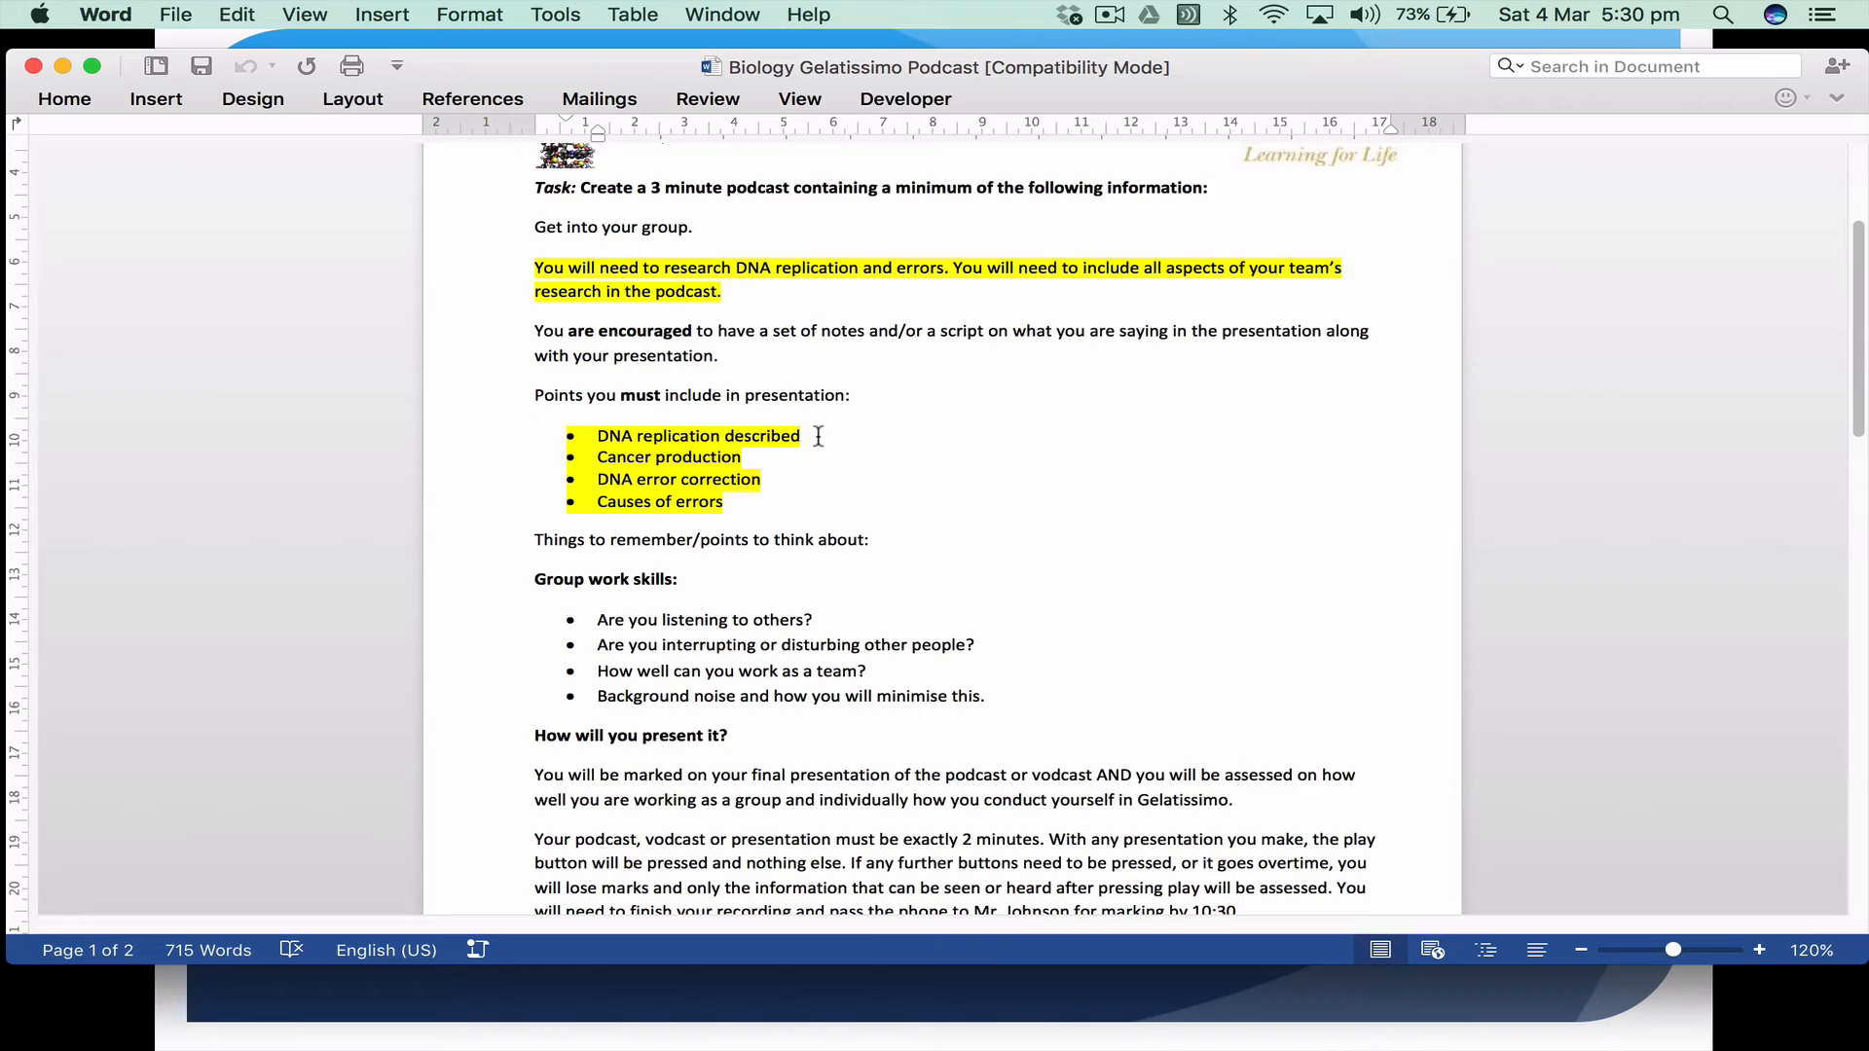
pyautogui.scroll(-3)
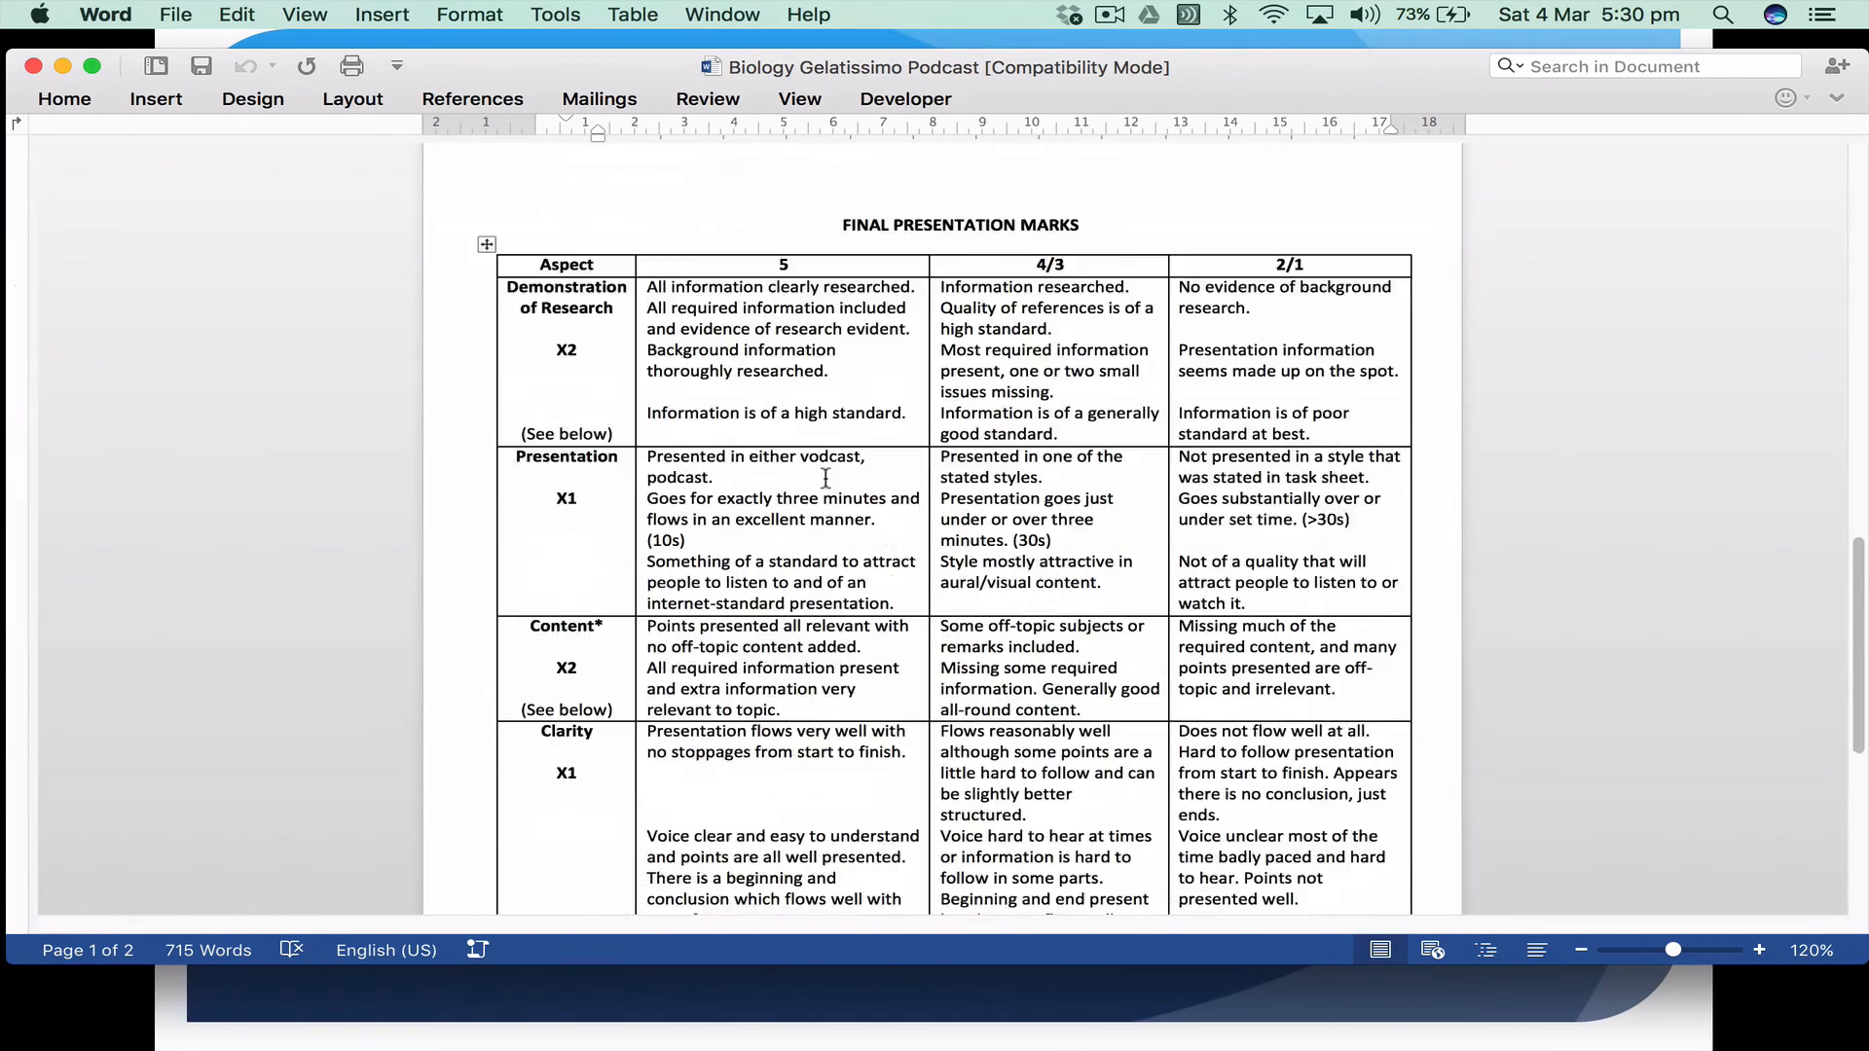
pyautogui.scroll(-3)
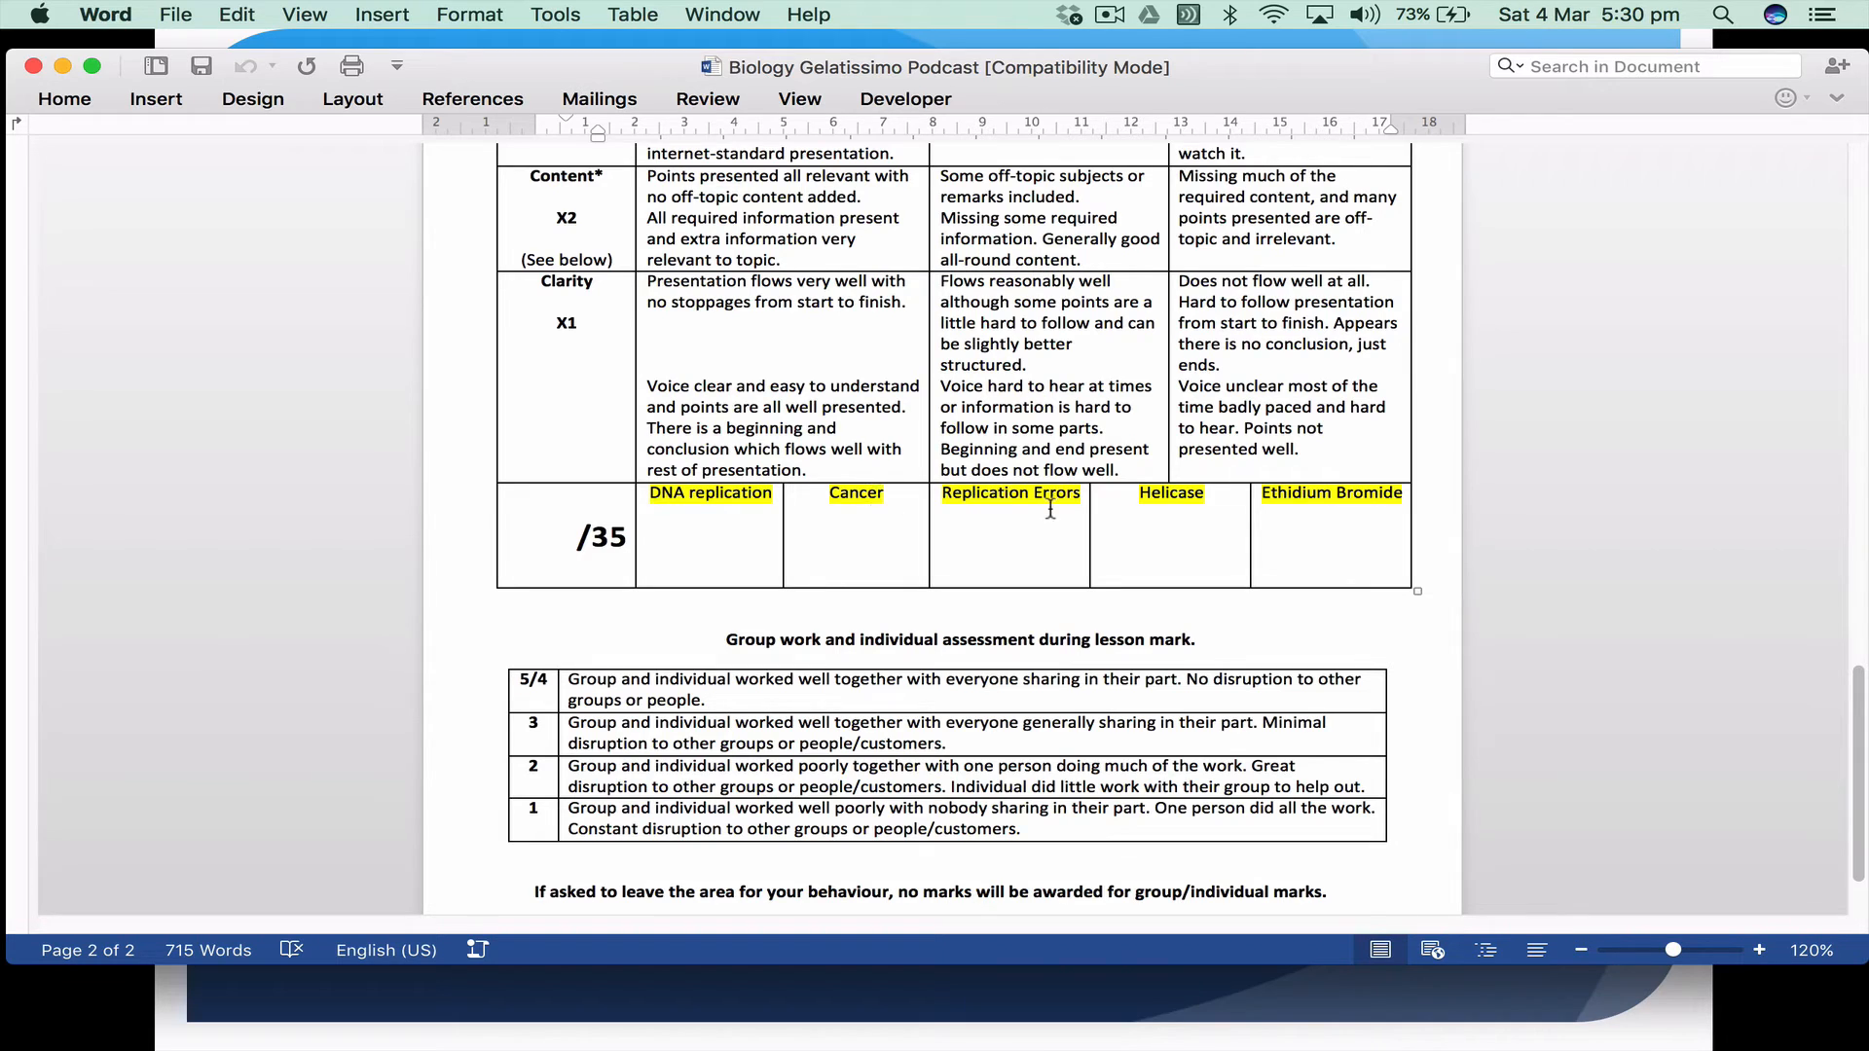
pyautogui.scroll(3)
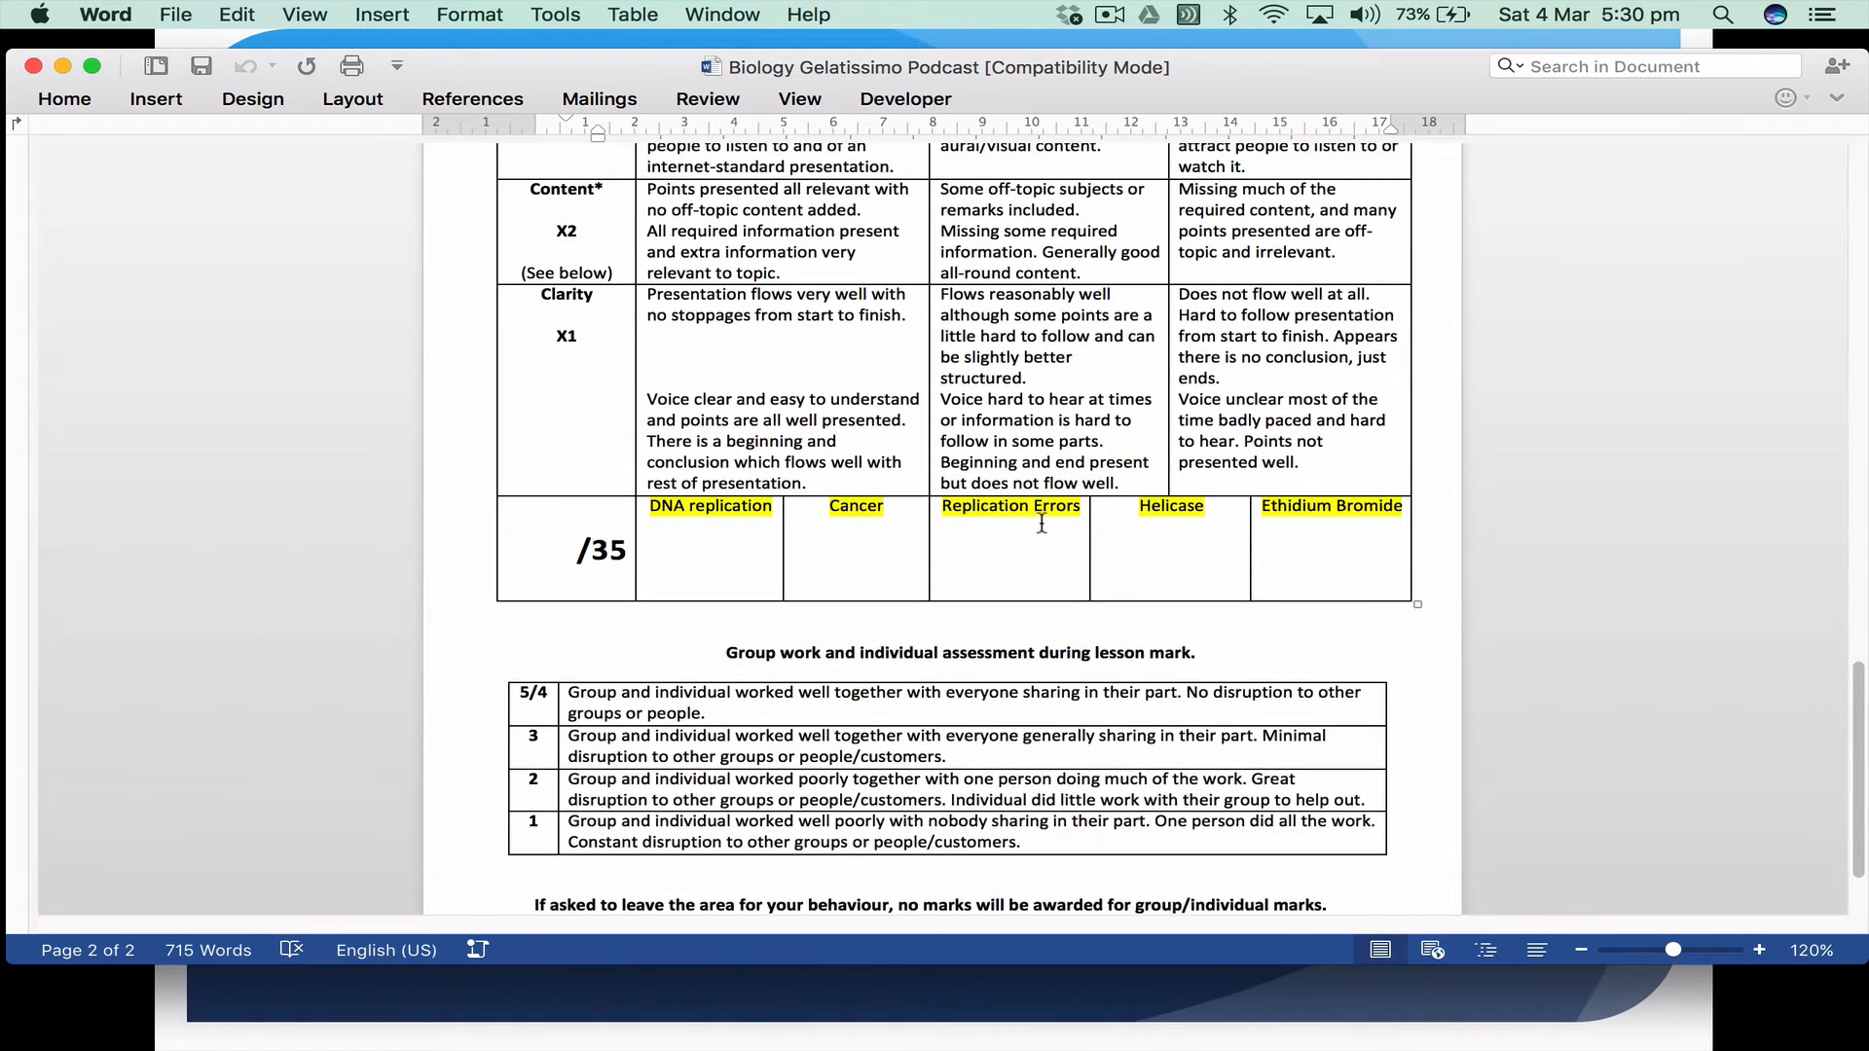
pyautogui.scroll(3)
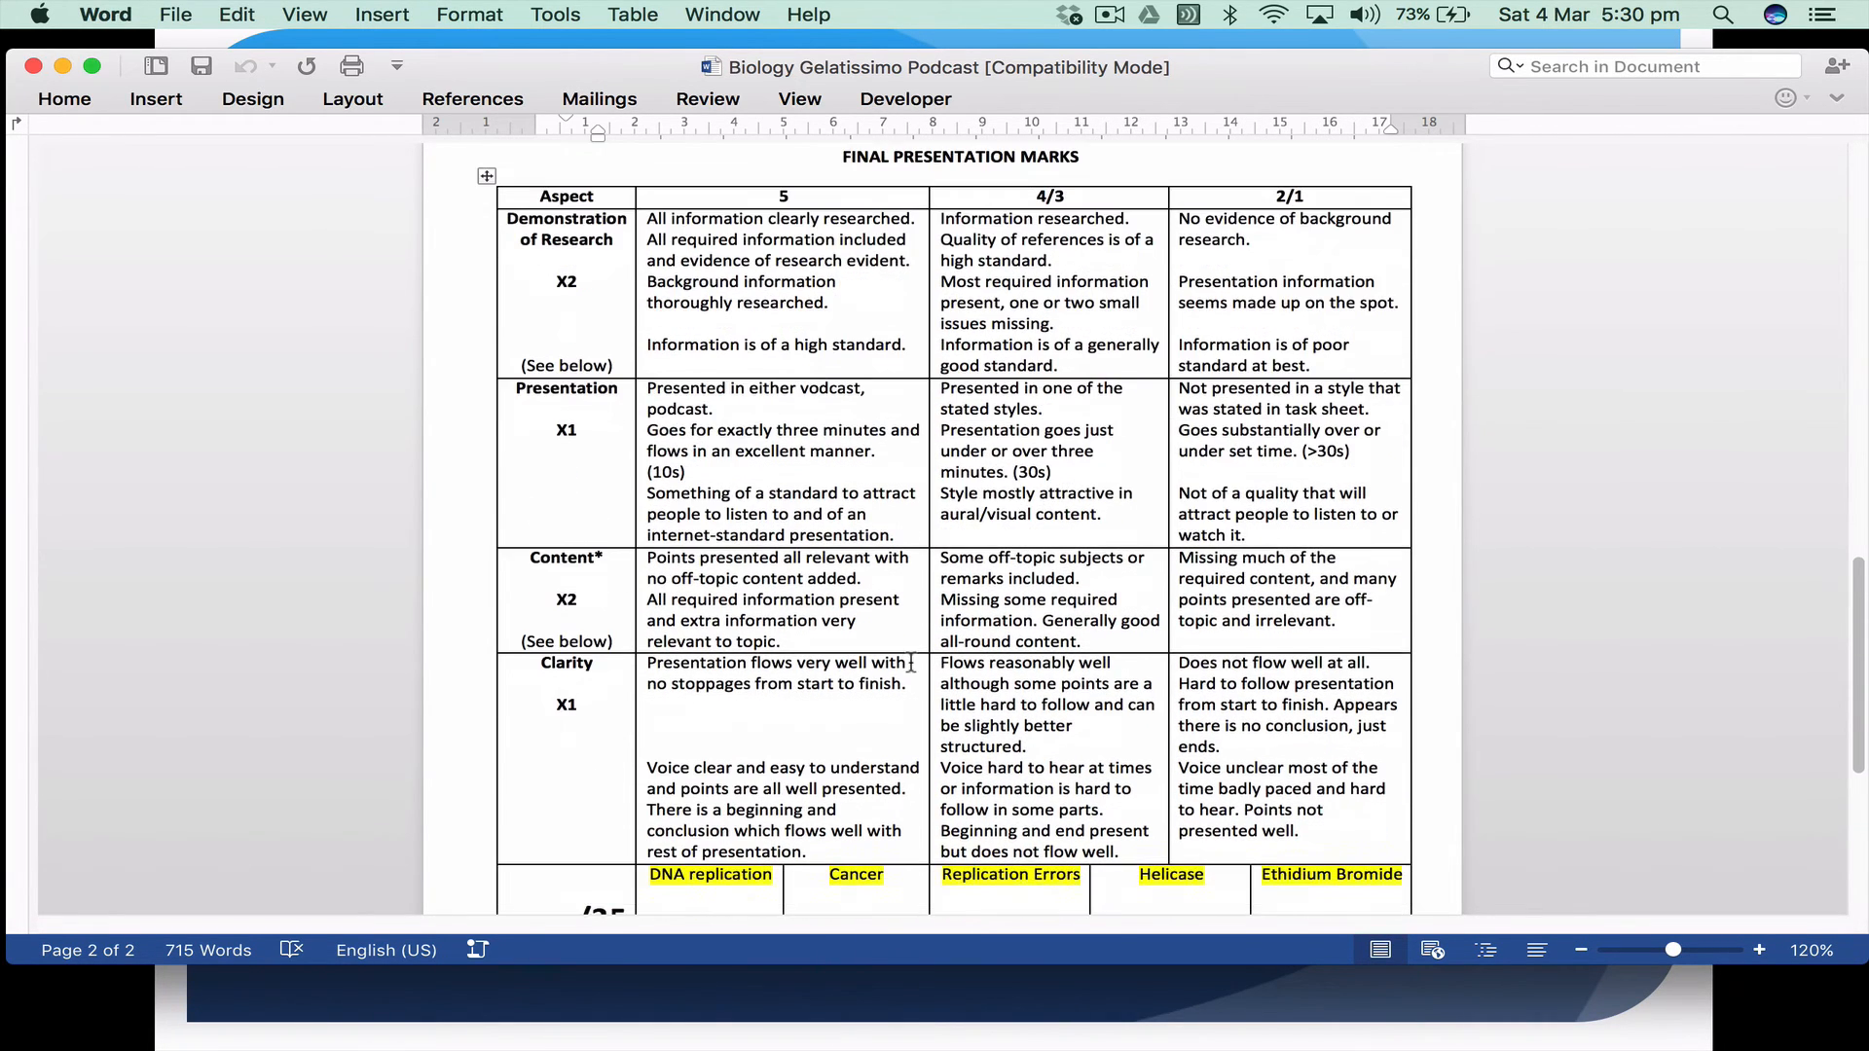
pyautogui.scroll(3)
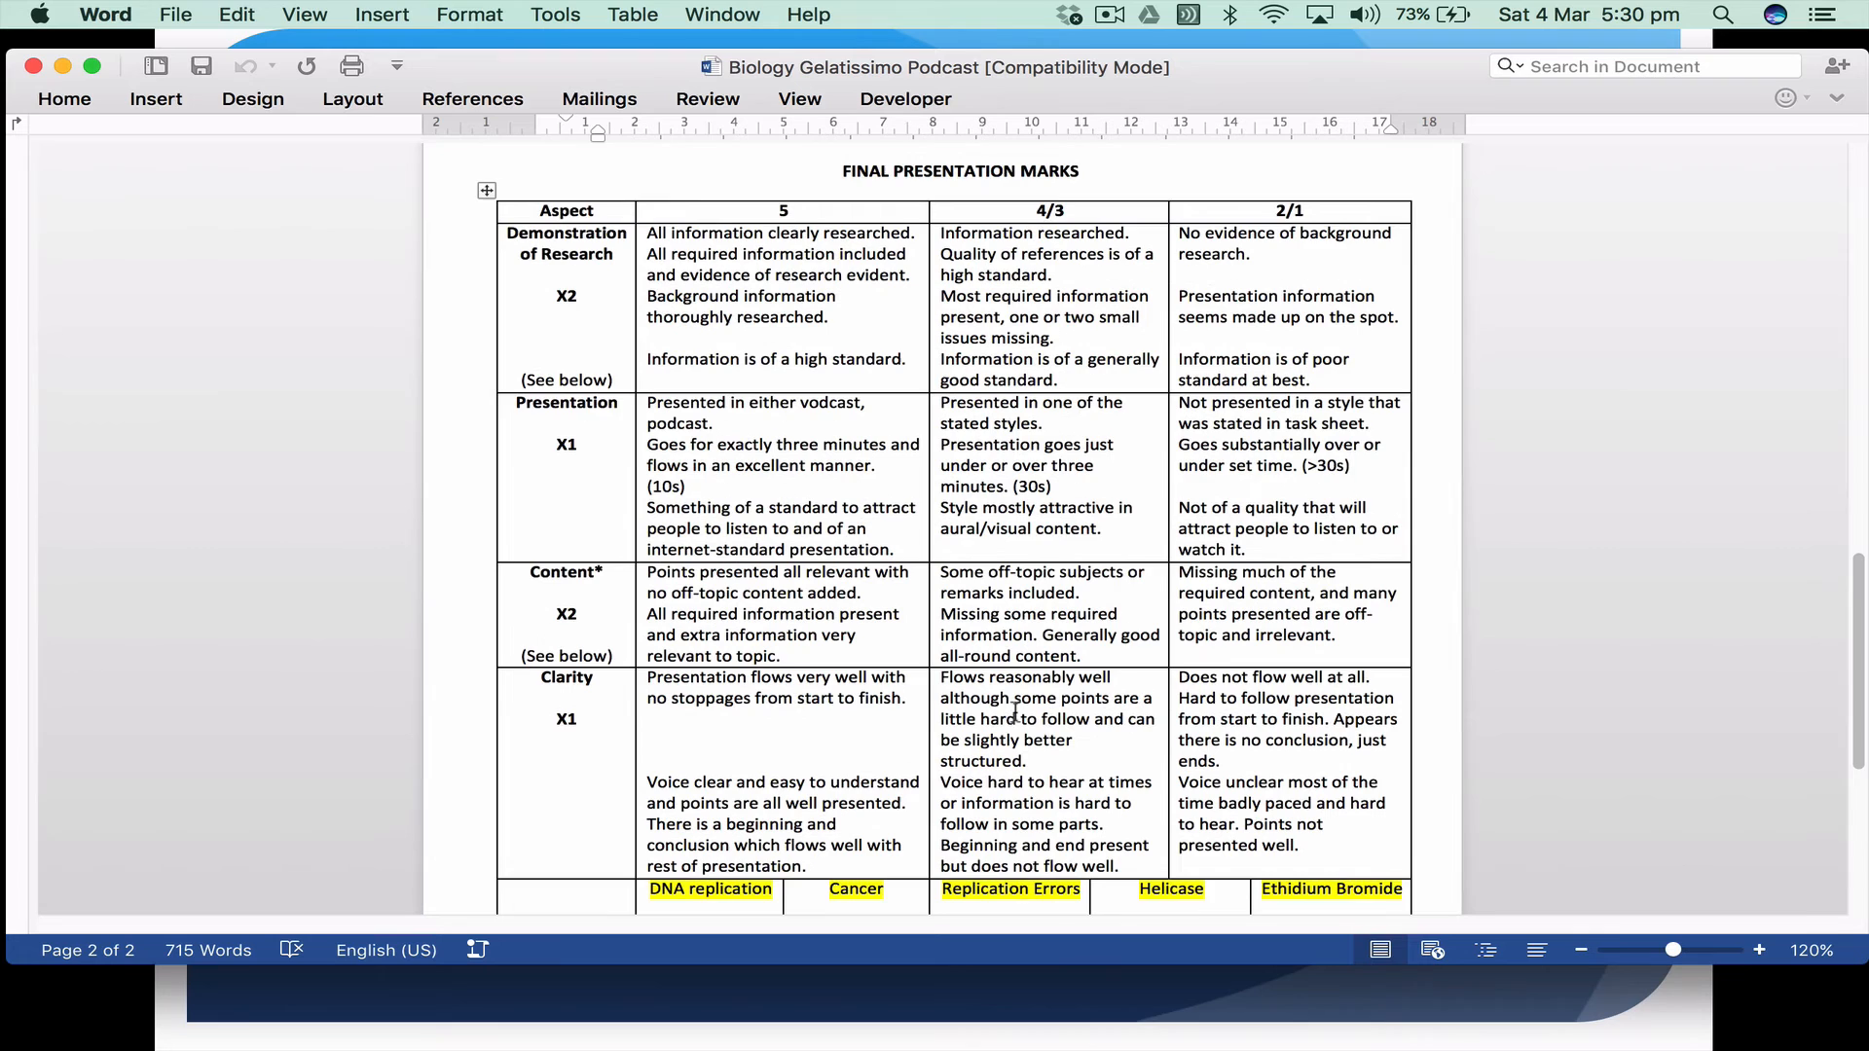
pyautogui.scroll(-3)
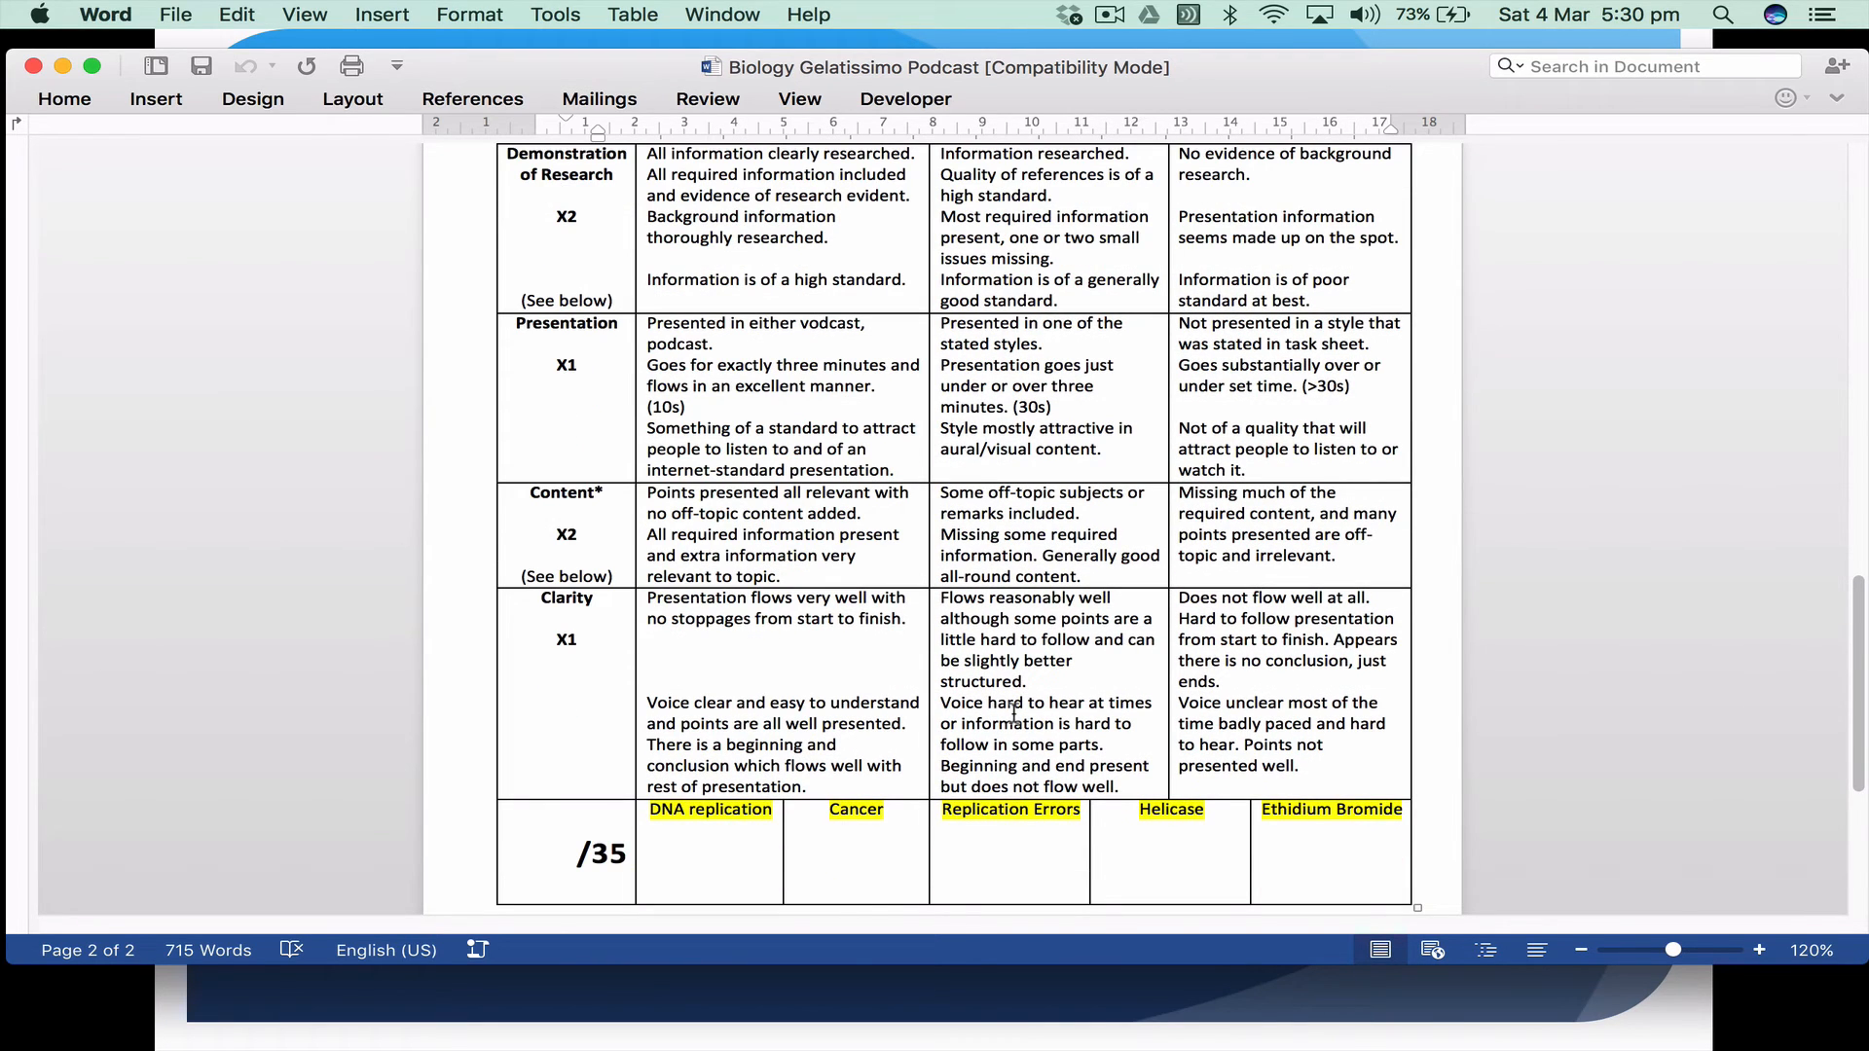
pyautogui.scroll(3)
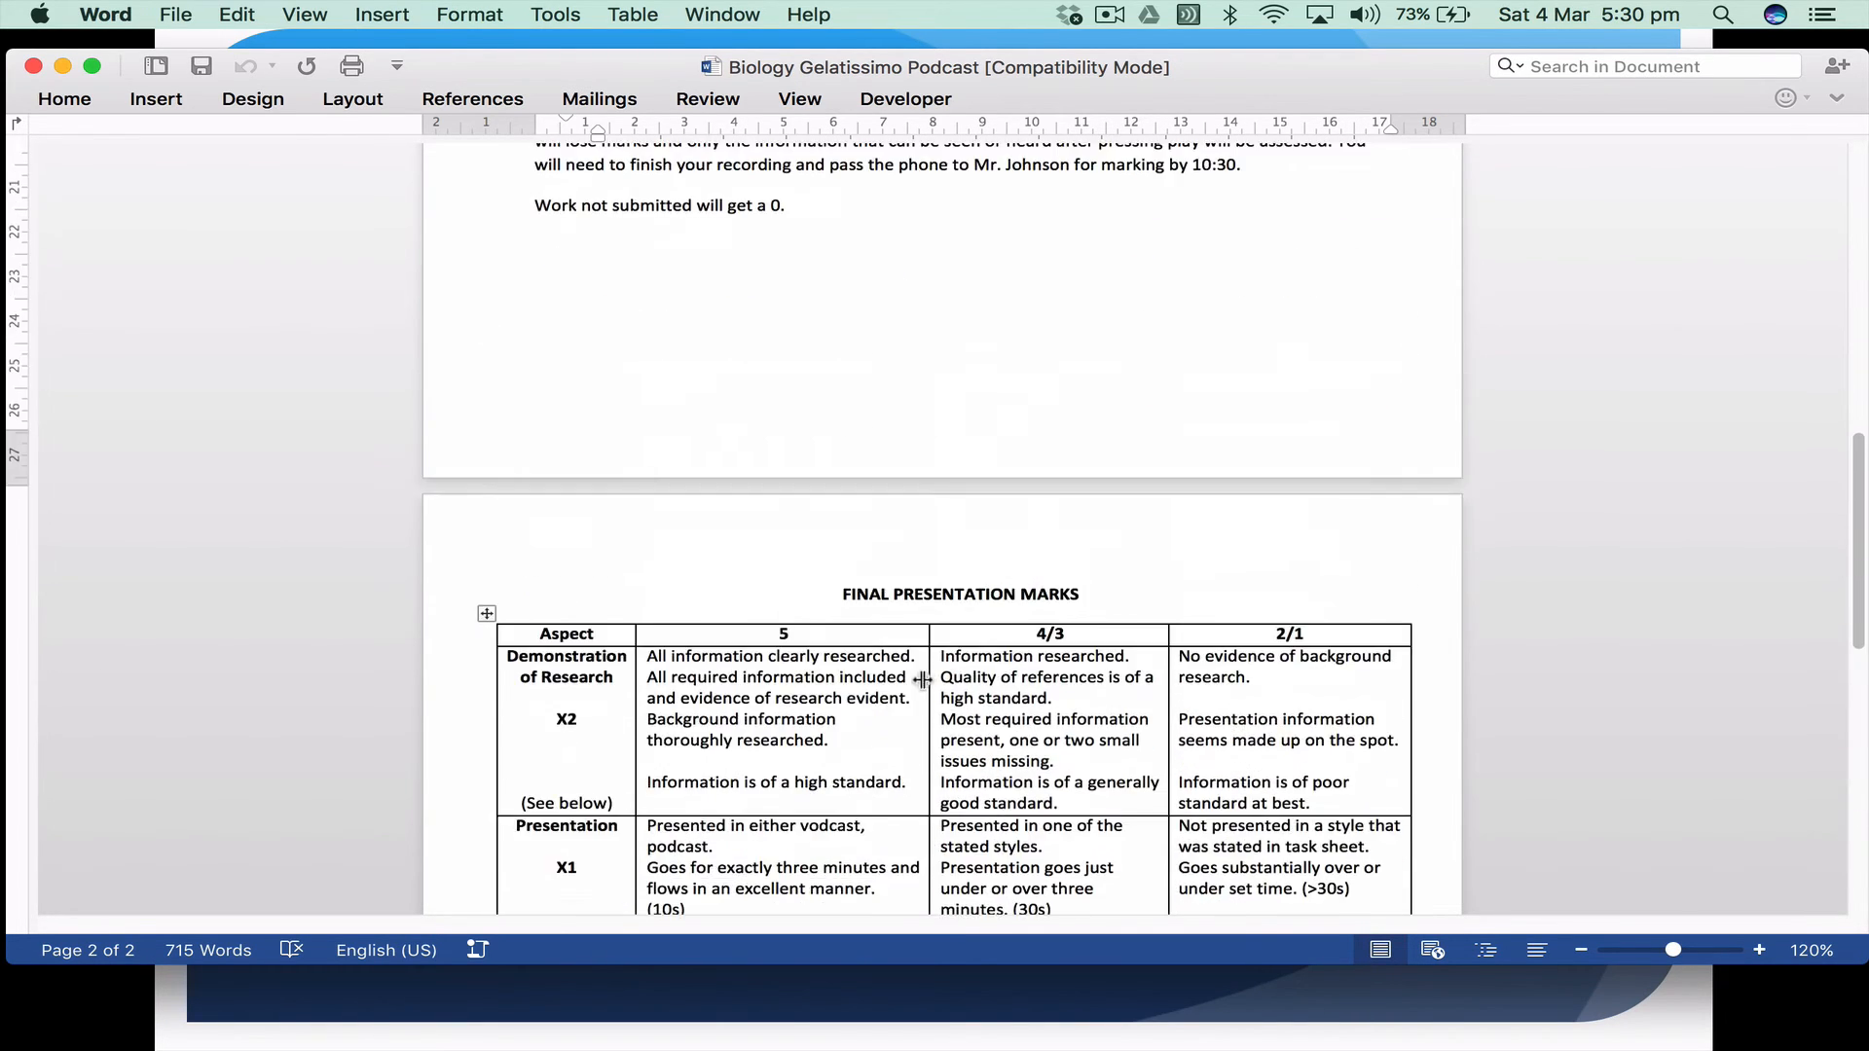
pyautogui.scroll(3)
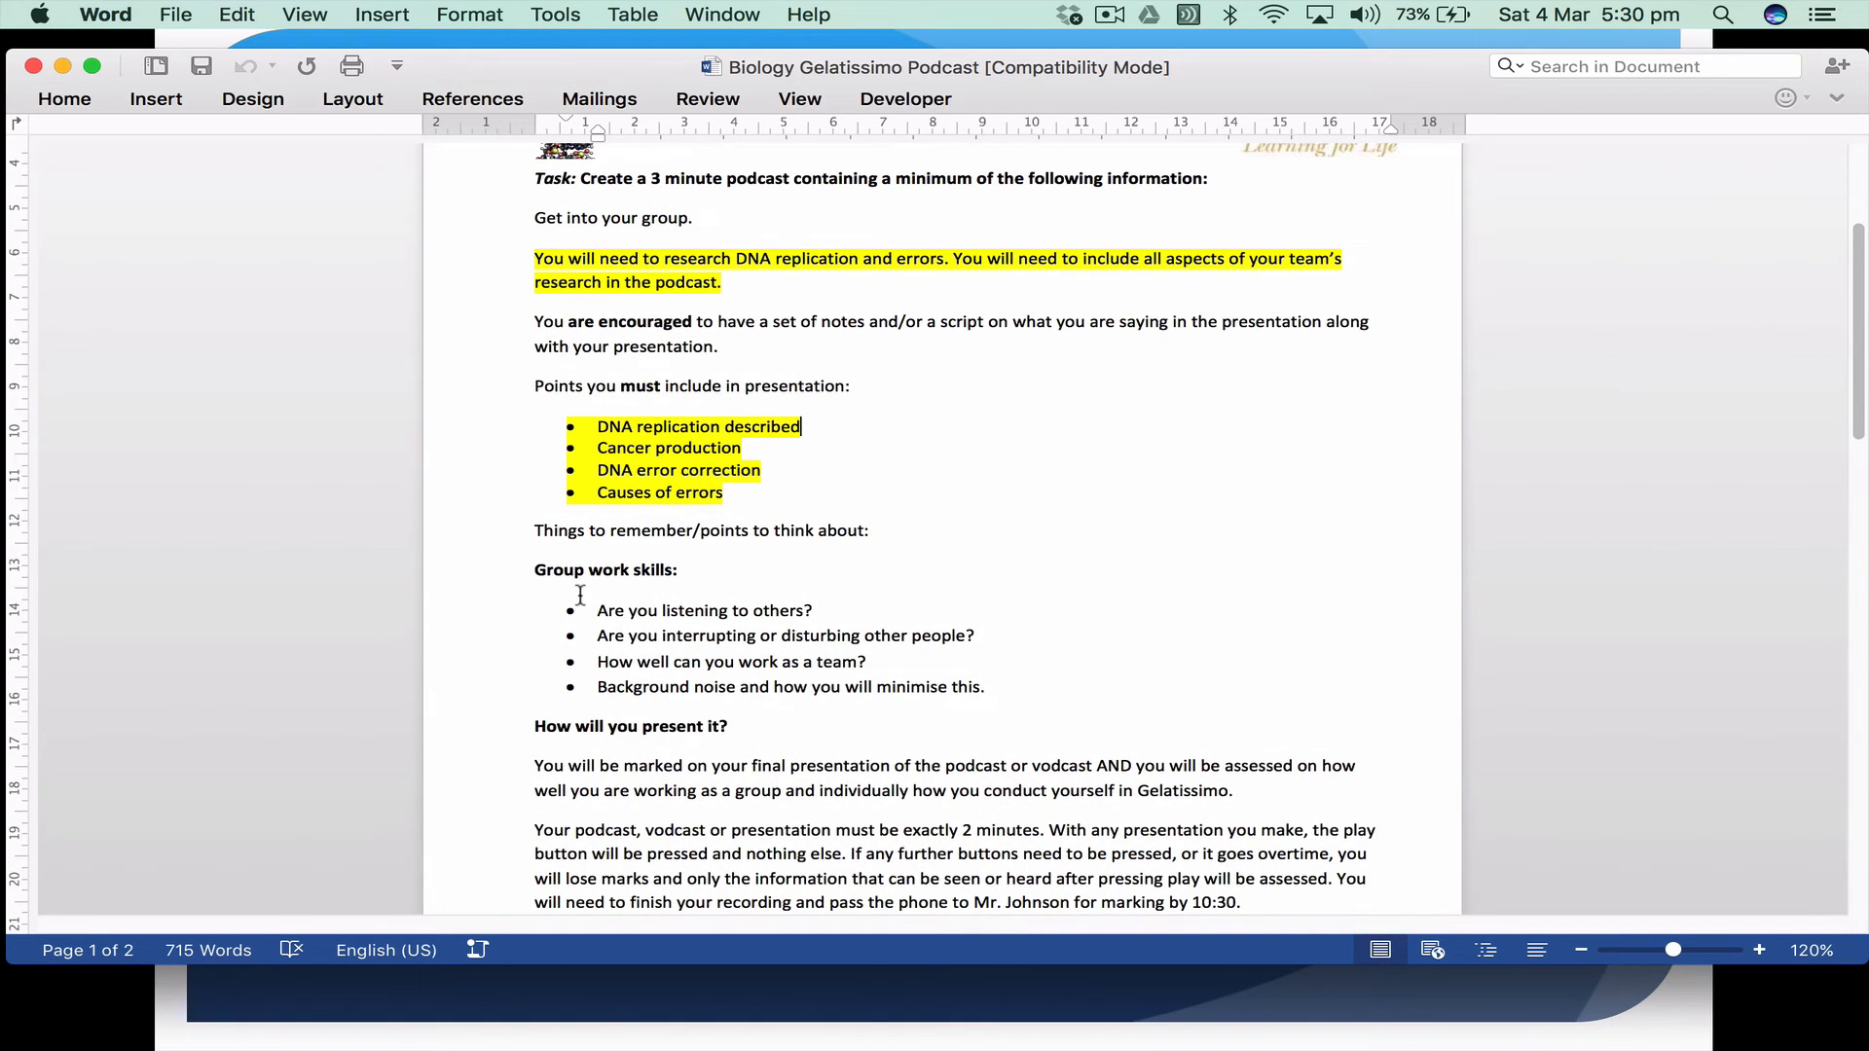
pyautogui.moveTo(886, 557)
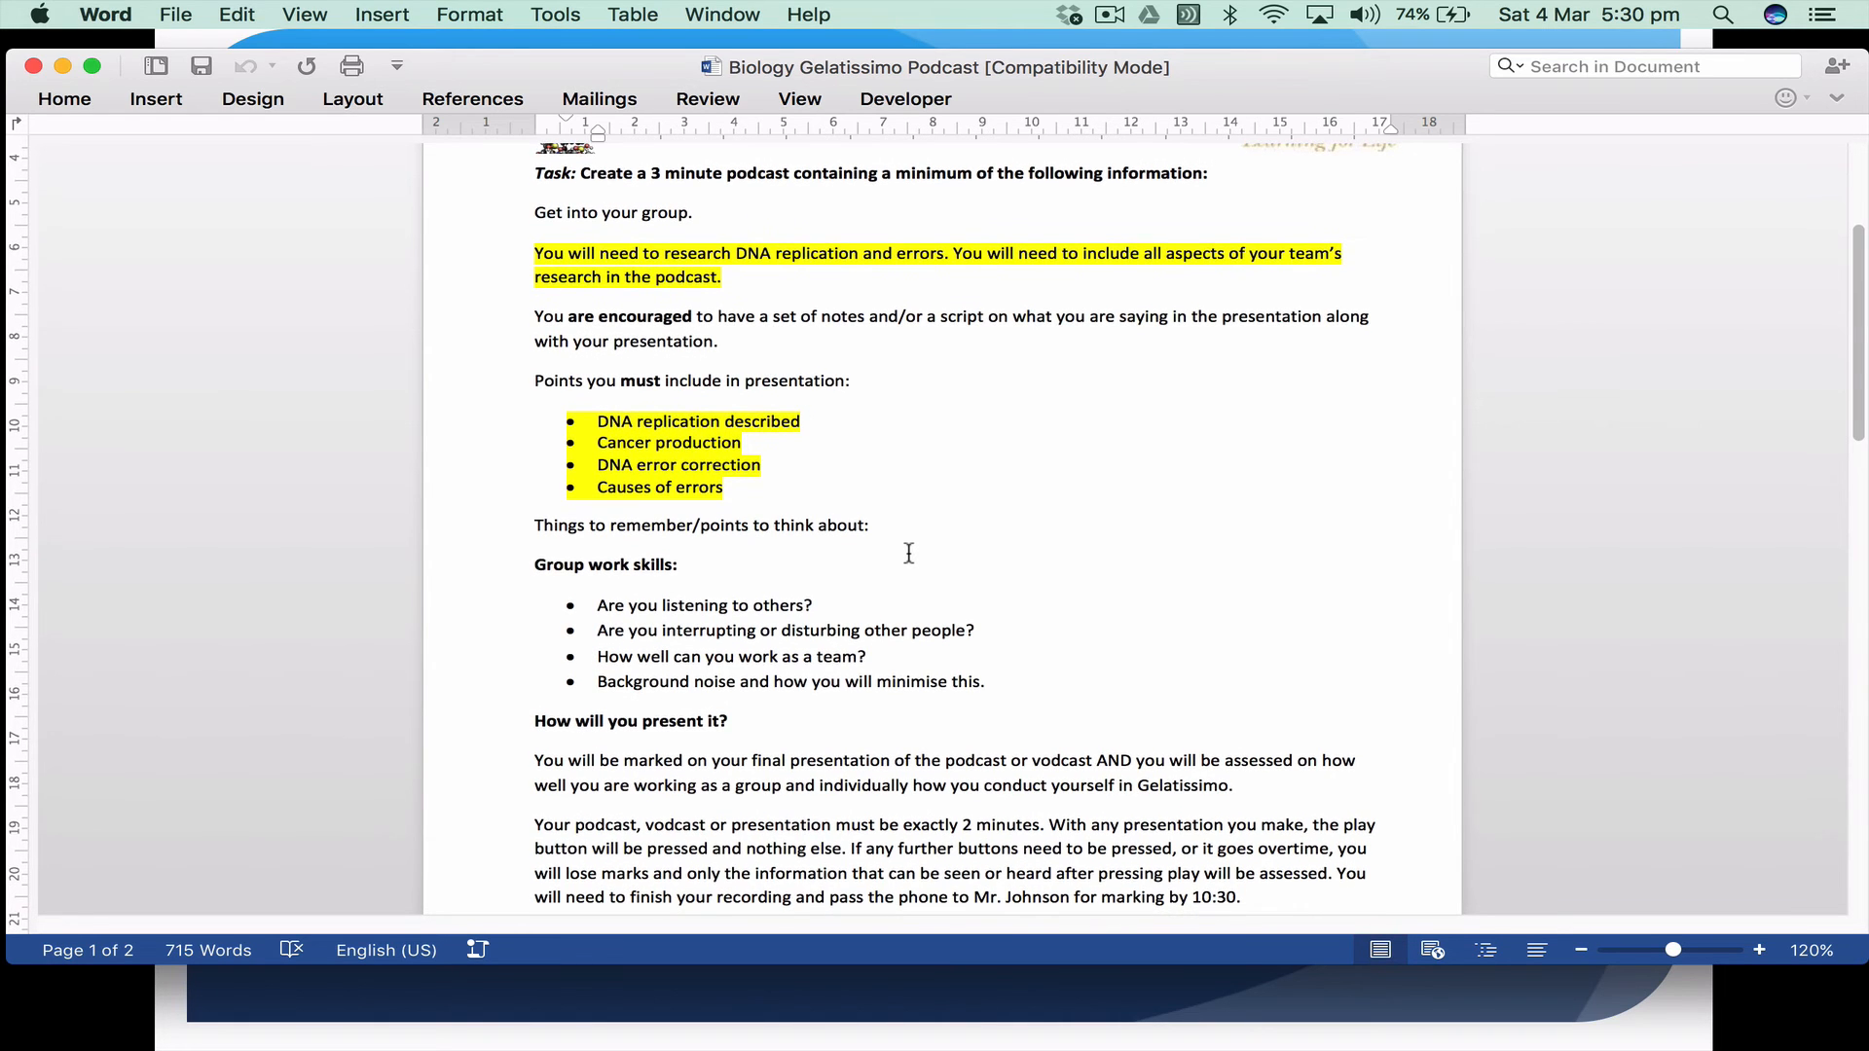
pyautogui.click(800, 420)
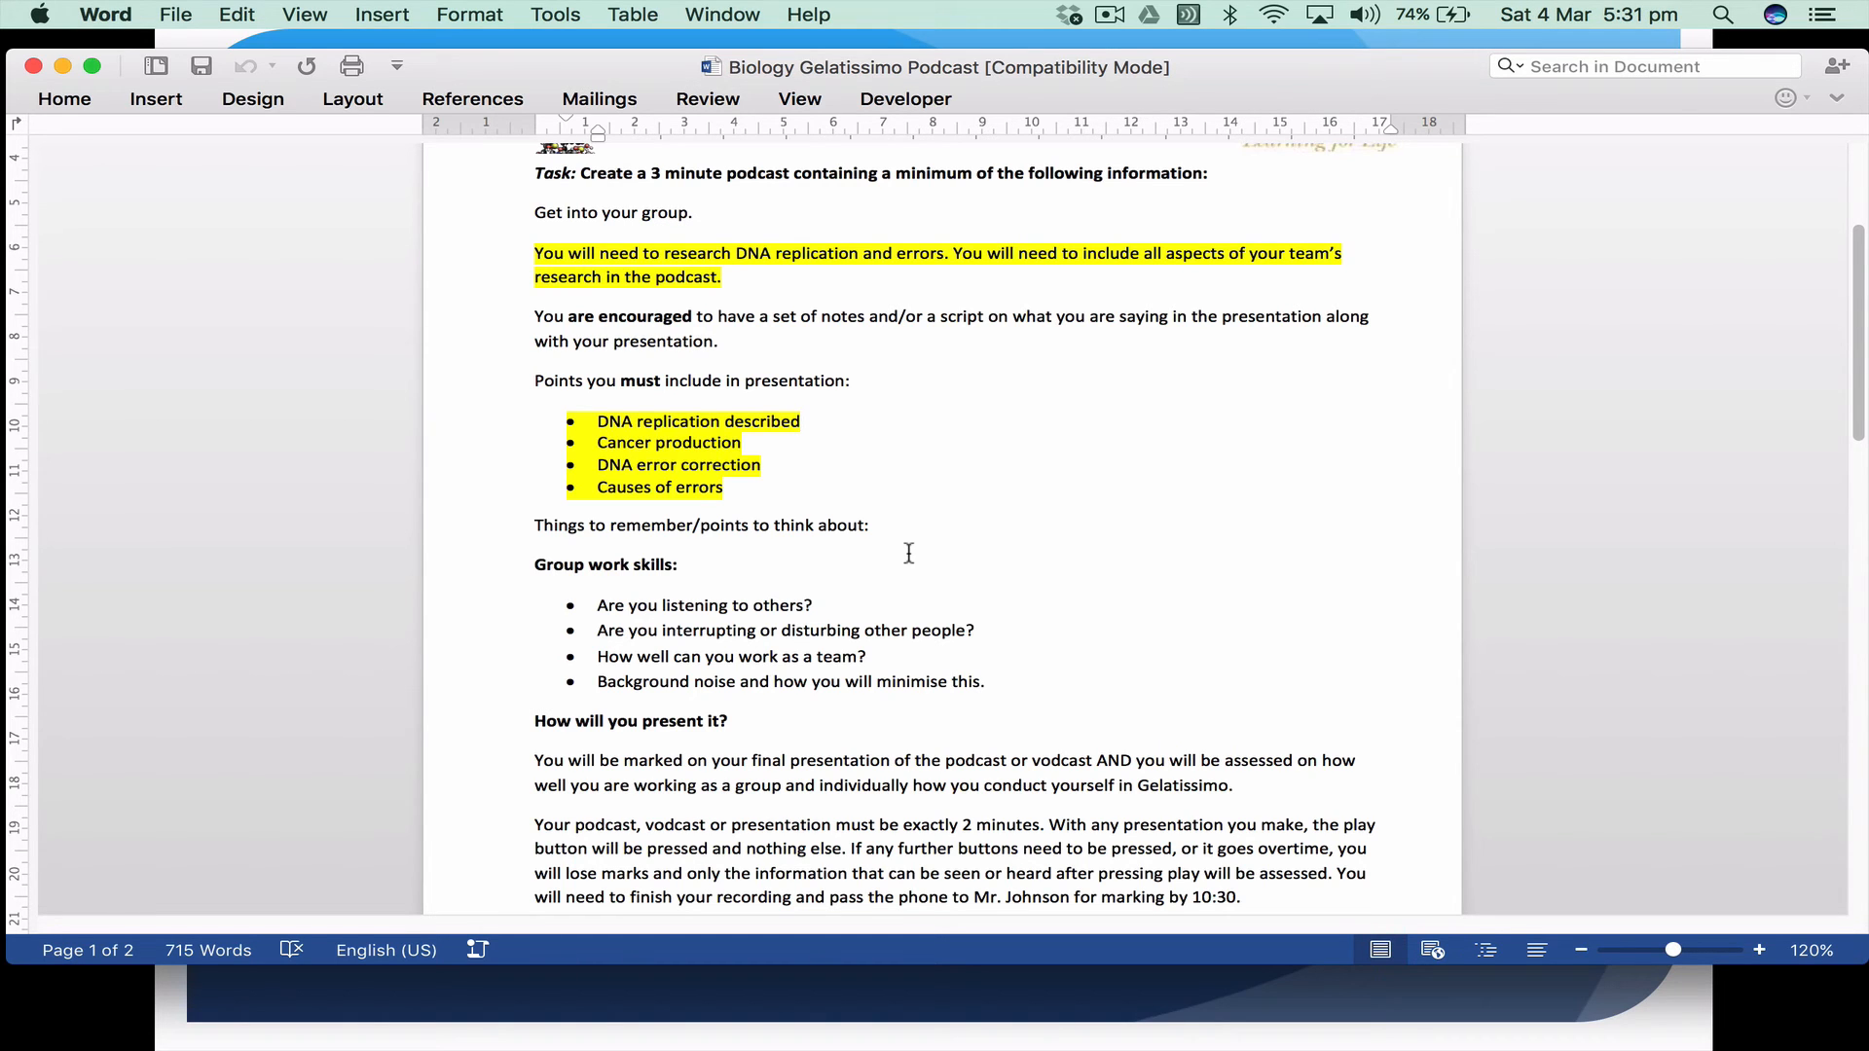
pyautogui.scroll(3)
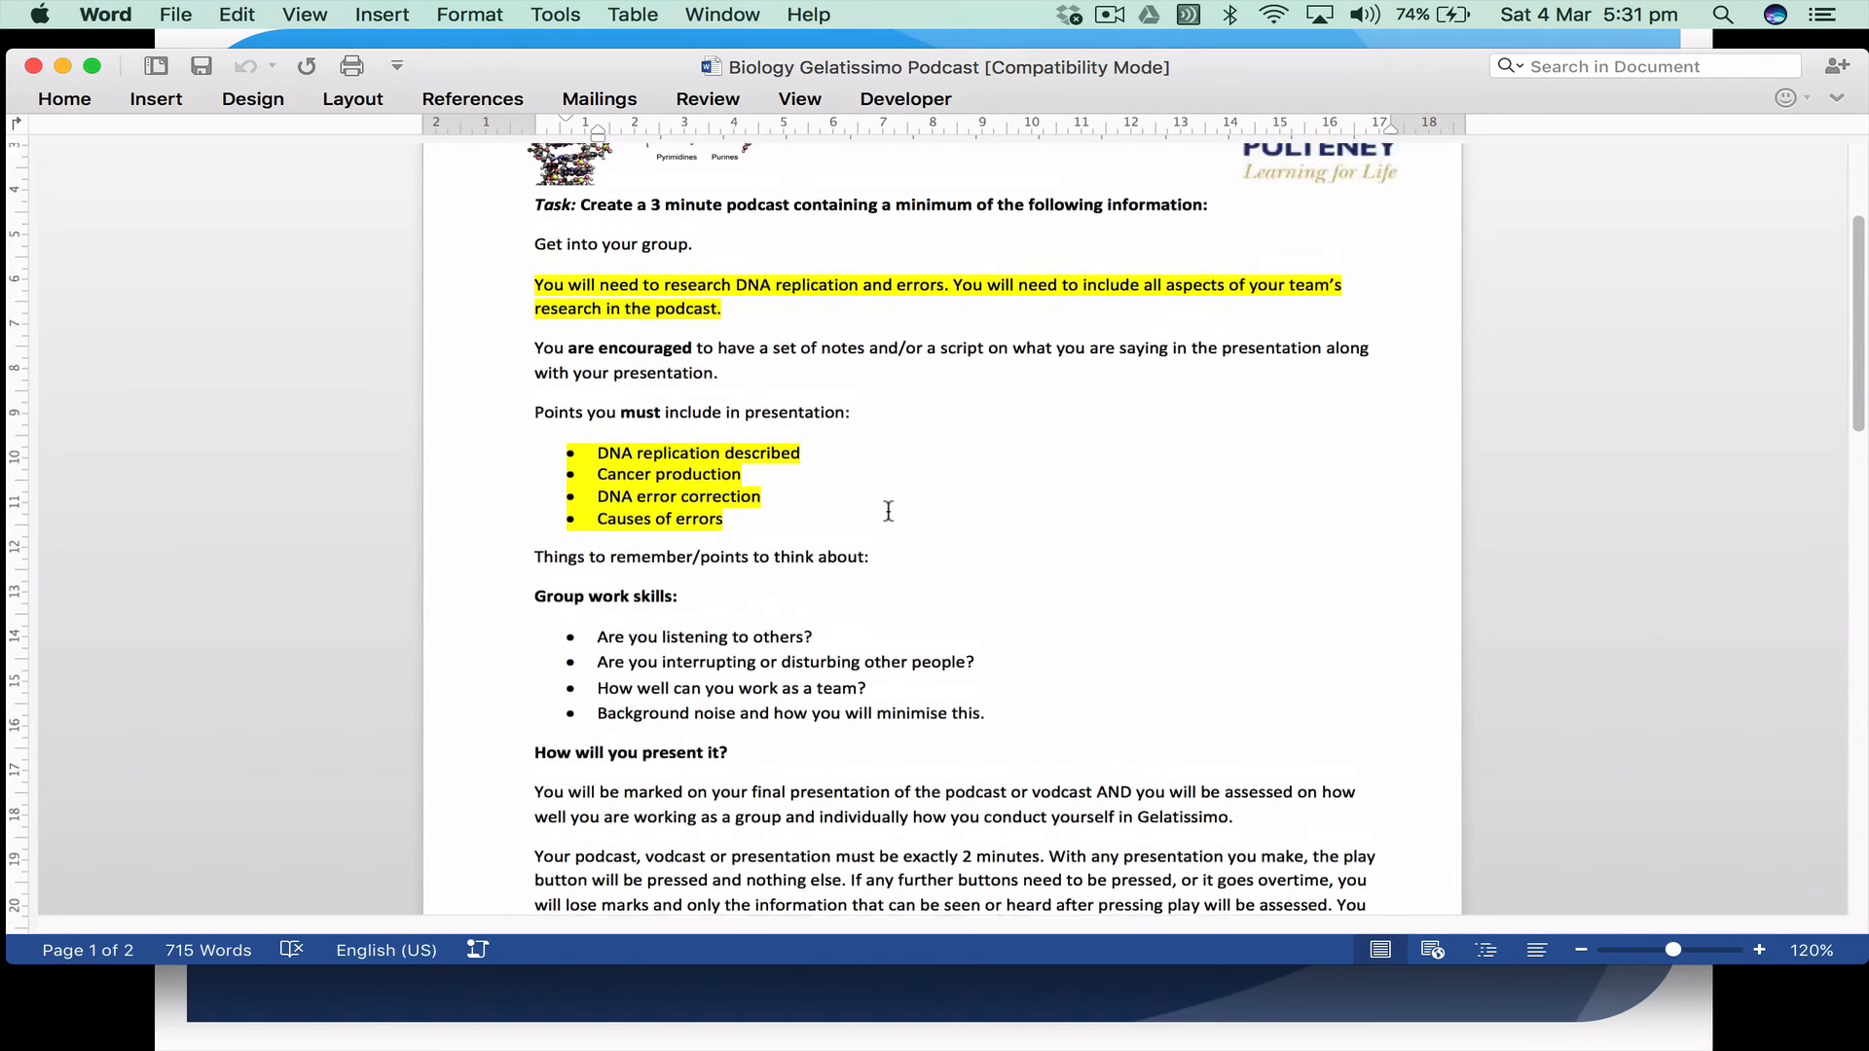
pyautogui.scroll(3)
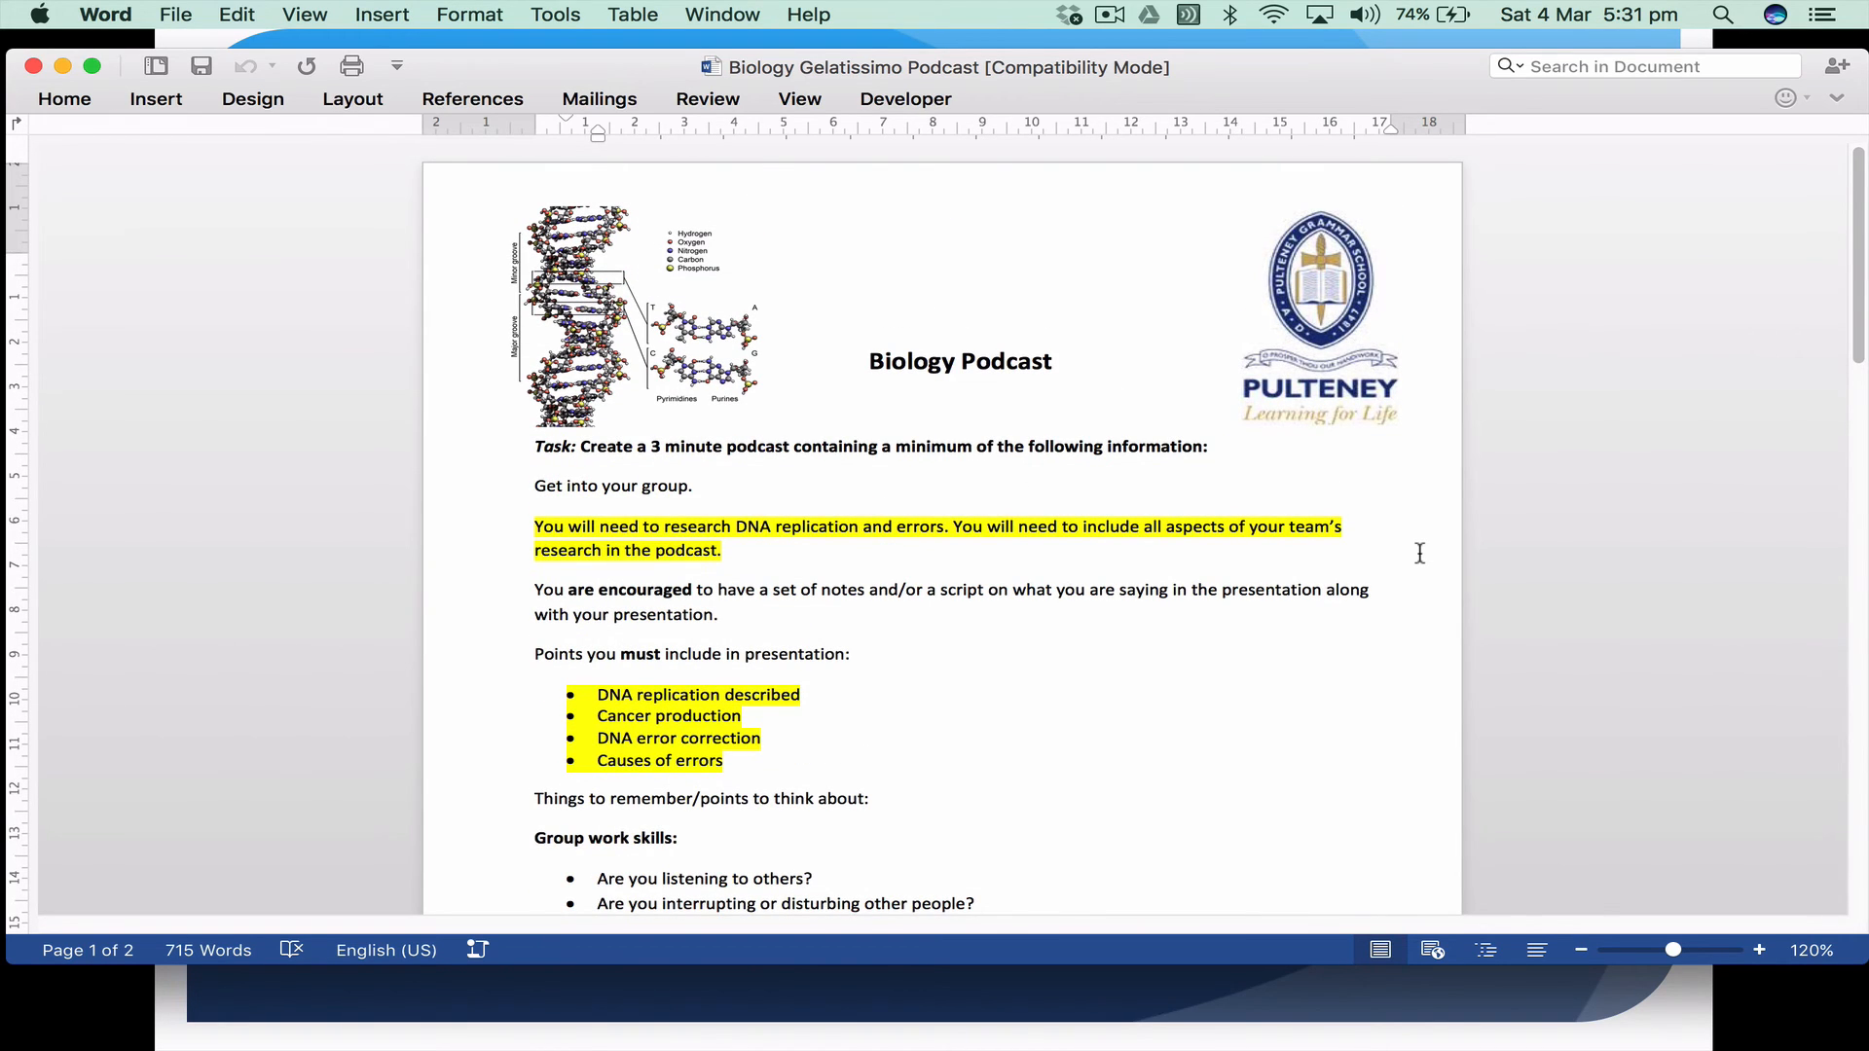
pyautogui.click(800, 695)
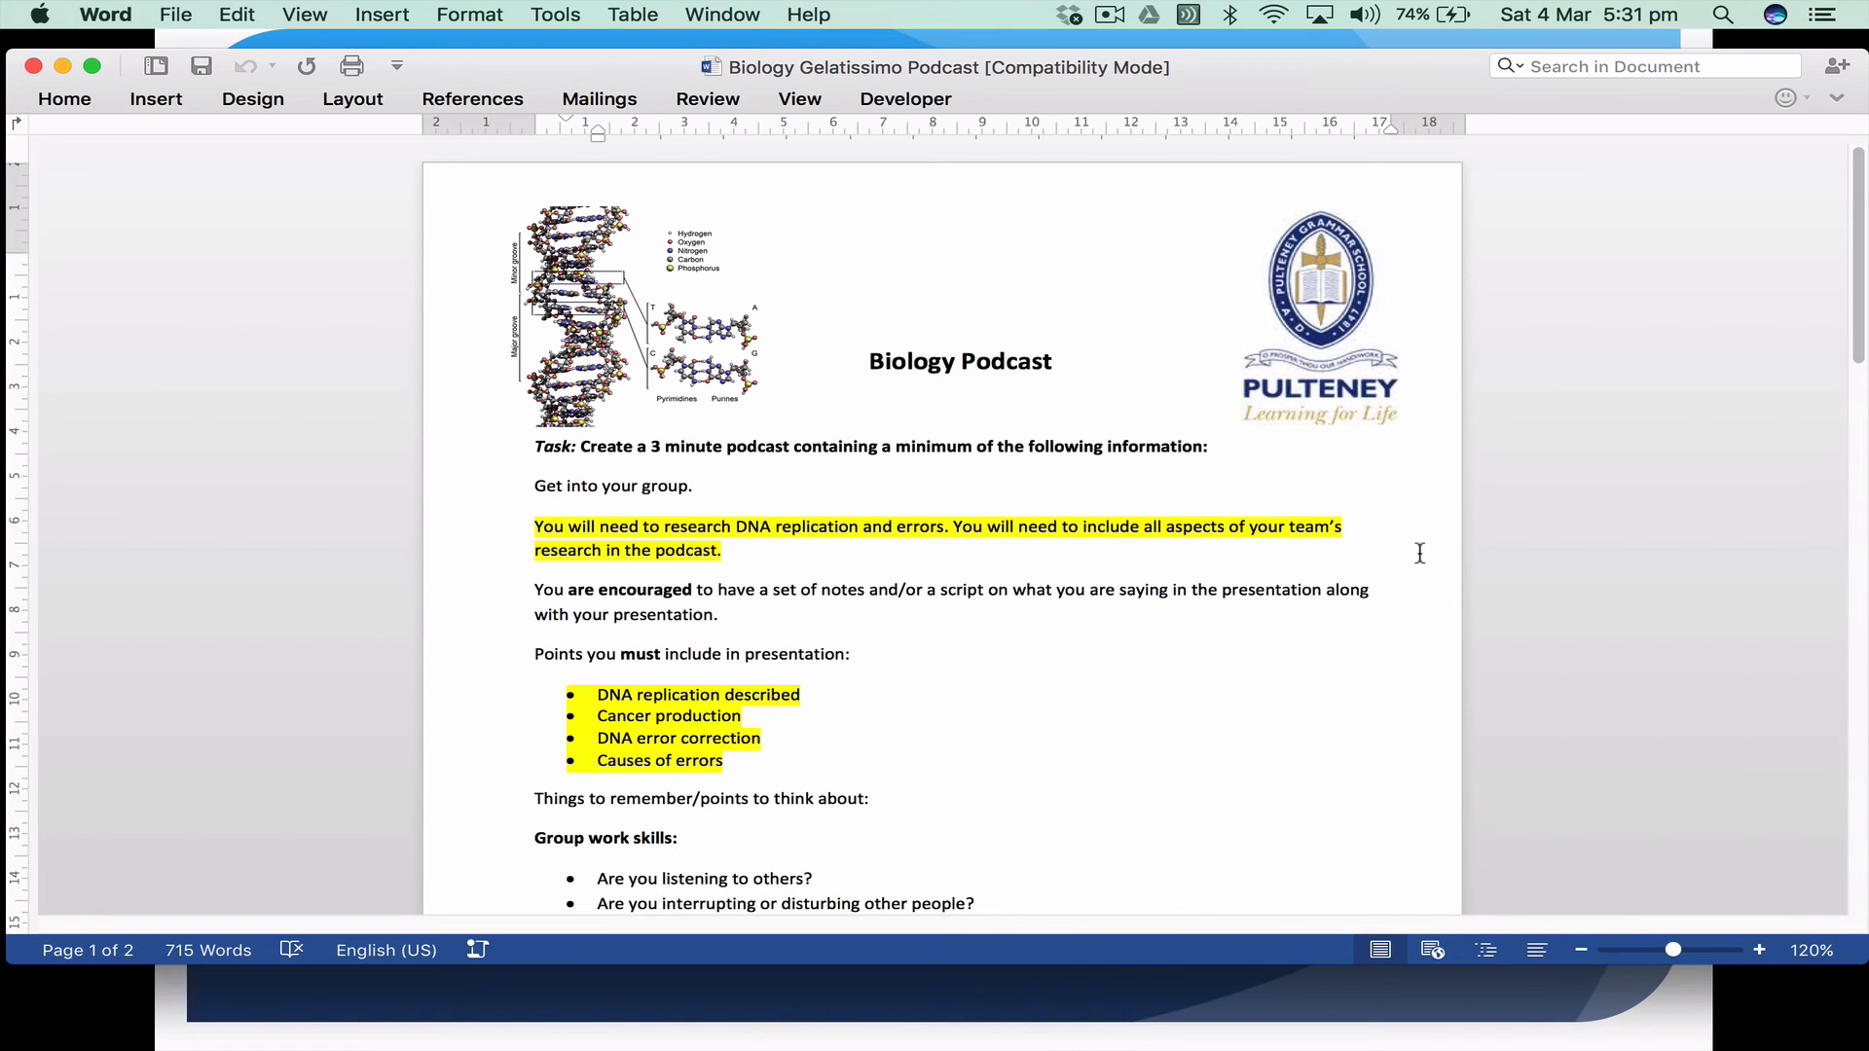
pyautogui.click(800, 695)
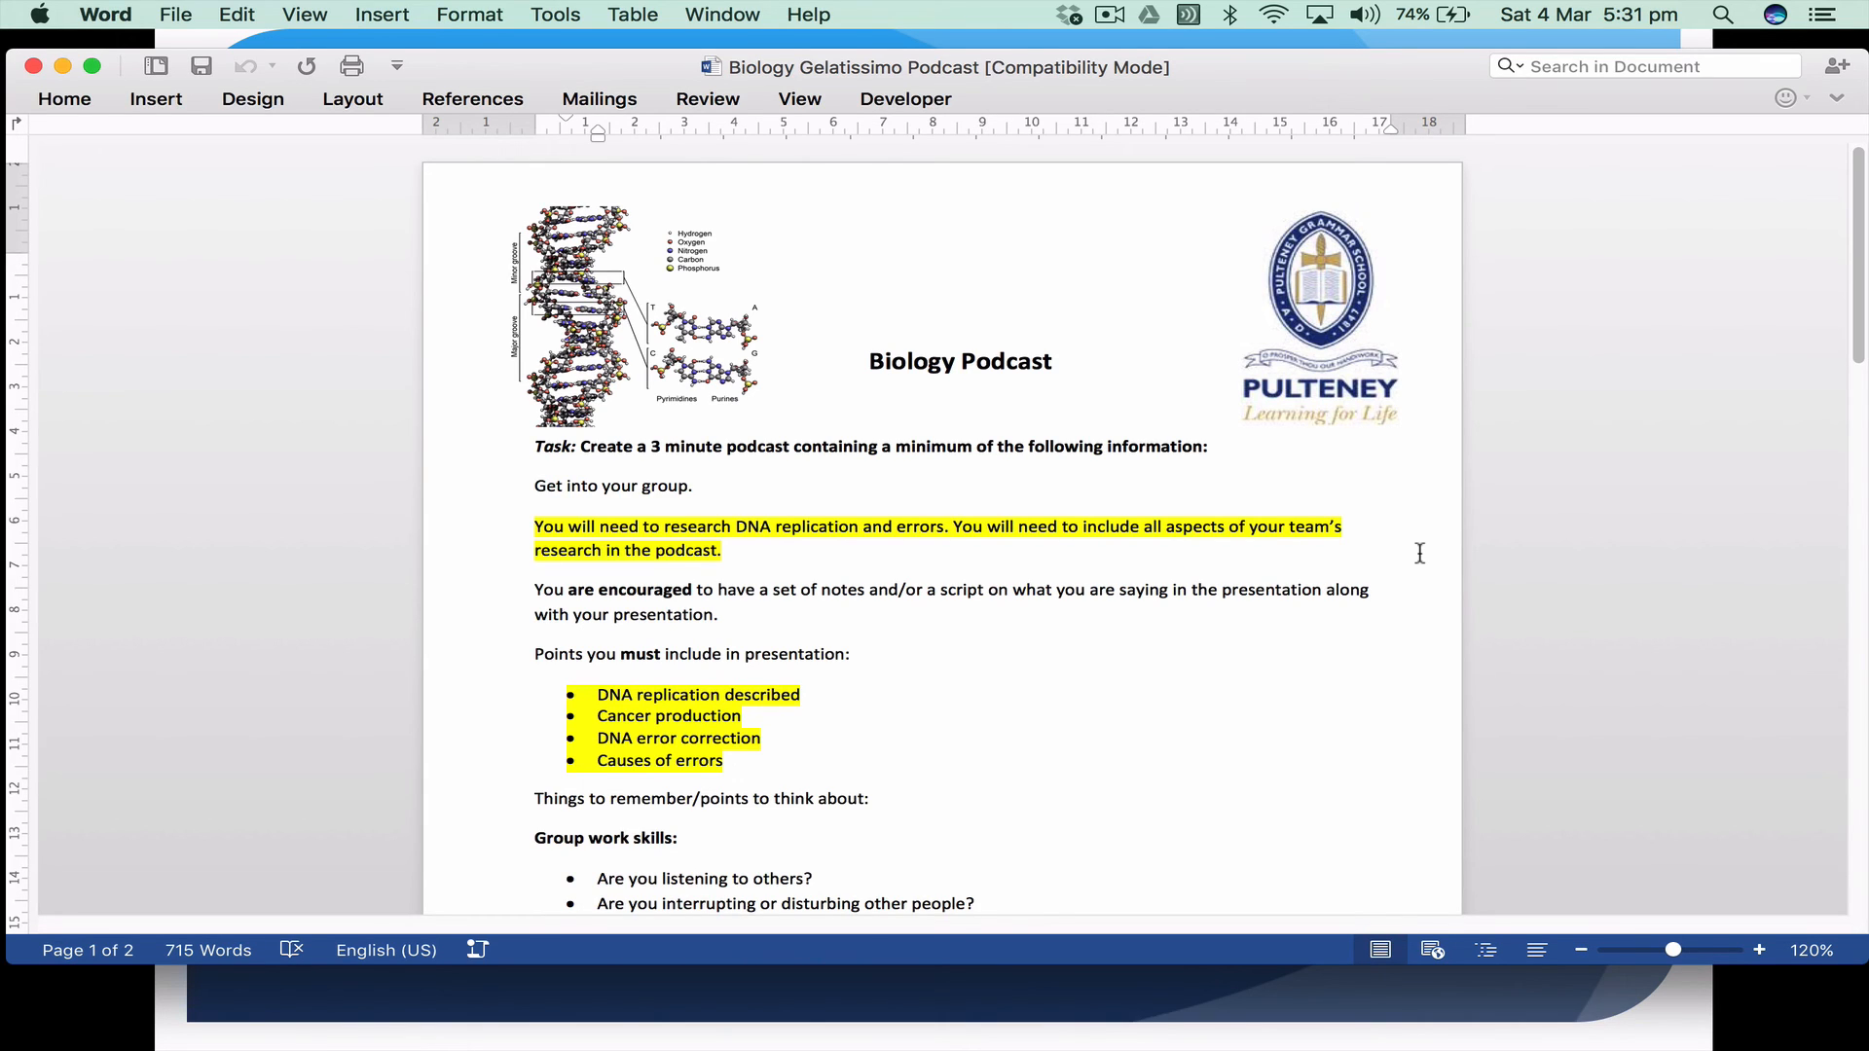
pyautogui.click(800, 695)
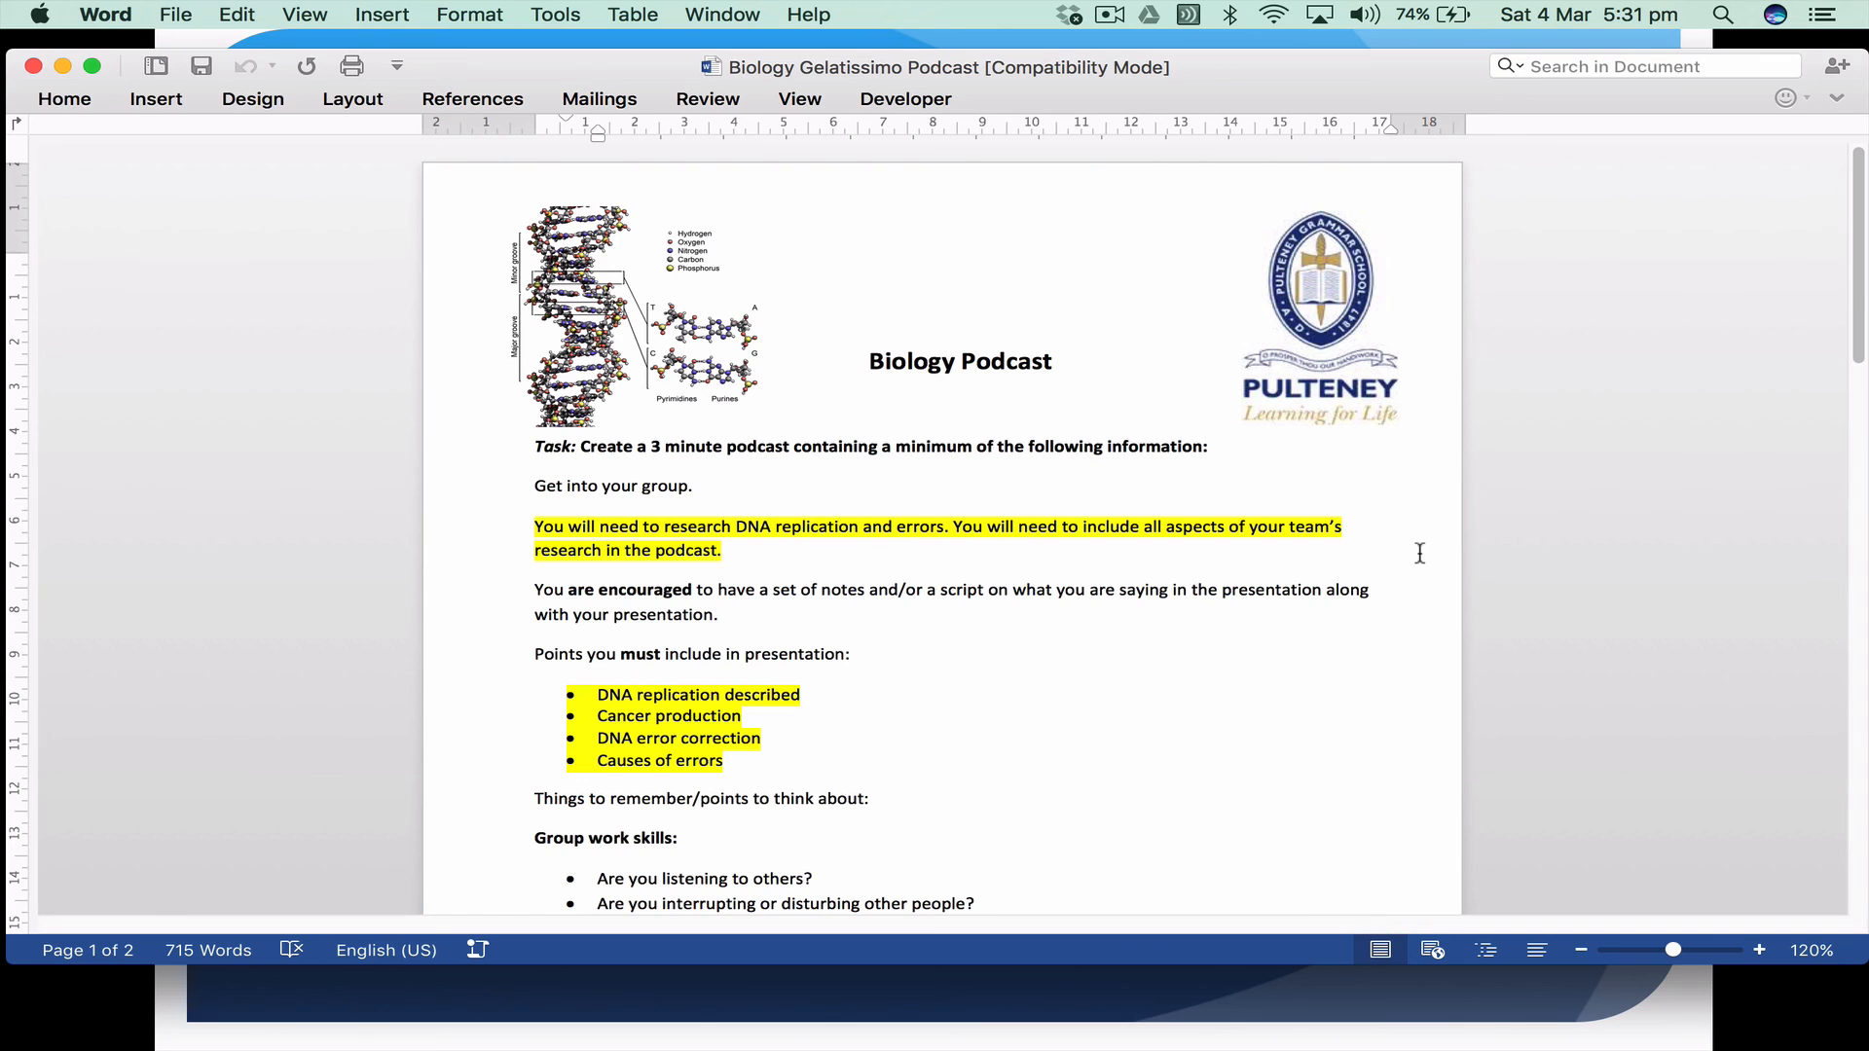
pyautogui.click(800, 695)
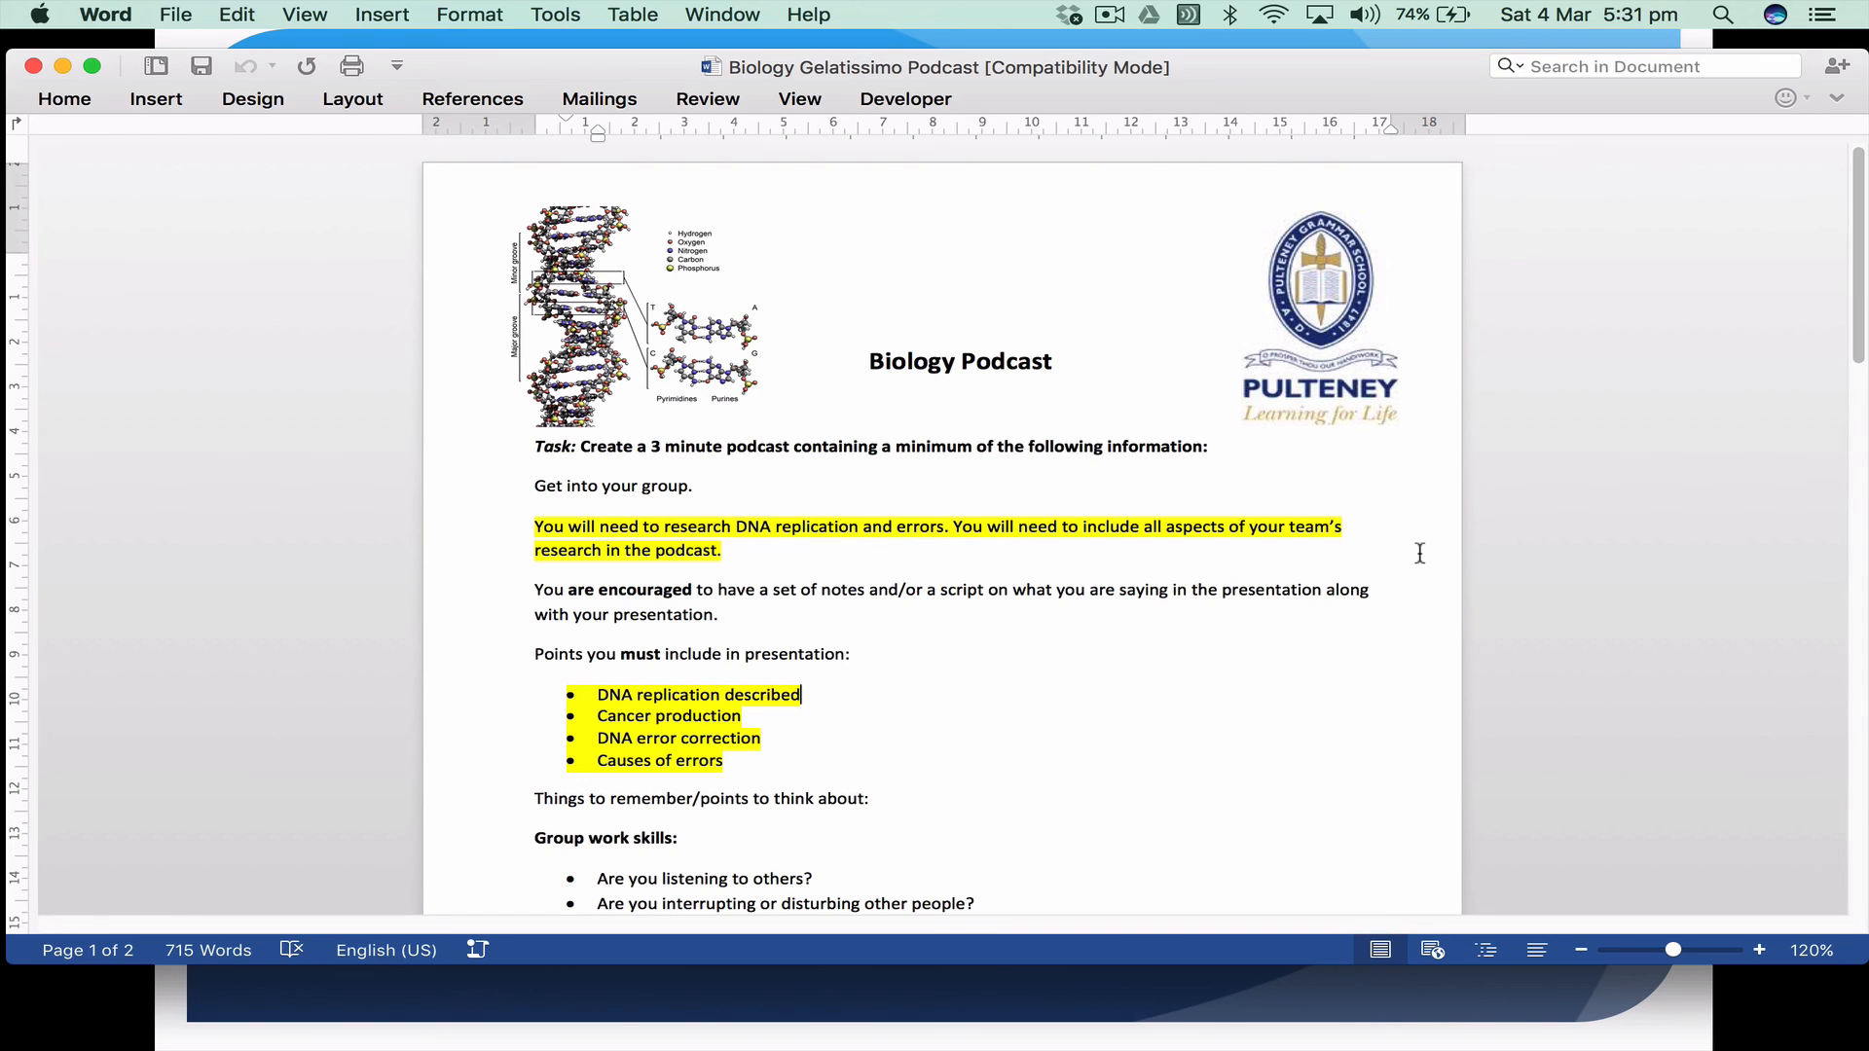
pyautogui.moveTo(937, 451)
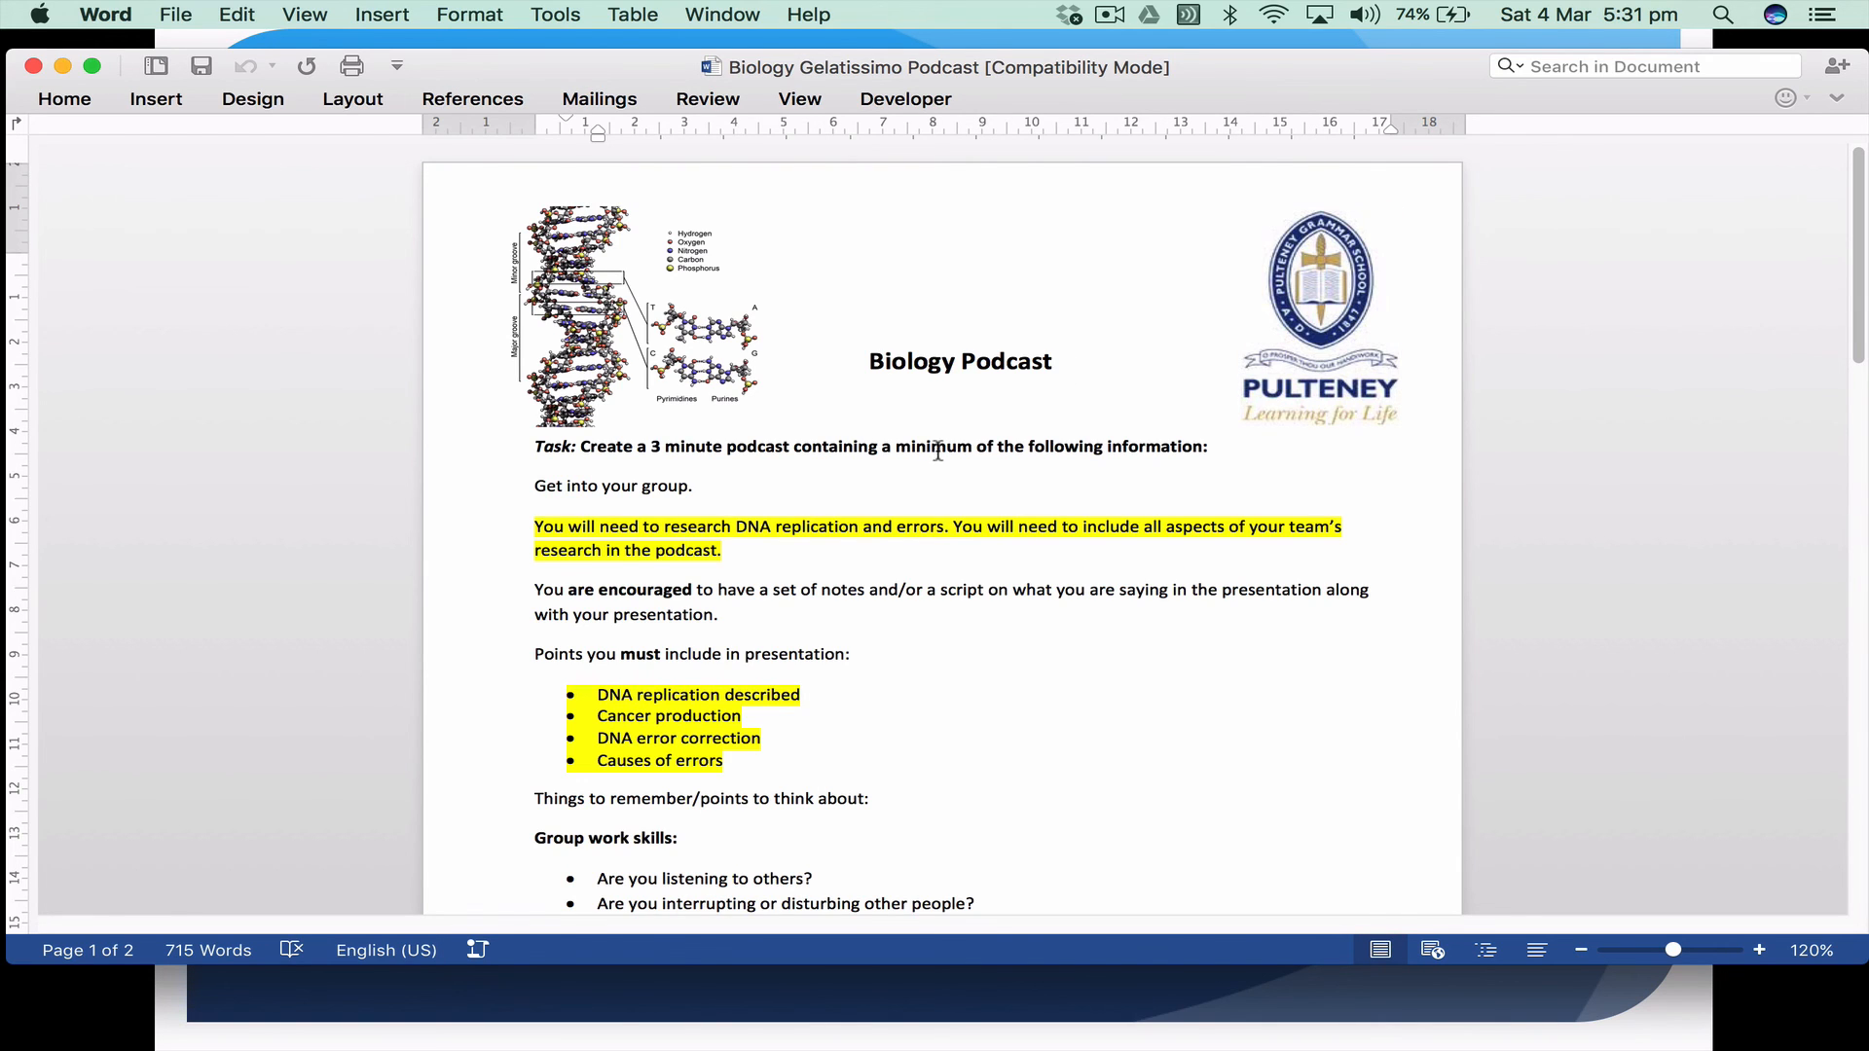
pyautogui.scroll(-3)
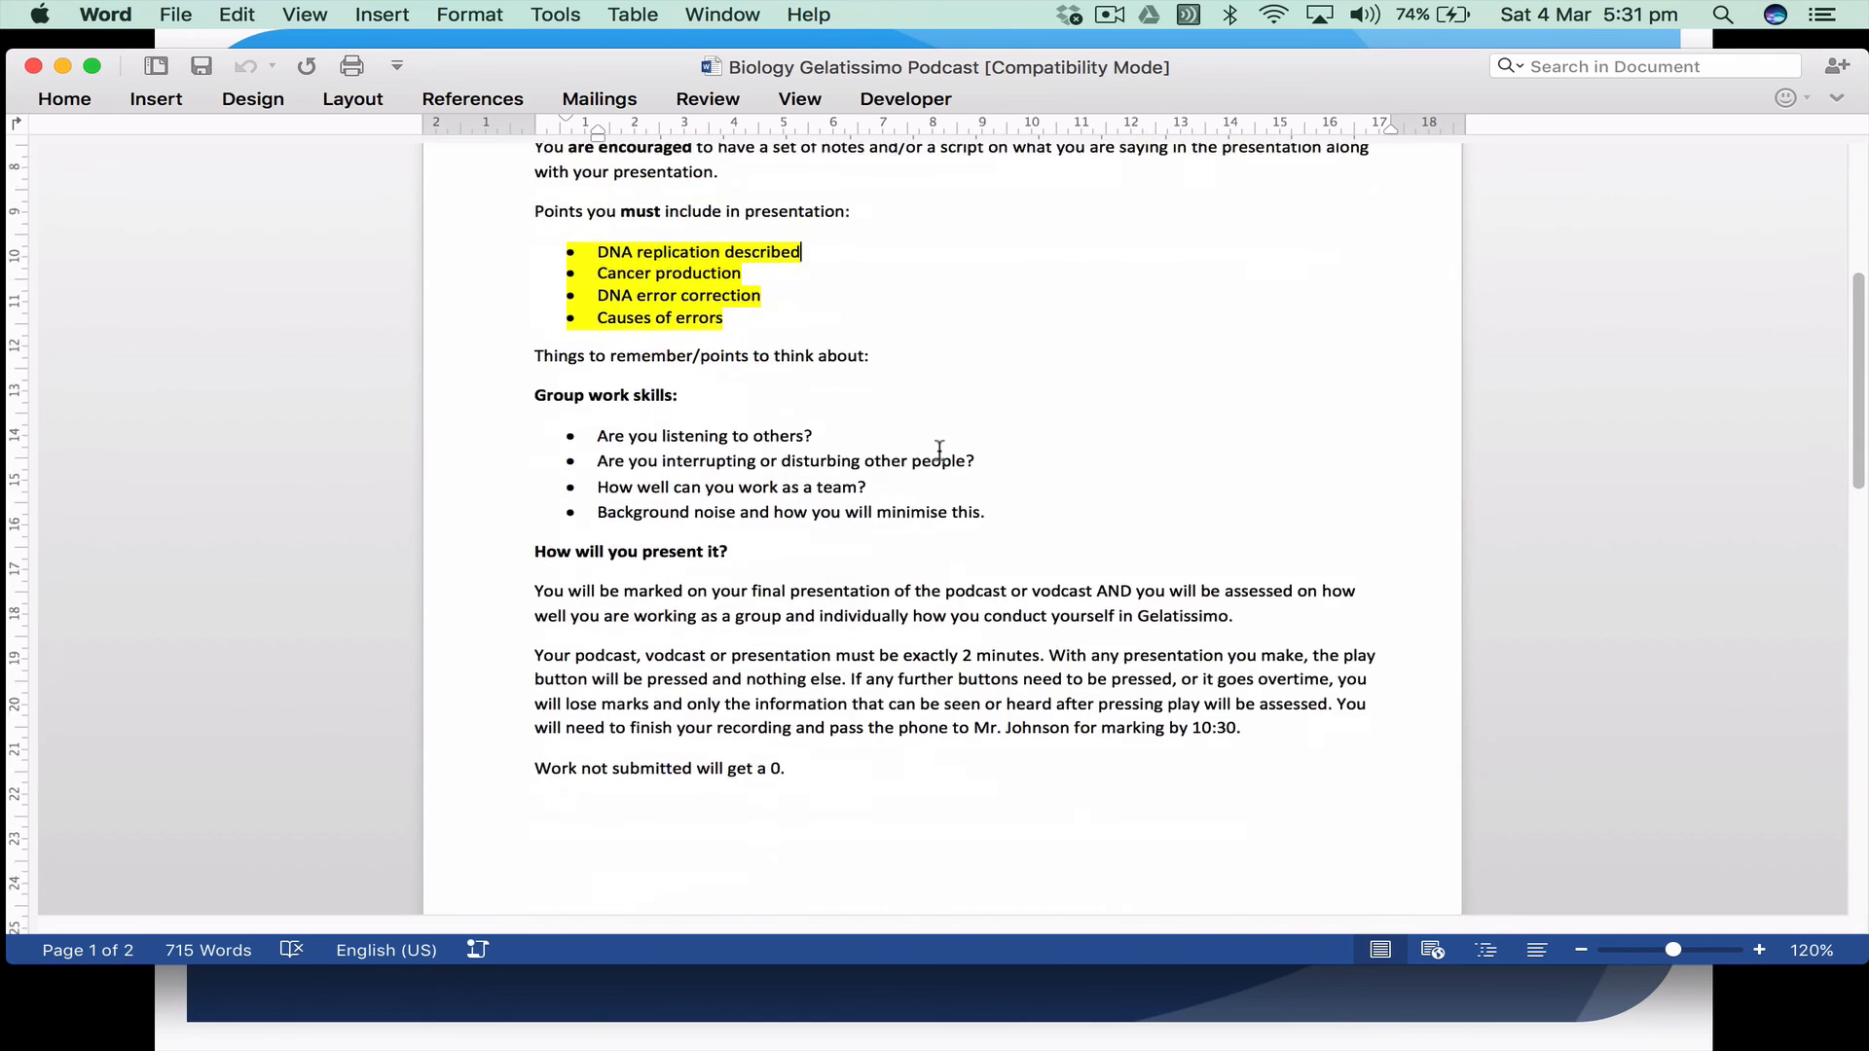
pyautogui.scroll(3)
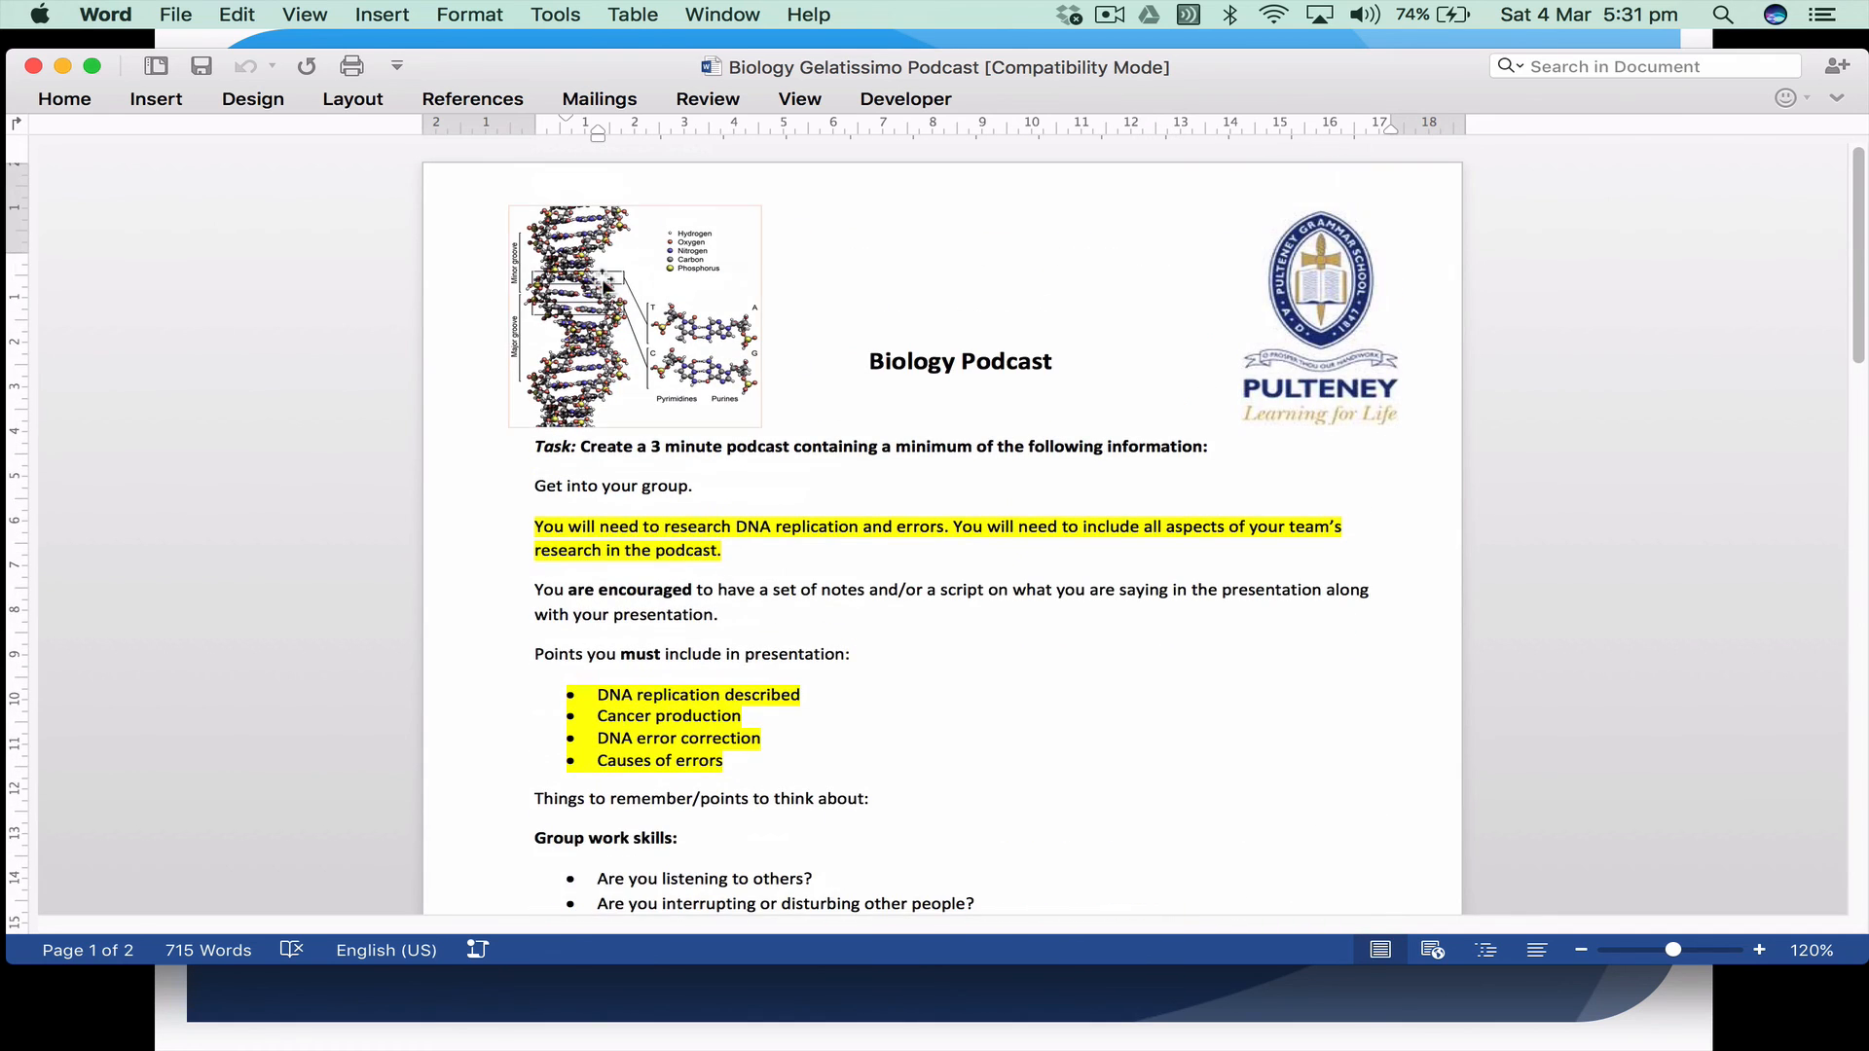